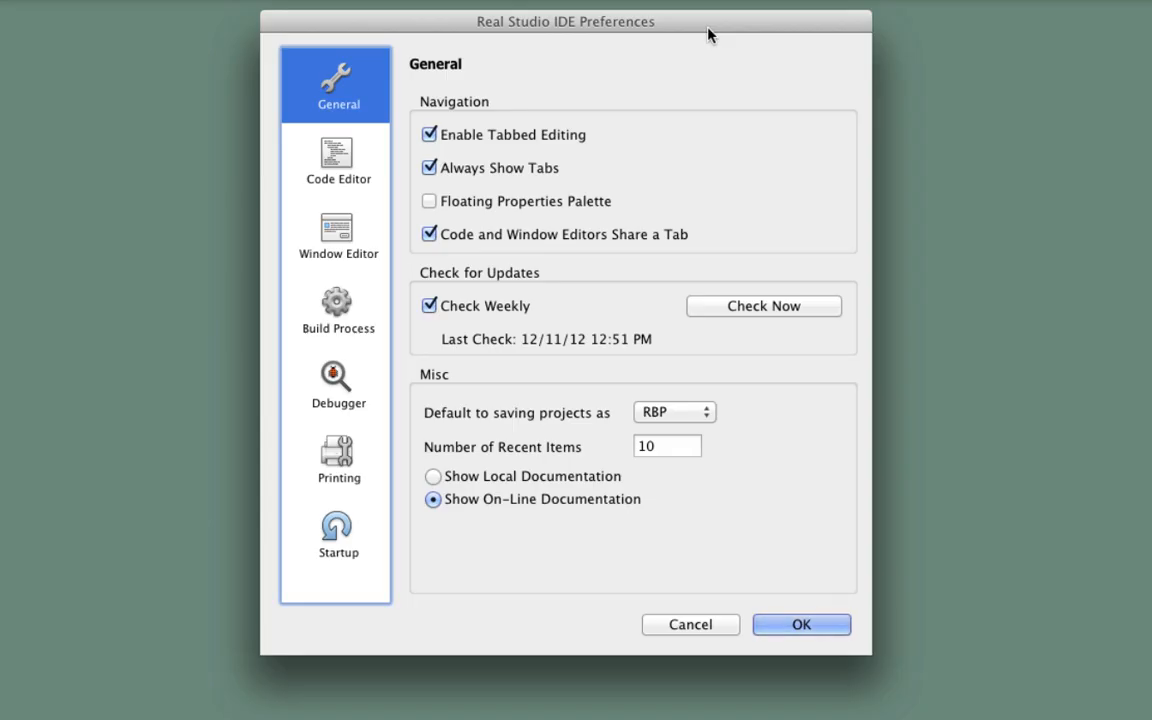
pyautogui.moveTo(683, 497)
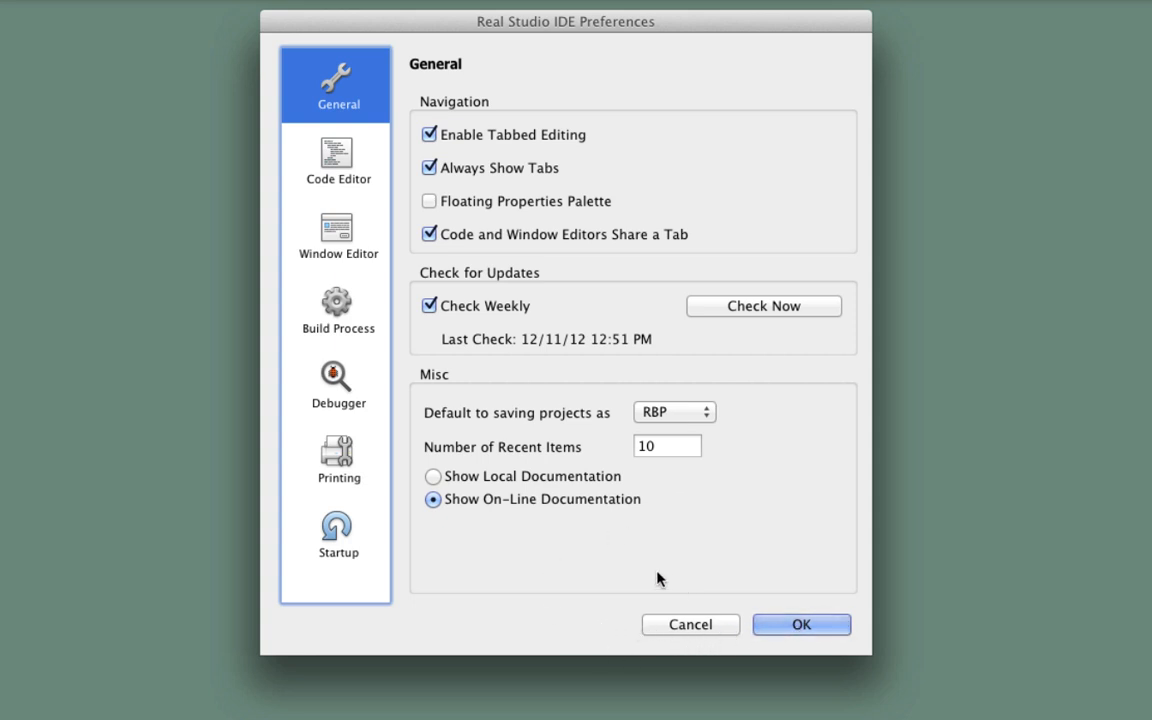
pyautogui.moveTo(640, 588)
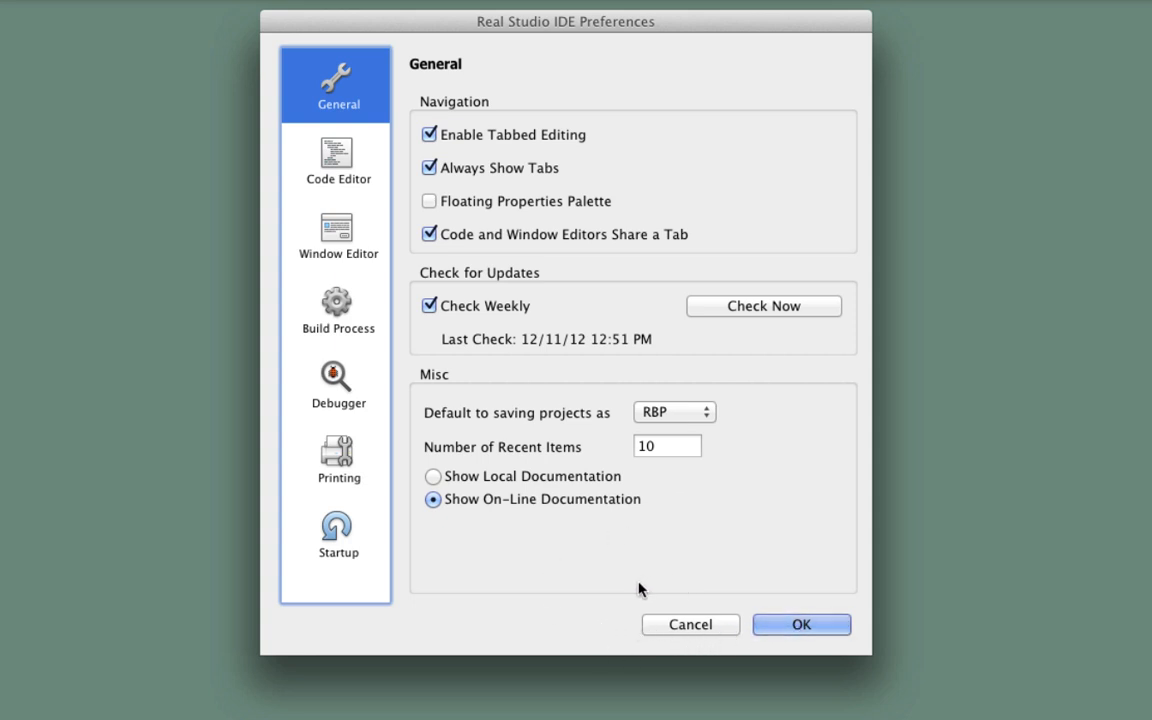
pyautogui.moveTo(729, 505)
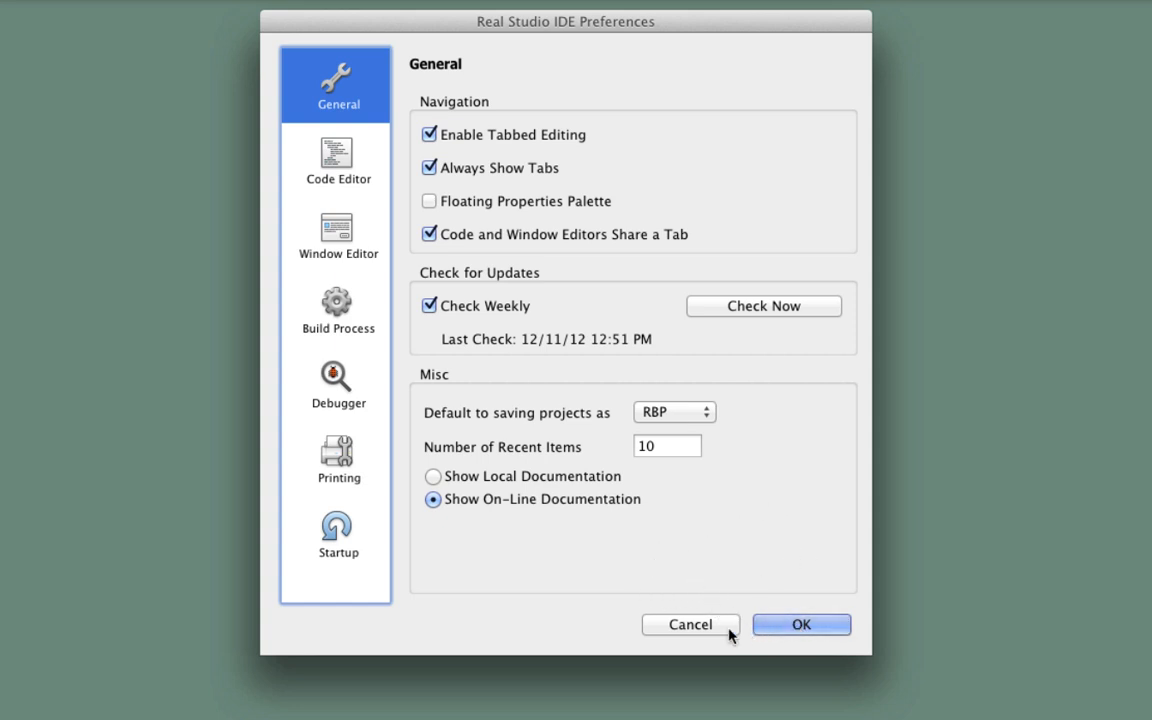
pyautogui.moveTo(714, 639)
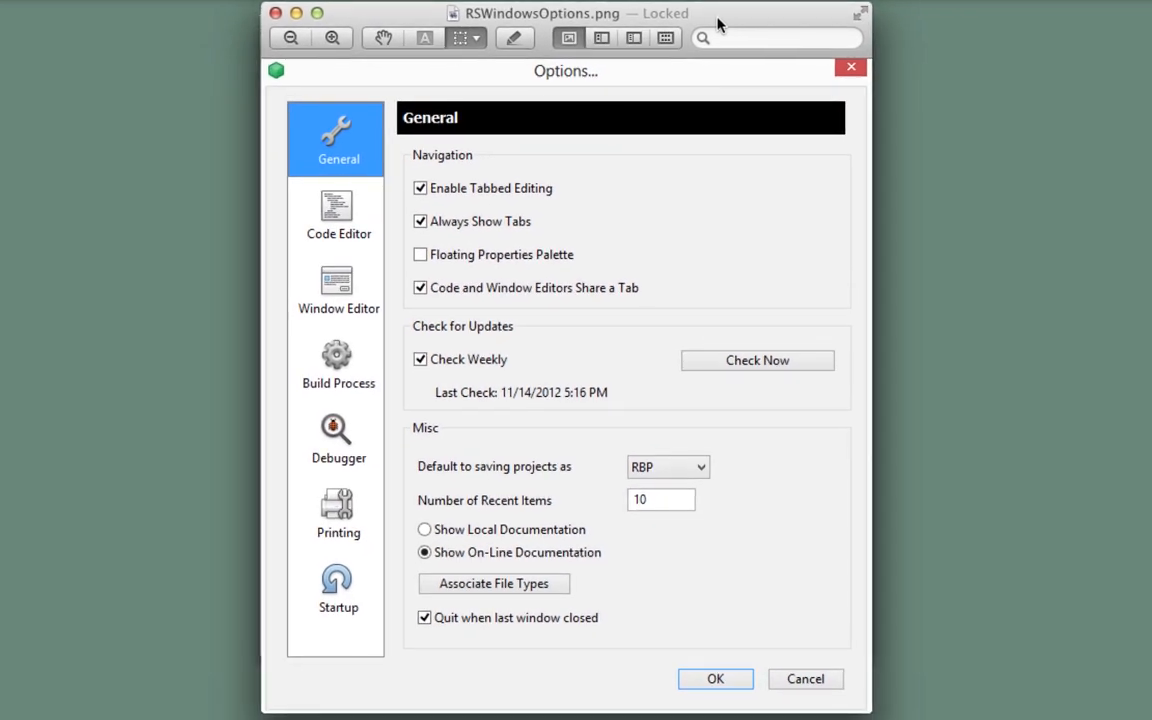
pyautogui.moveTo(606, 544)
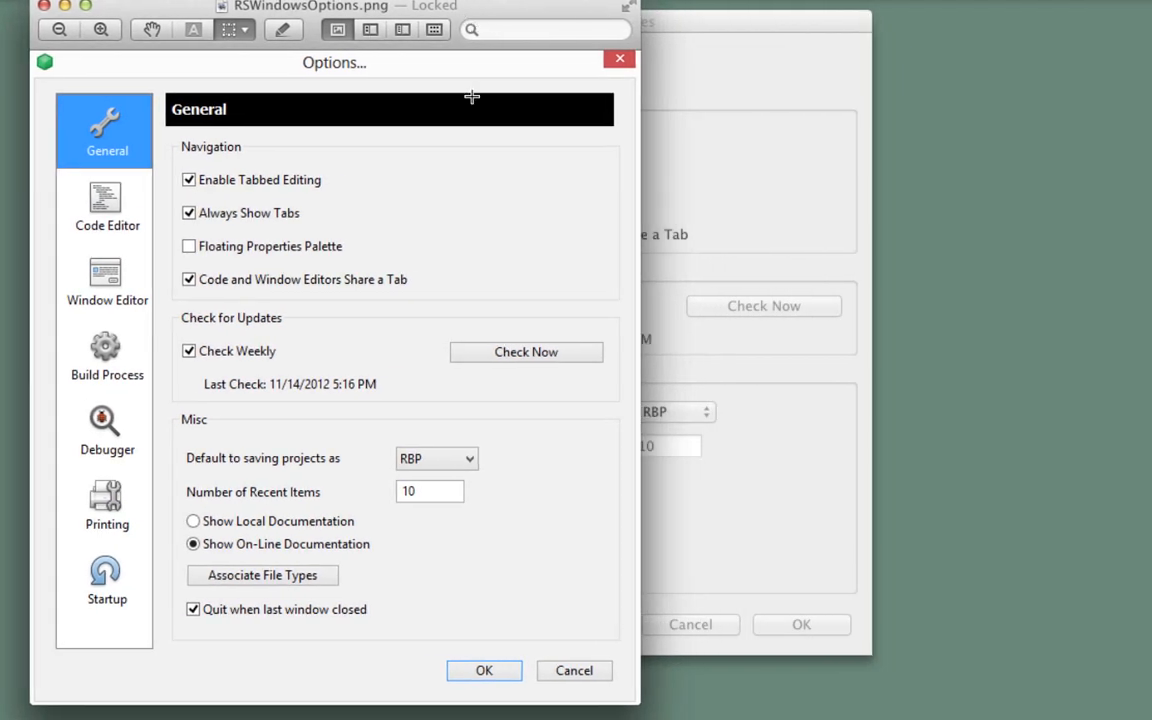
pyautogui.moveTo(574, 670)
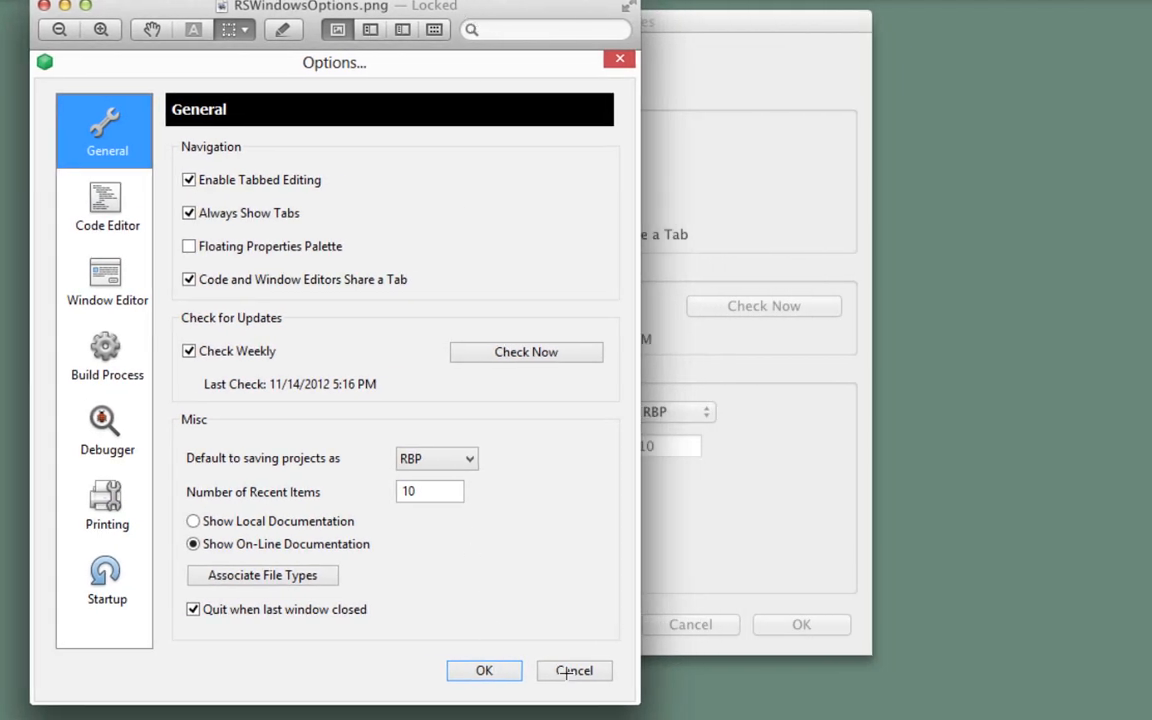
pyautogui.moveTo(606, 671)
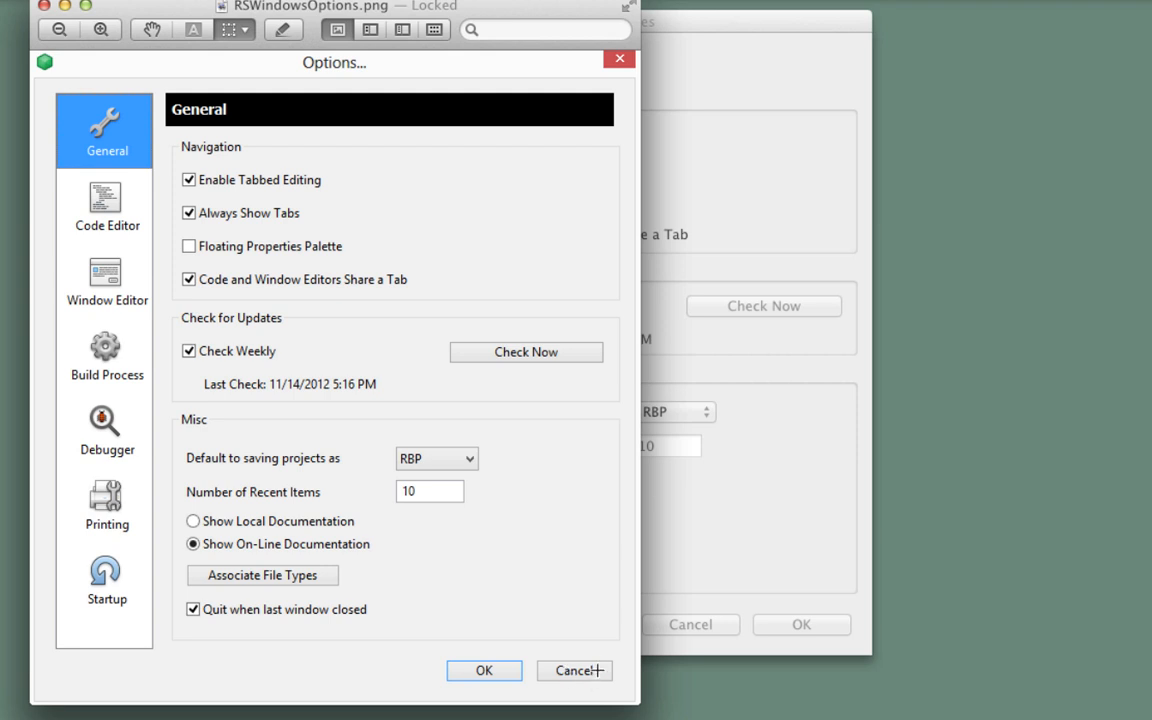
pyautogui.moveTo(485, 655)
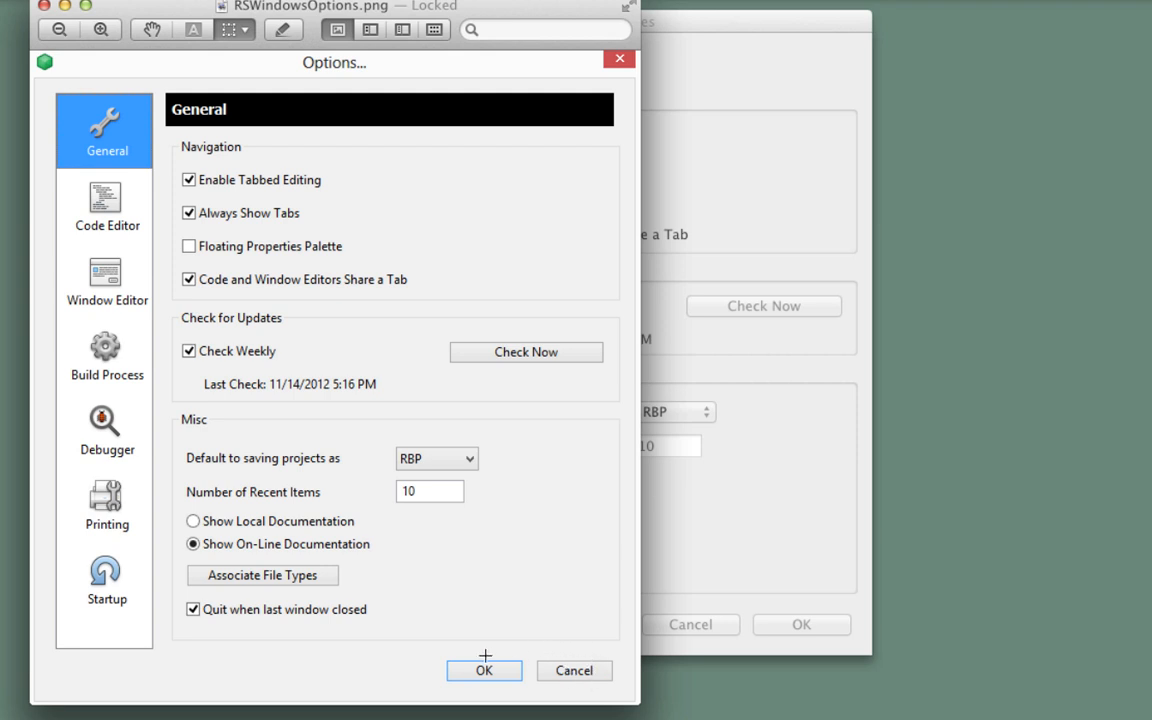
pyautogui.moveTo(481, 666)
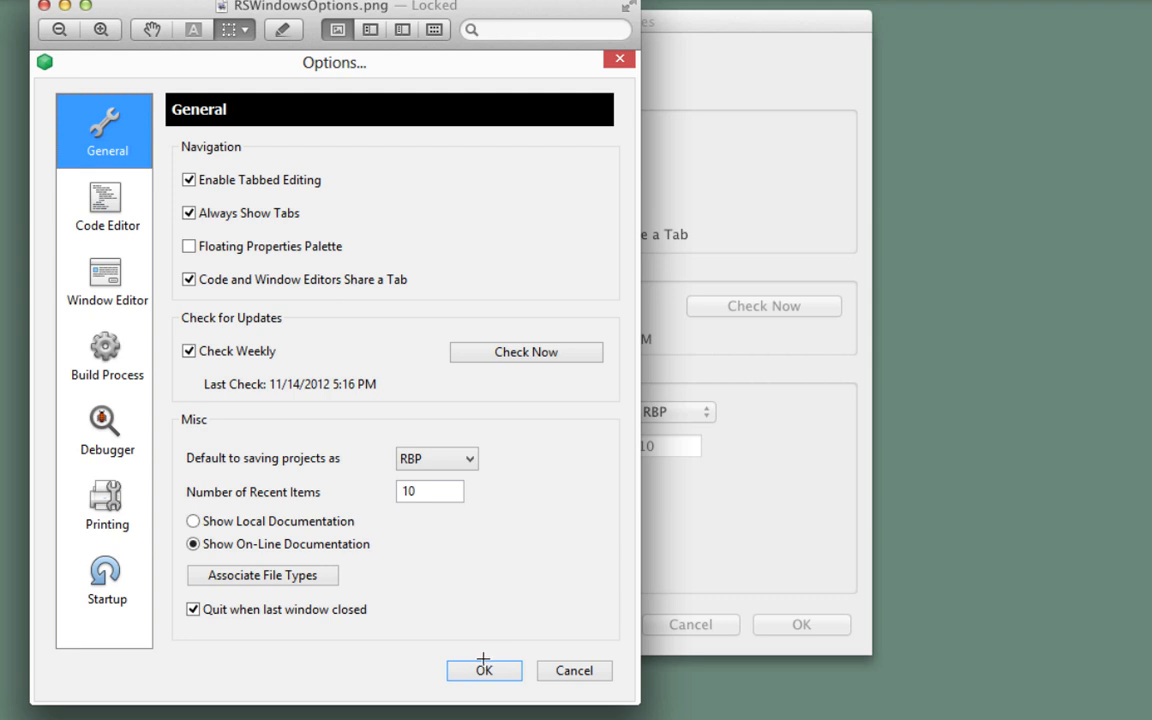
pyautogui.moveTo(524, 677)
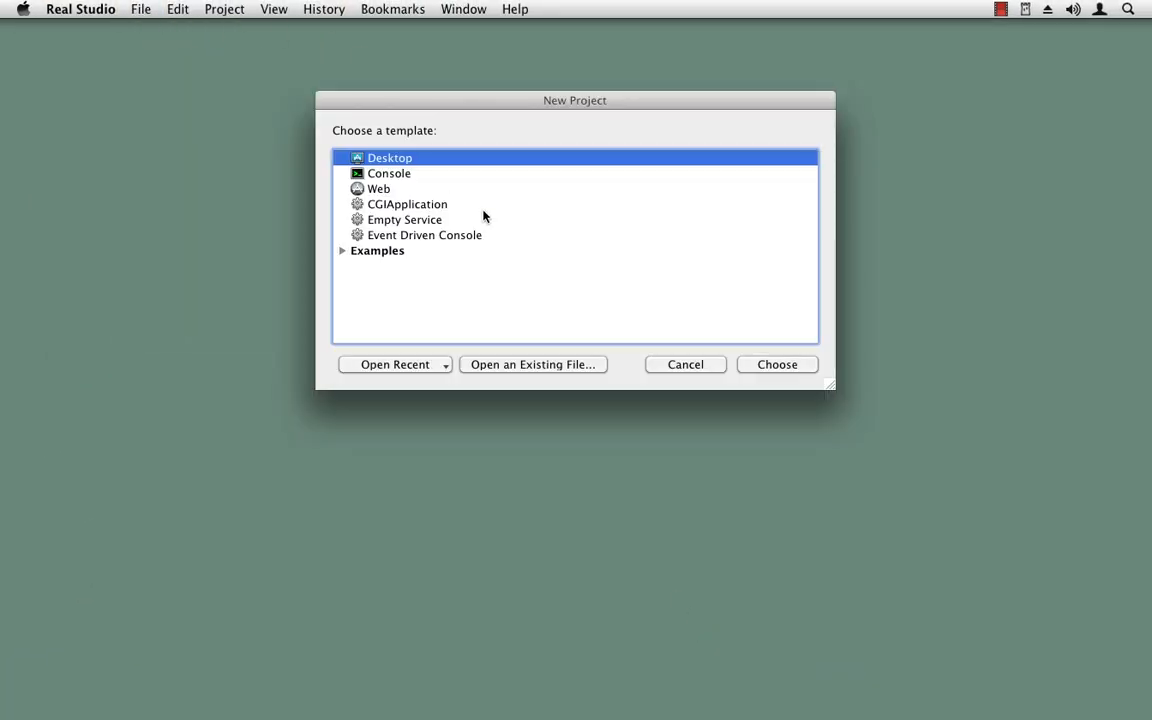
# - Start a Desktop-template project and add a Container Control named OKCancelControl
pyautogui.click(777, 364)
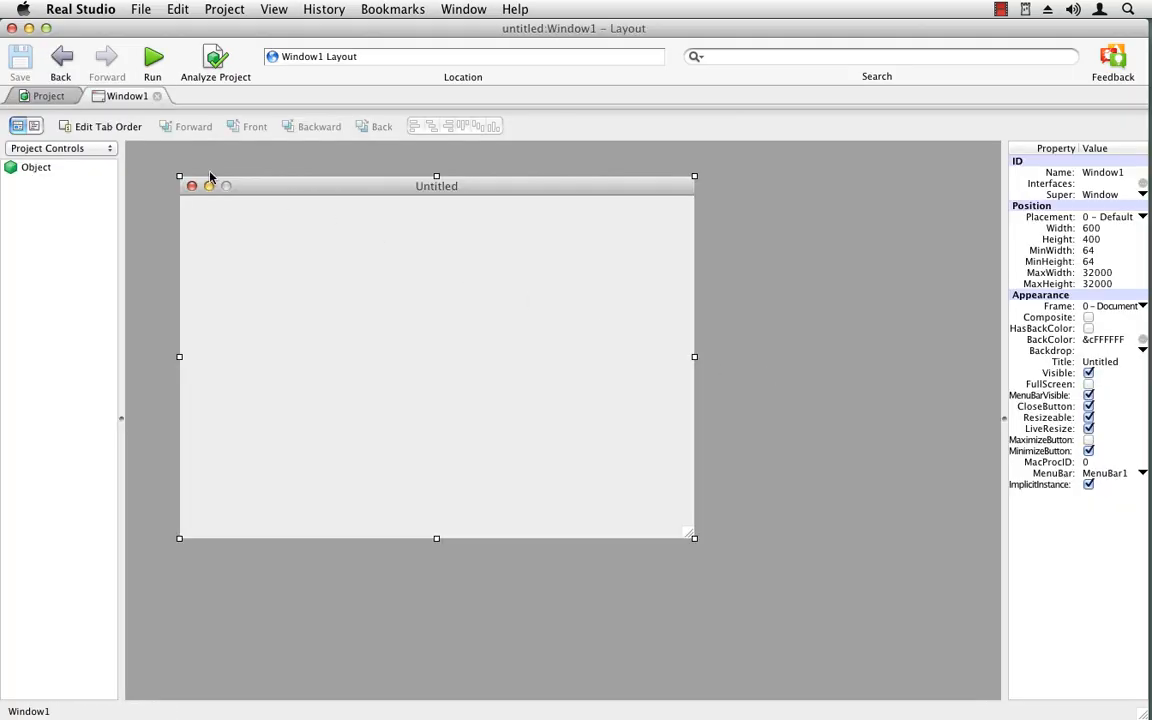
pyautogui.click(37, 96)
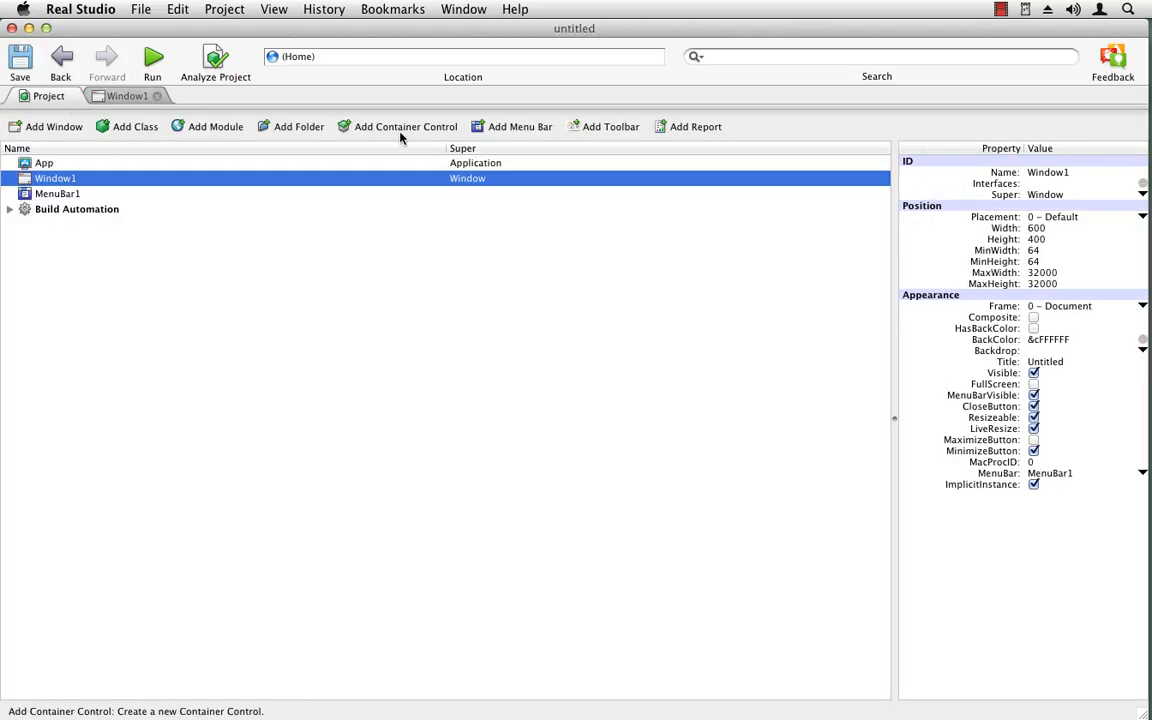
pyautogui.click(404, 126)
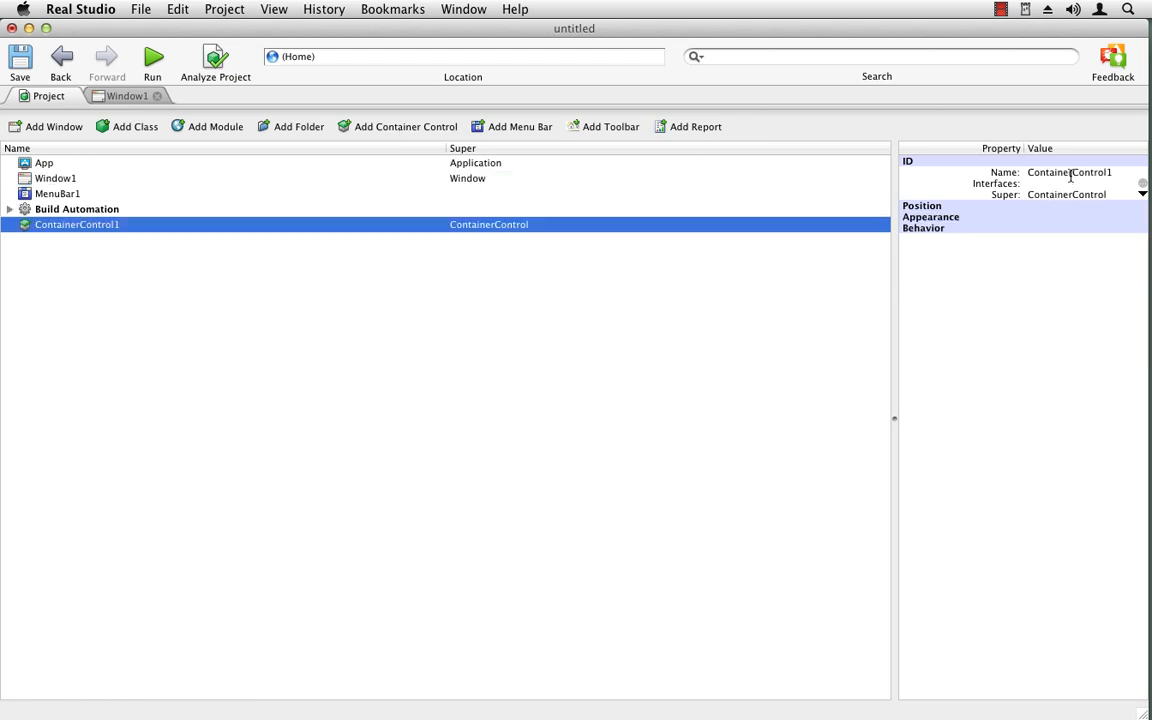
pyautogui.write('OKCancel')
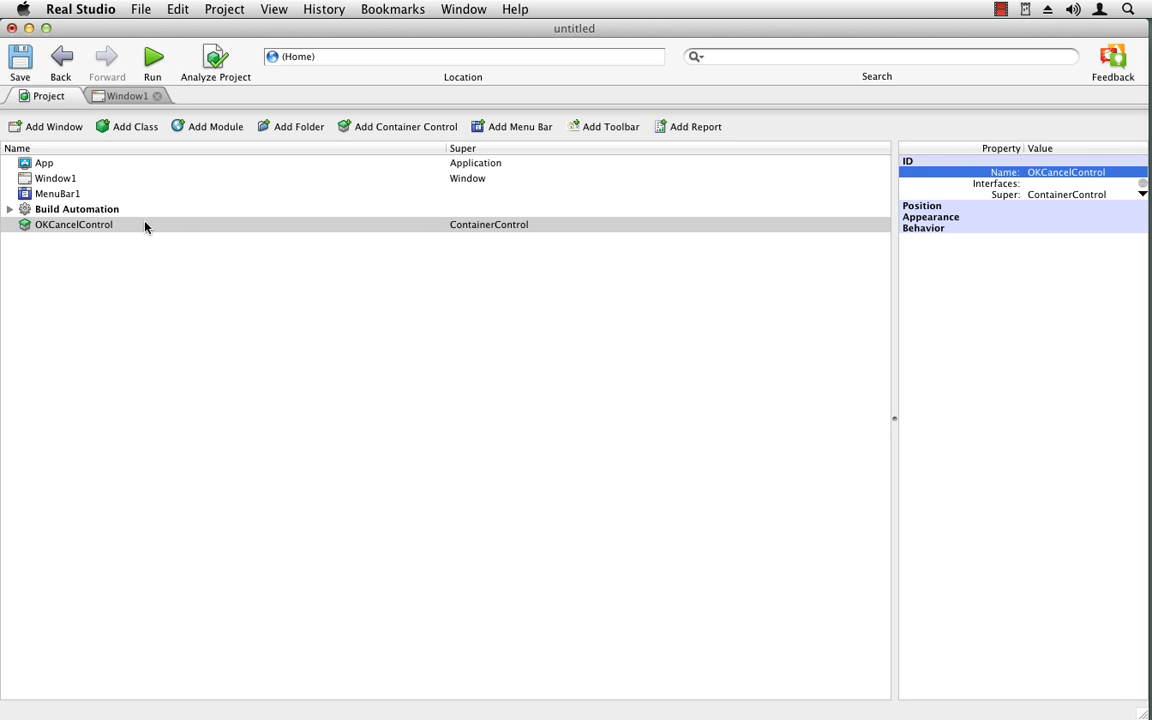
# - Drop two PushButtons side by side into OKCancelControl and shrink the container around them
pyautogui.doubleClick(72, 224)
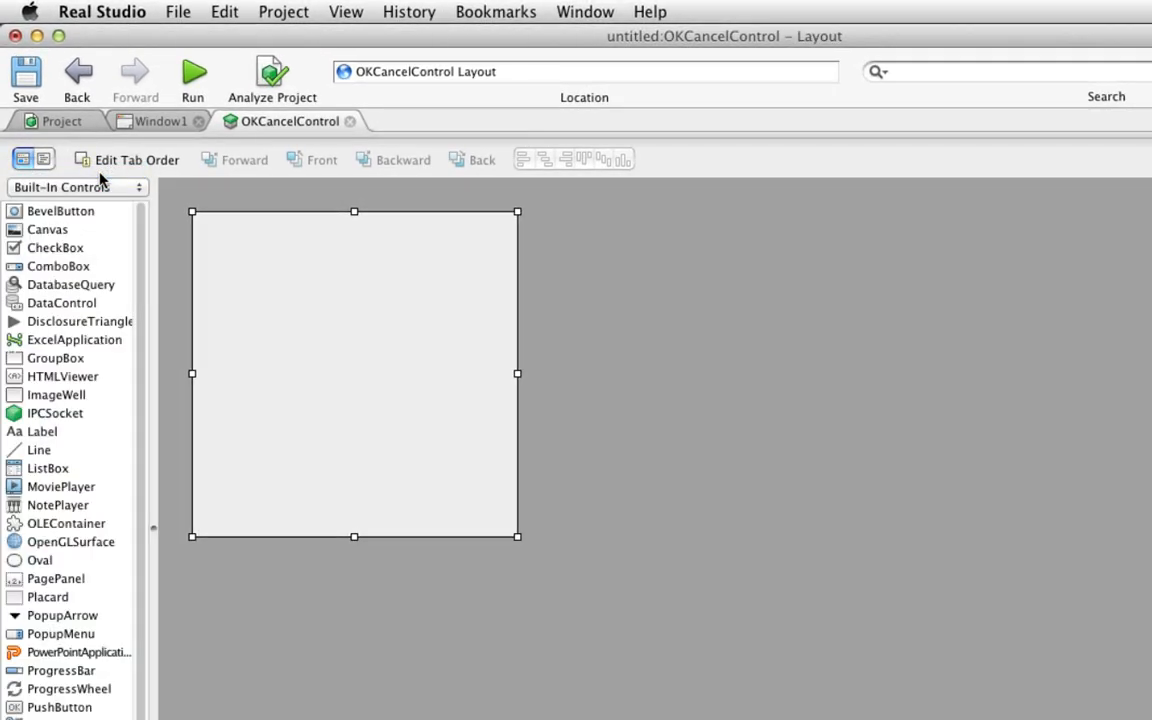
pyautogui.moveTo(363, 160)
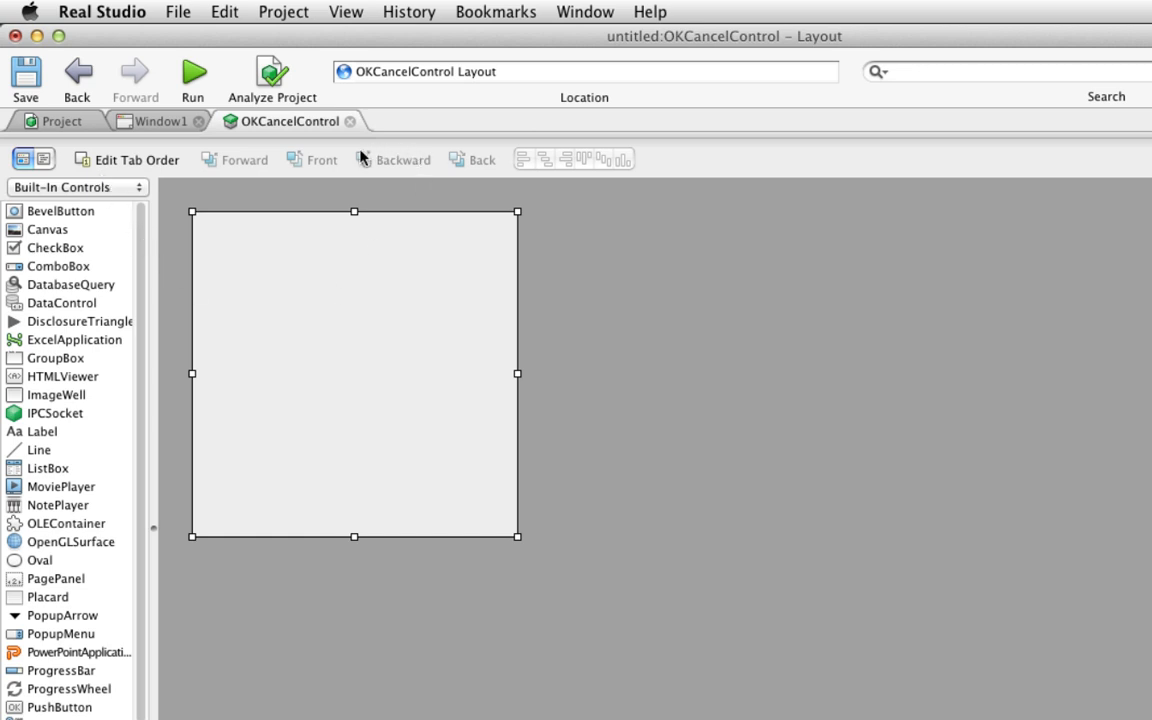
pyautogui.moveTo(345, 313)
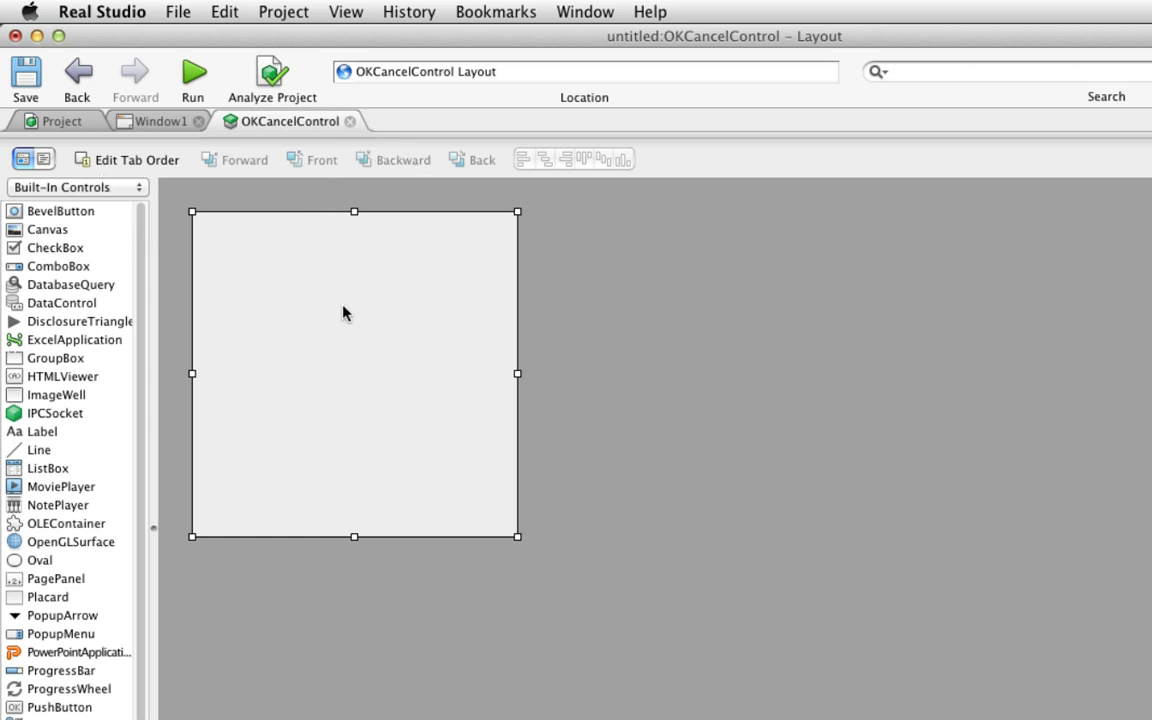
pyautogui.moveTo(131, 322)
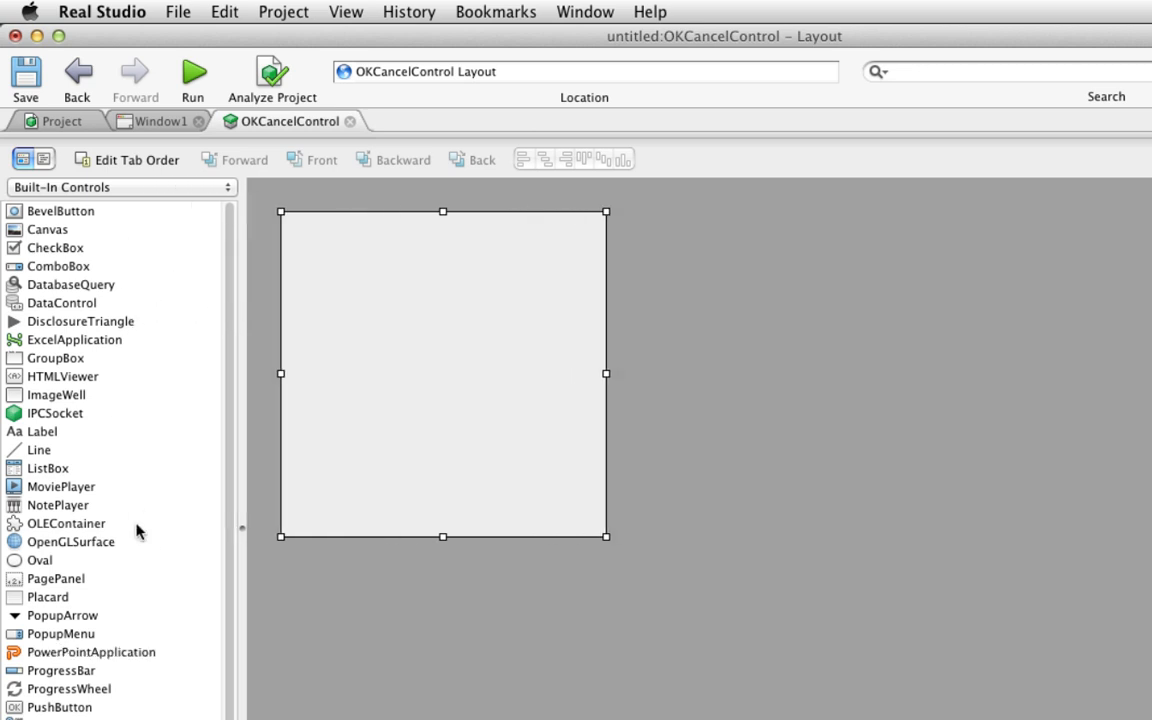
pyautogui.moveTo(669, 295)
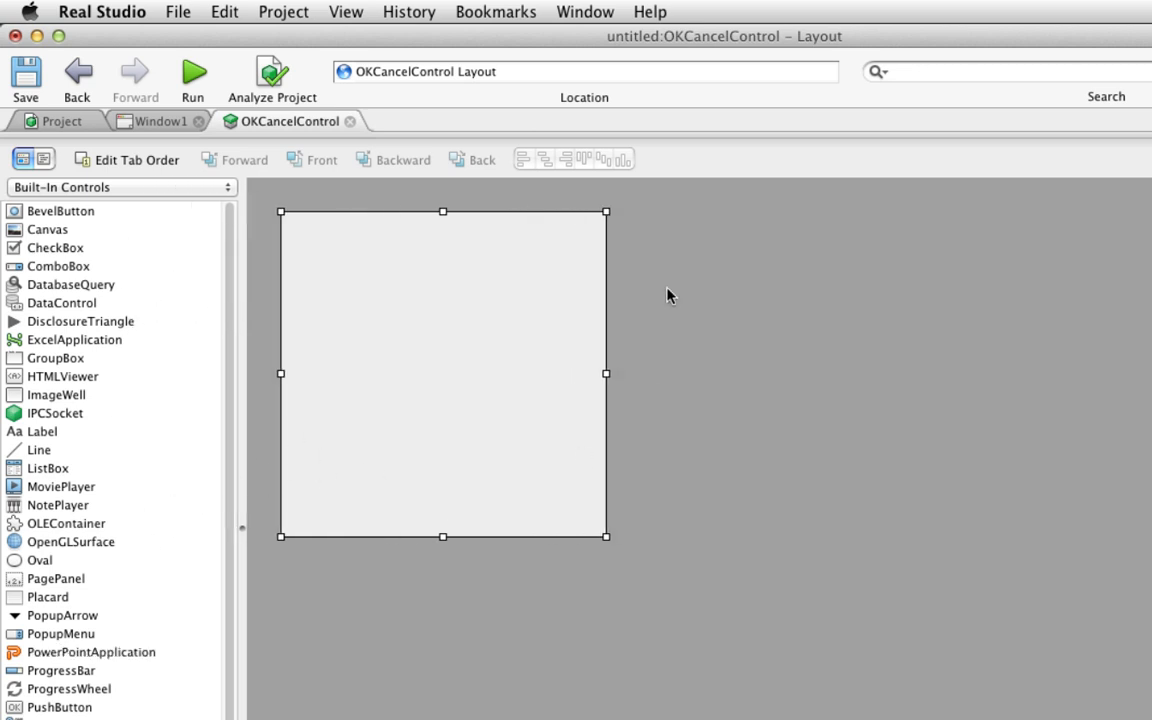
pyautogui.moveTo(442, 383)
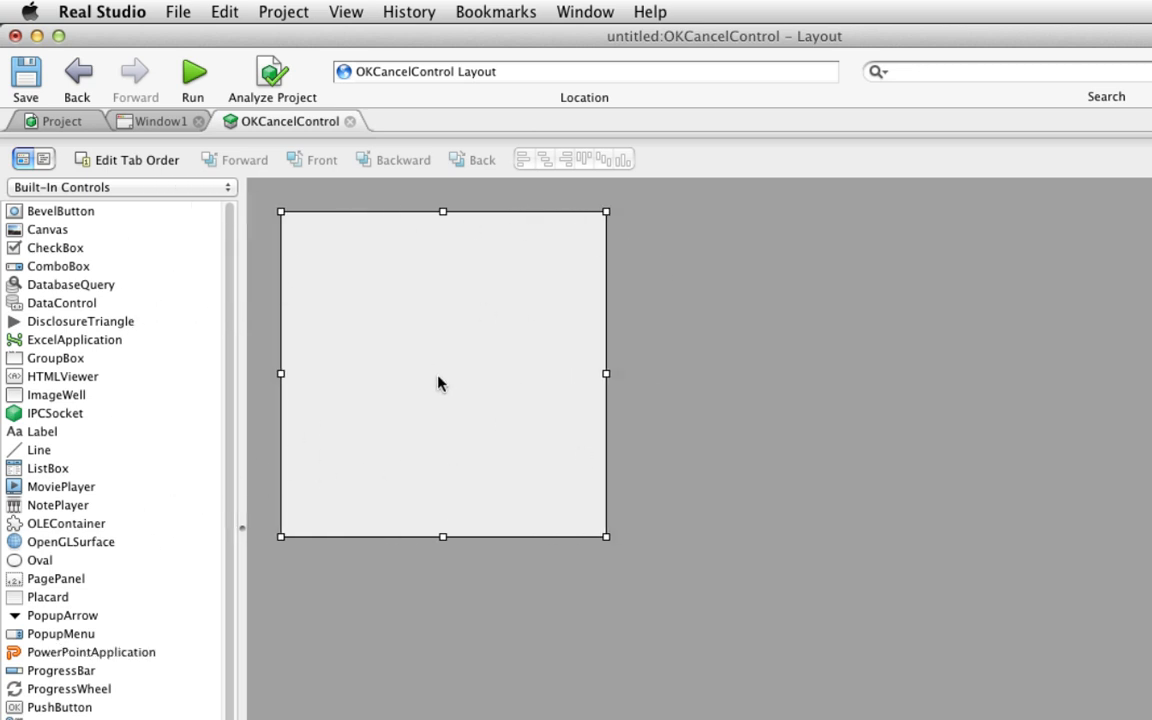
pyautogui.moveTo(364, 436)
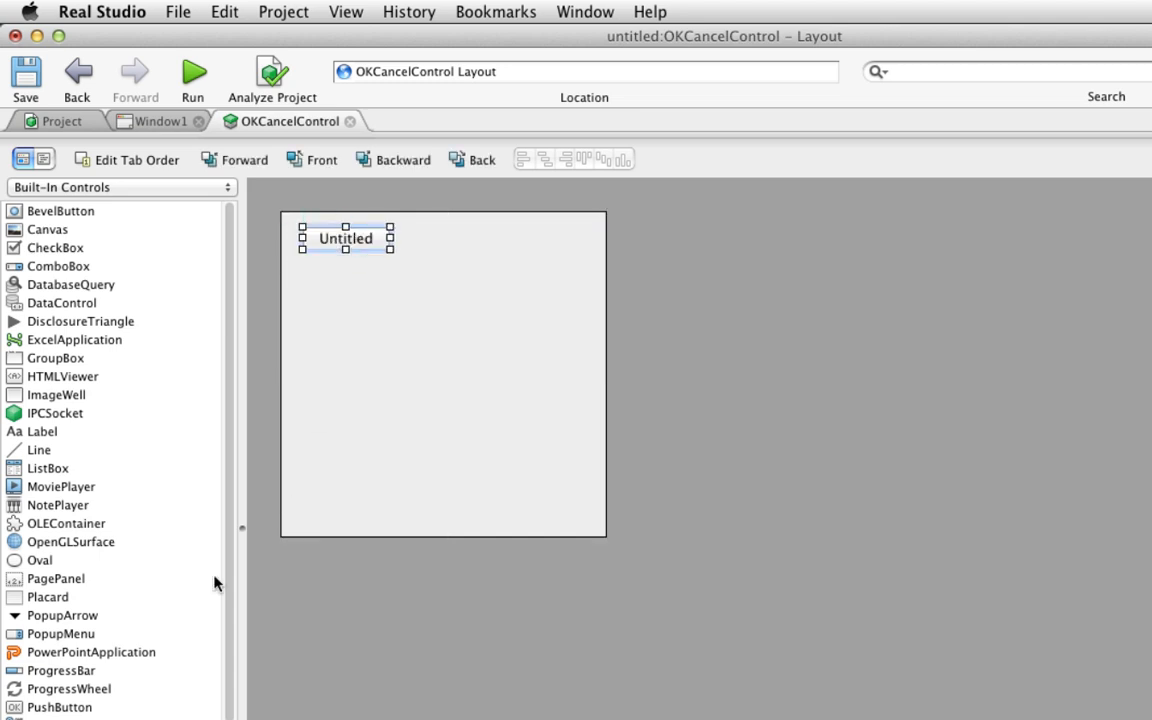
pyautogui.moveTo(345, 238); pyautogui.dragTo(452, 245)
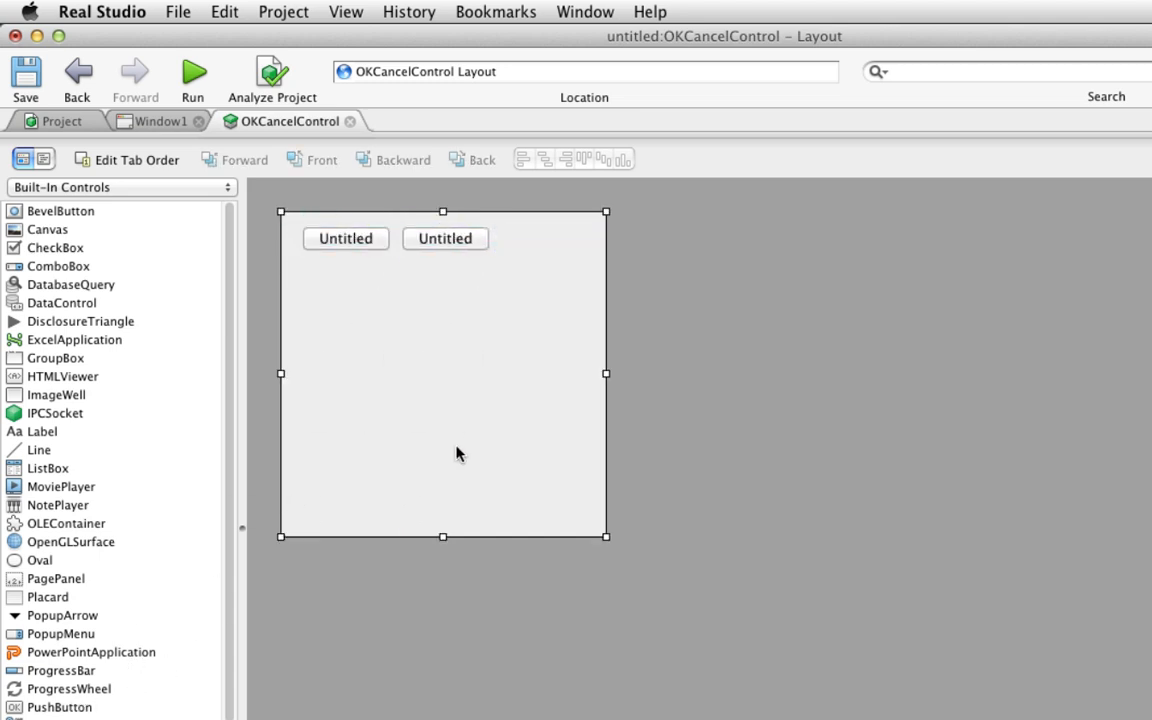
pyautogui.moveTo(605, 536); pyautogui.dragTo(541, 331)
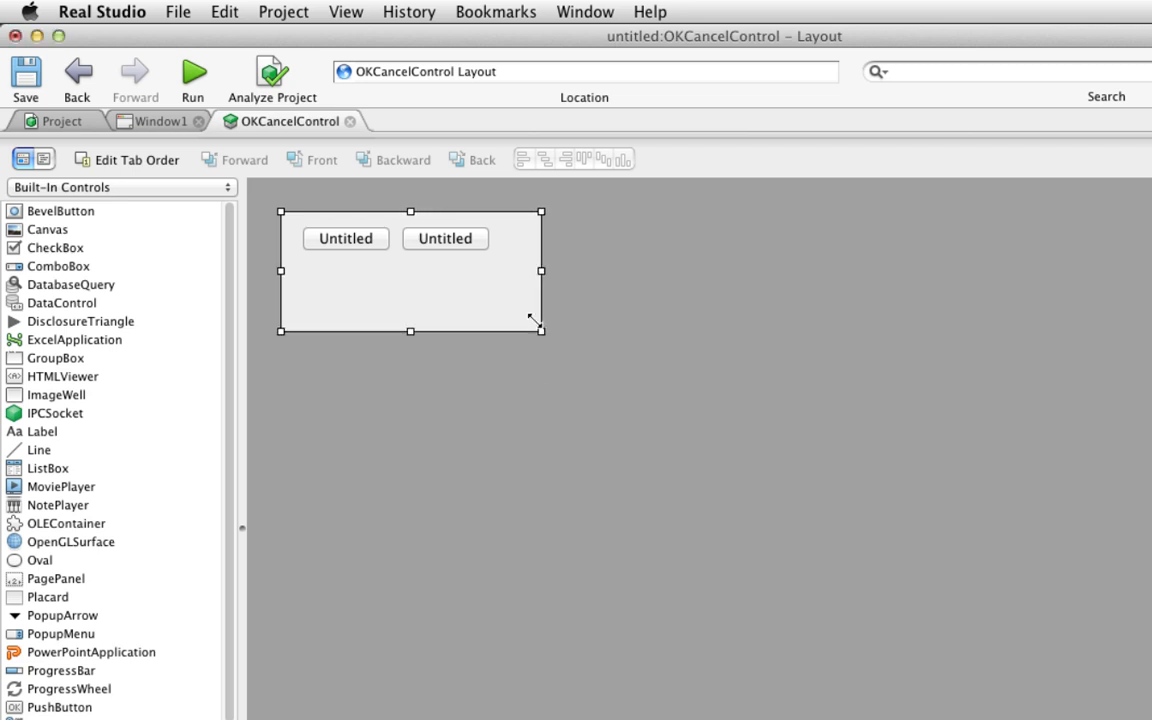
pyautogui.moveTo(541, 331); pyautogui.dragTo(503, 268)
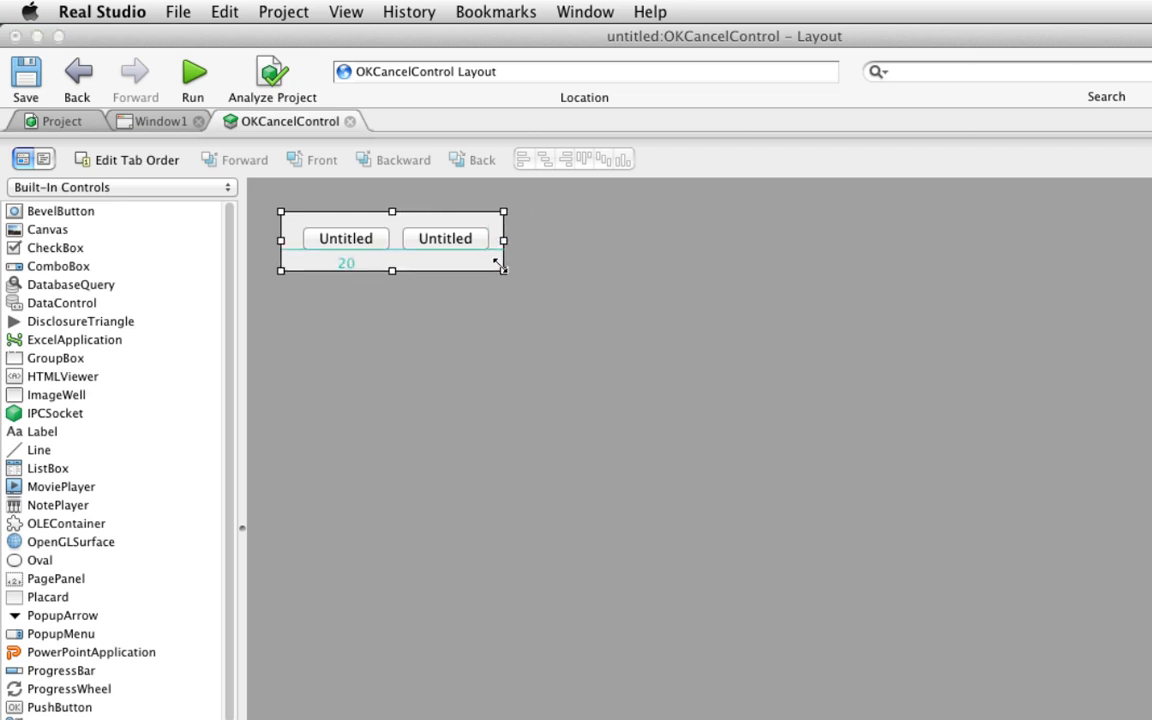
pyautogui.moveTo(503, 240); pyautogui.dragTo(512, 240)
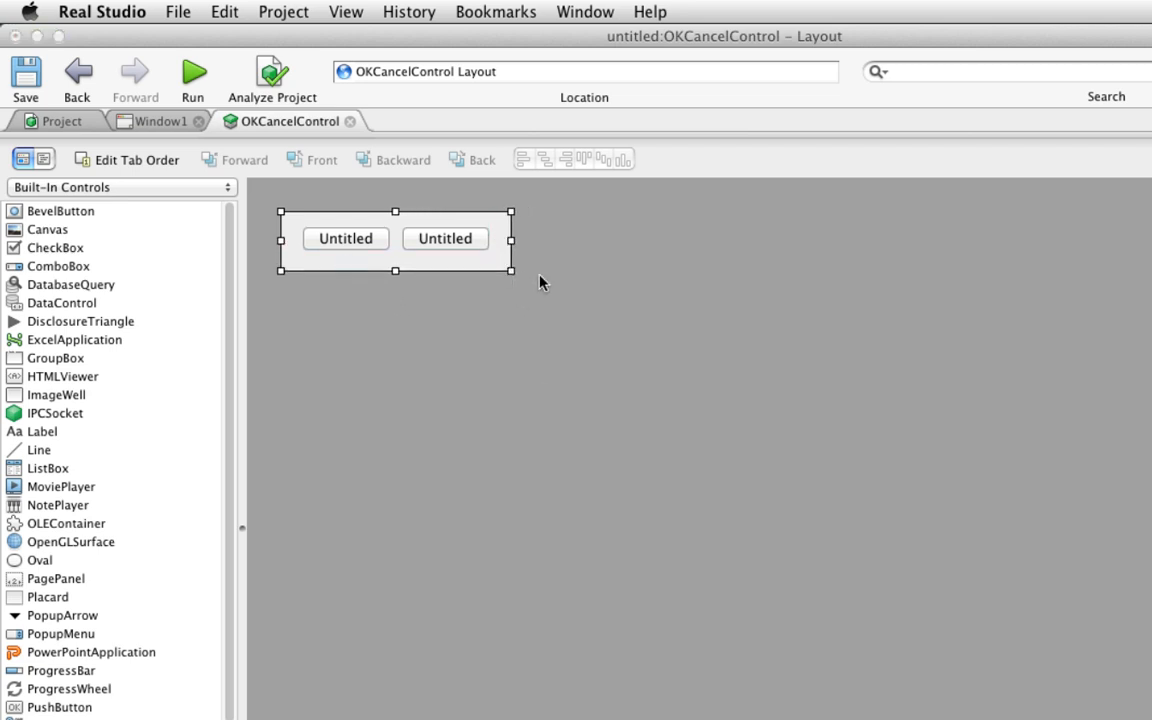
pyautogui.moveTo(563, 296)
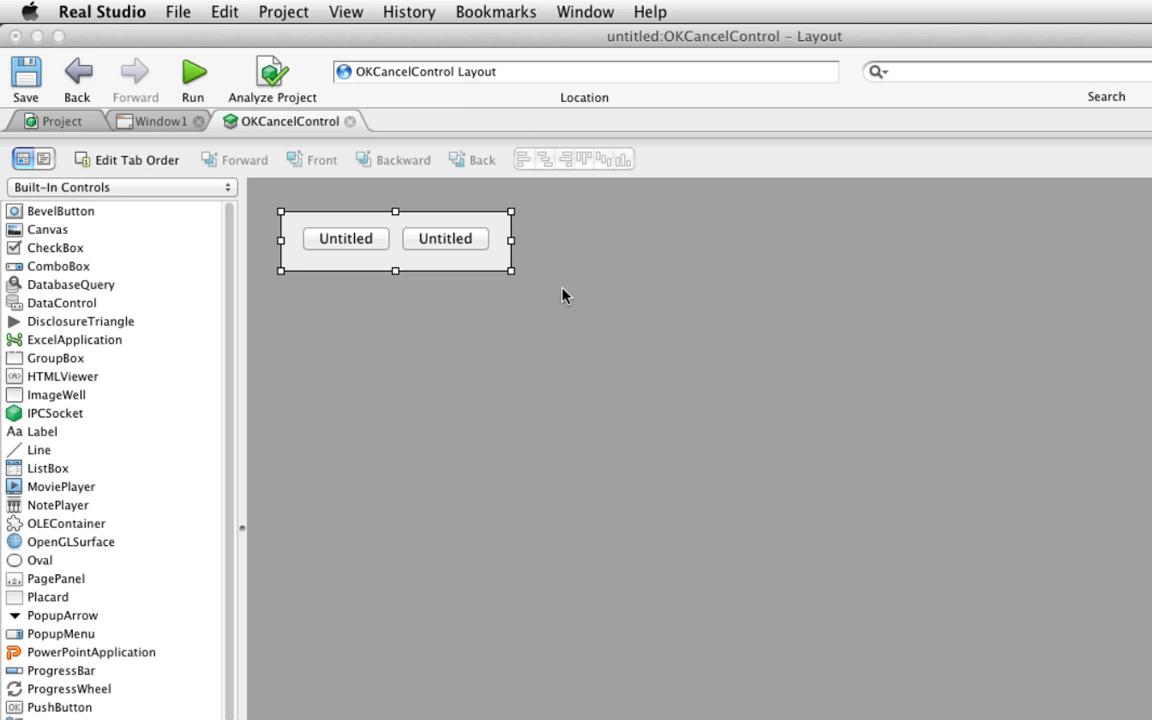
# - Name the first button LeftButton, caption it OK, and make it the default button
pyautogui.click(345, 238)
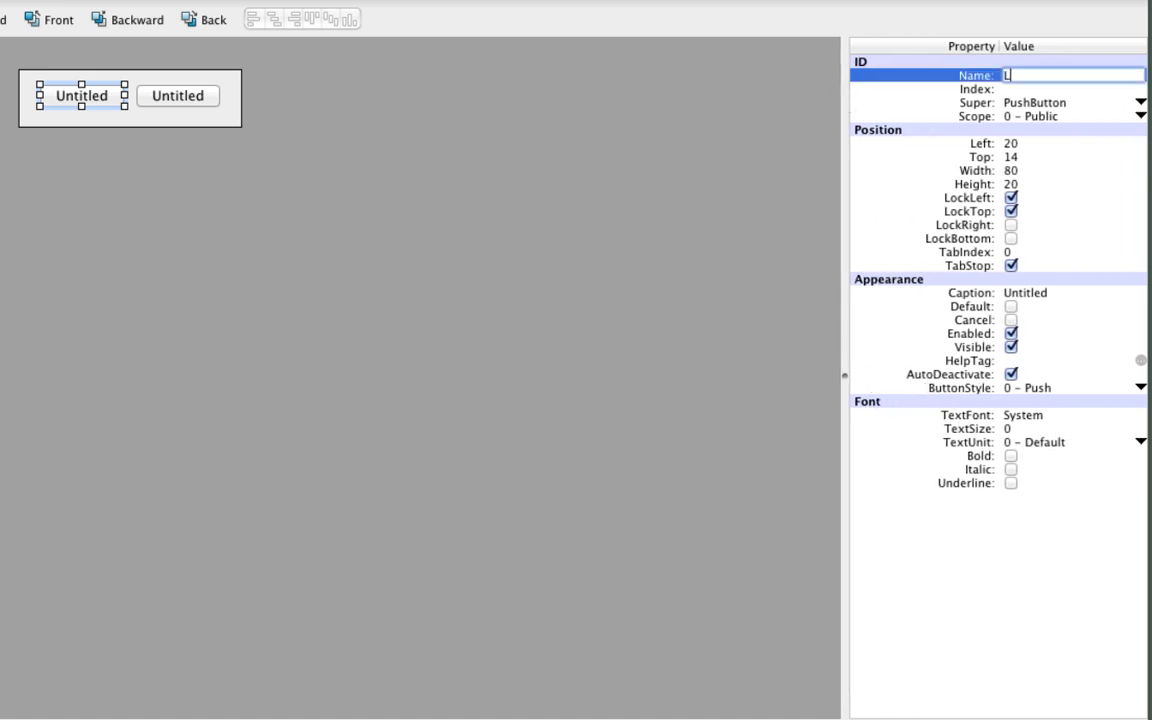
pyautogui.write('LeftButton')
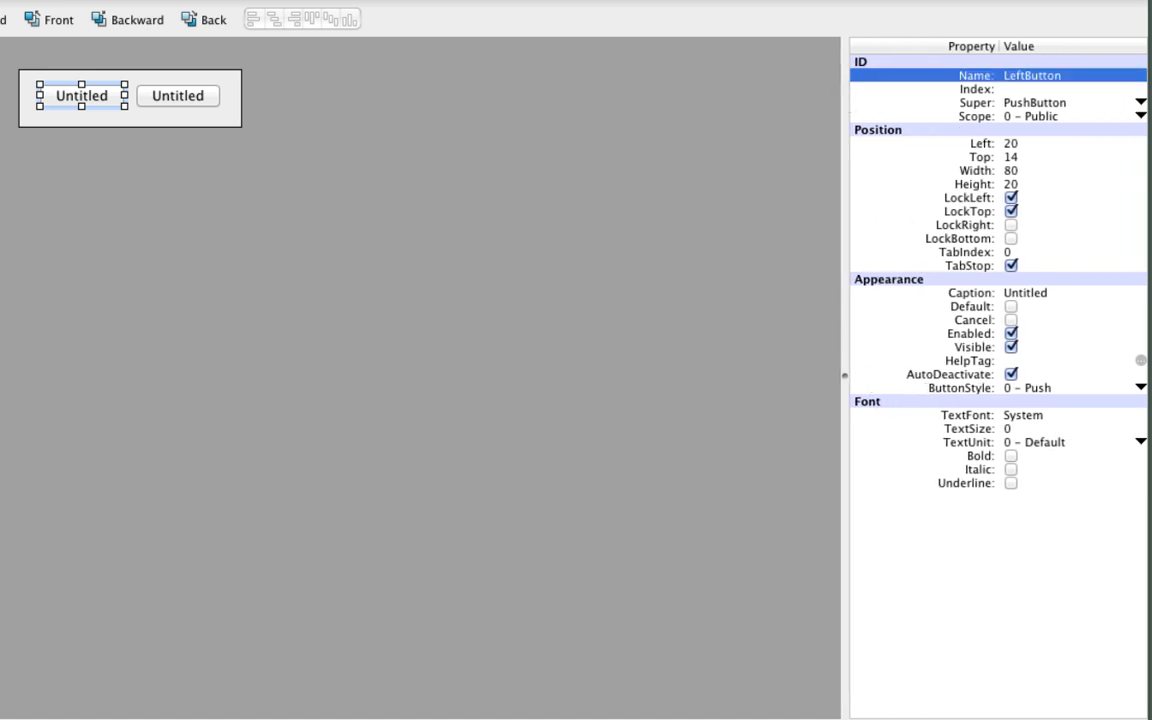
pyautogui.click(1025, 292)
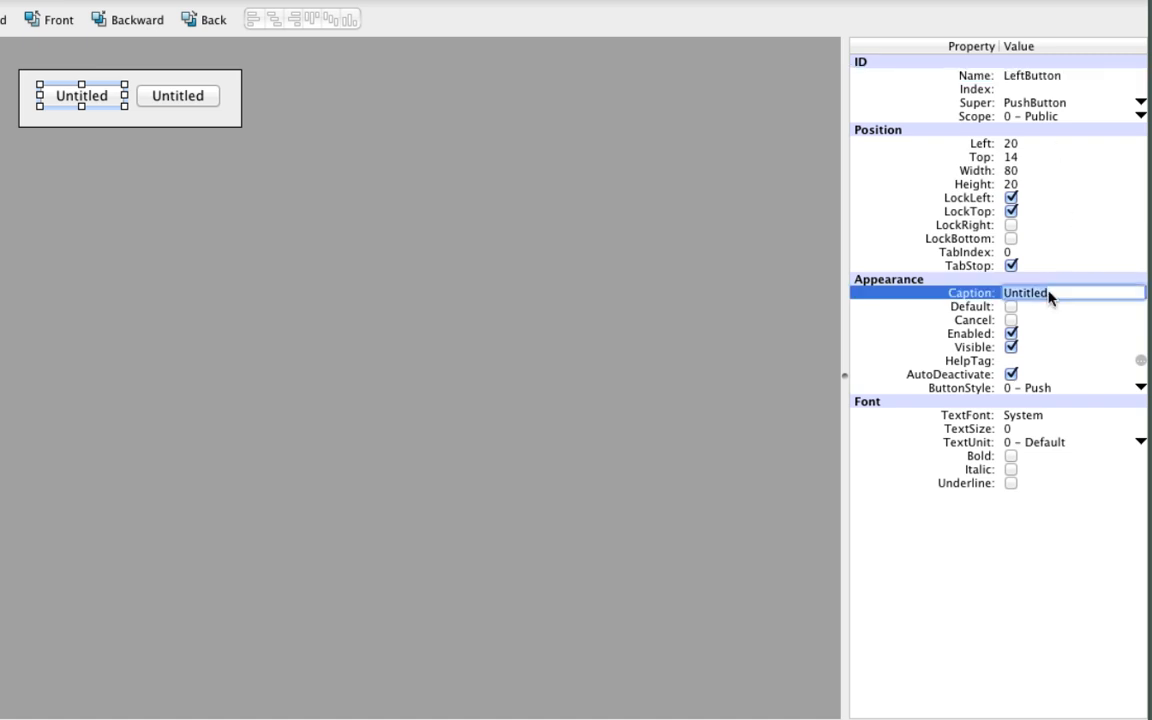
pyautogui.write('OK')
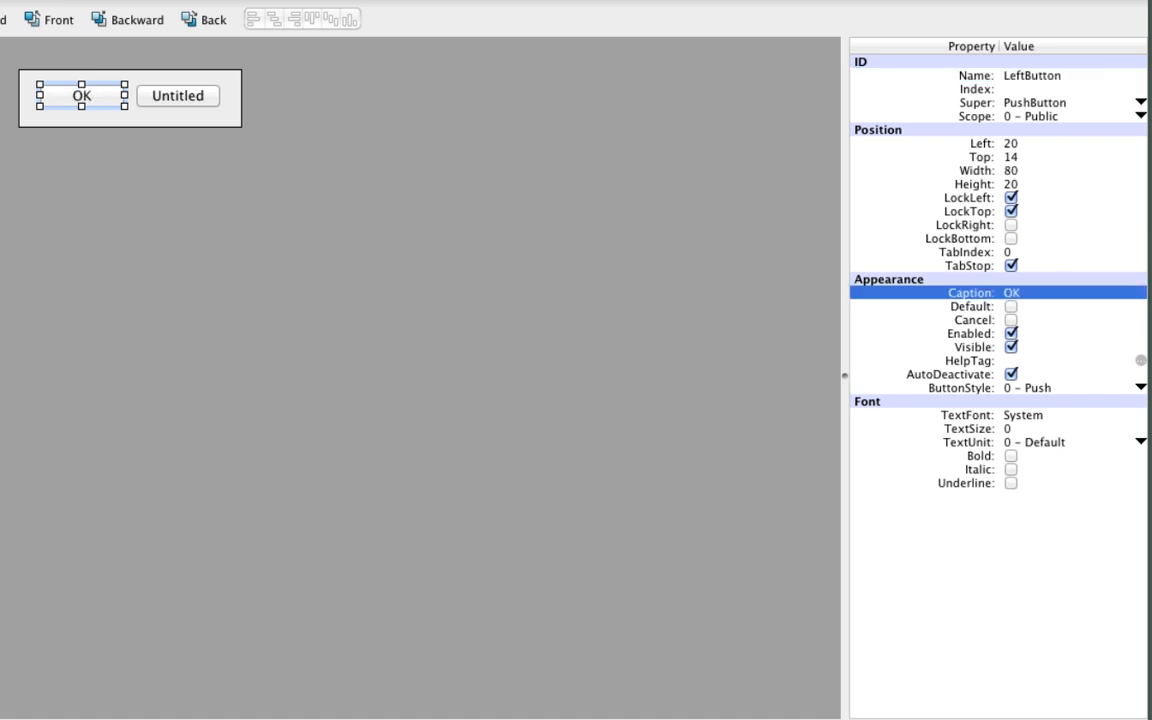
pyautogui.click(1011, 306)
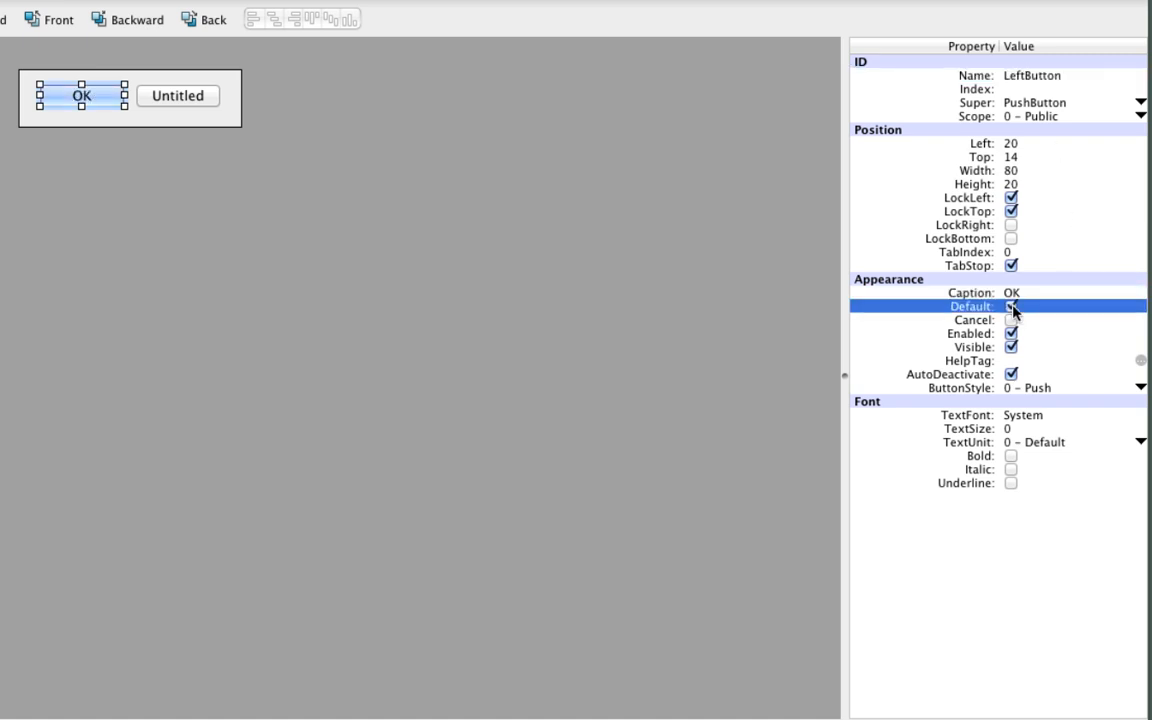
# - Rename the second button RightButton and caption it Cancel
pyautogui.click(178, 95)
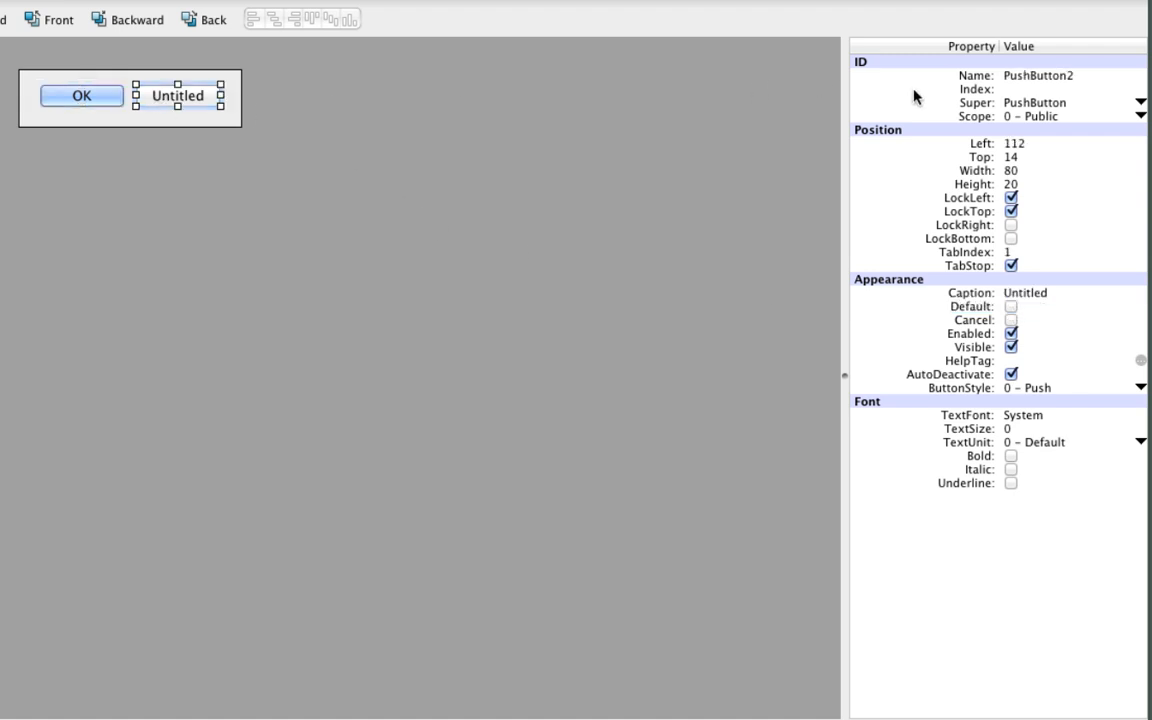
pyautogui.write('Right')
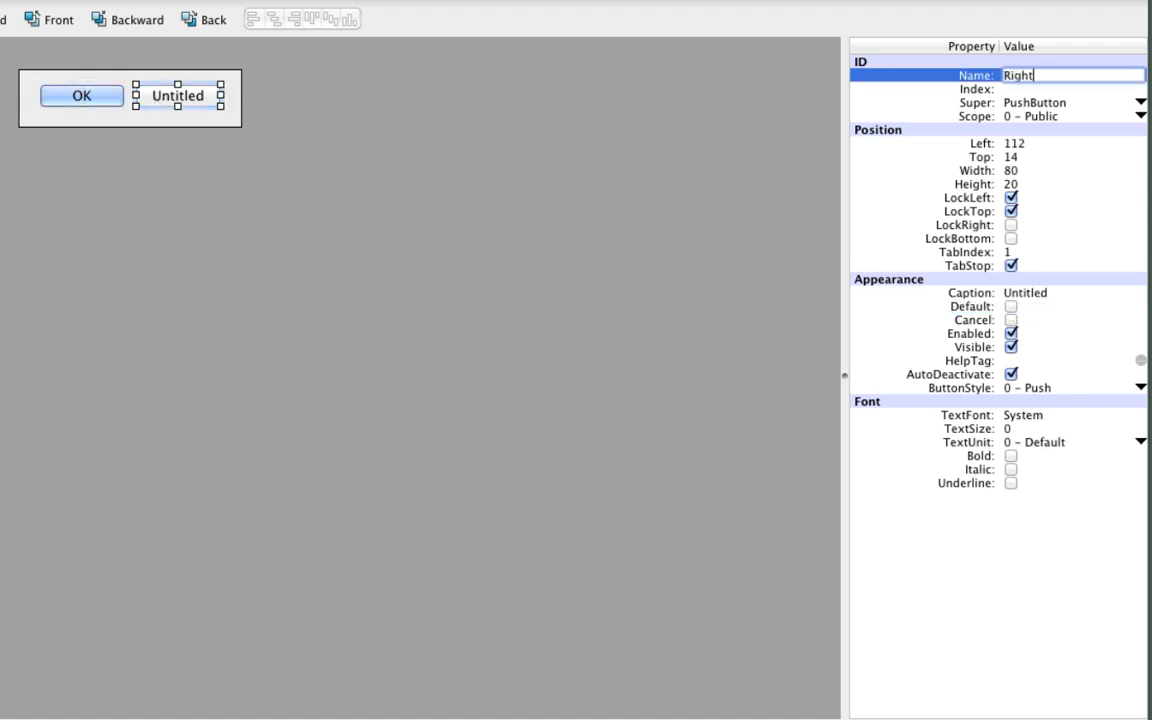
pyautogui.write('Button')
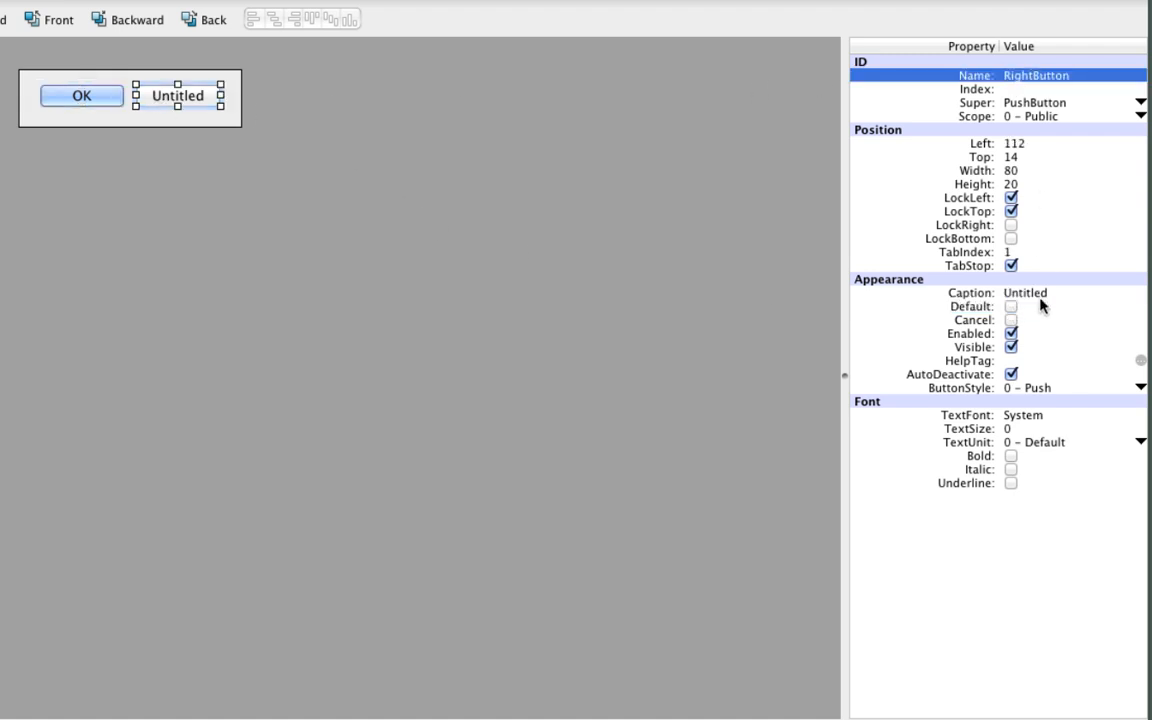
pyautogui.write('Canc')
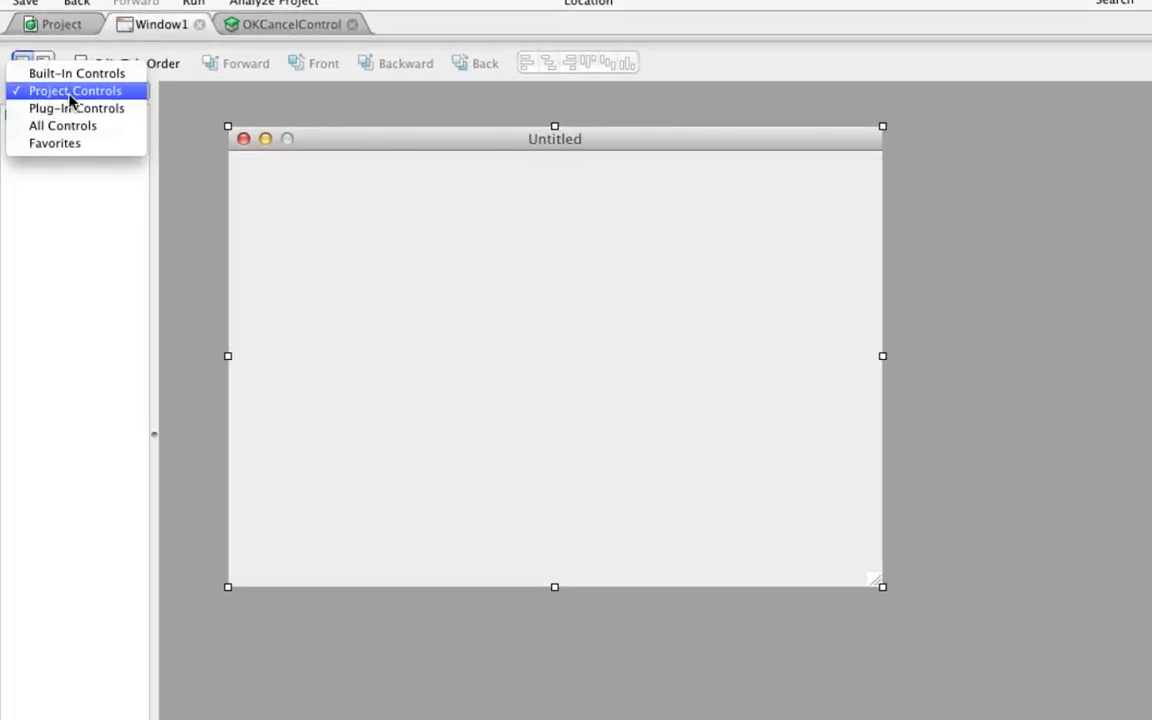
# - Drag OKCancelControl from Project Controls into the middle of Window1
pyautogui.click(70, 90)
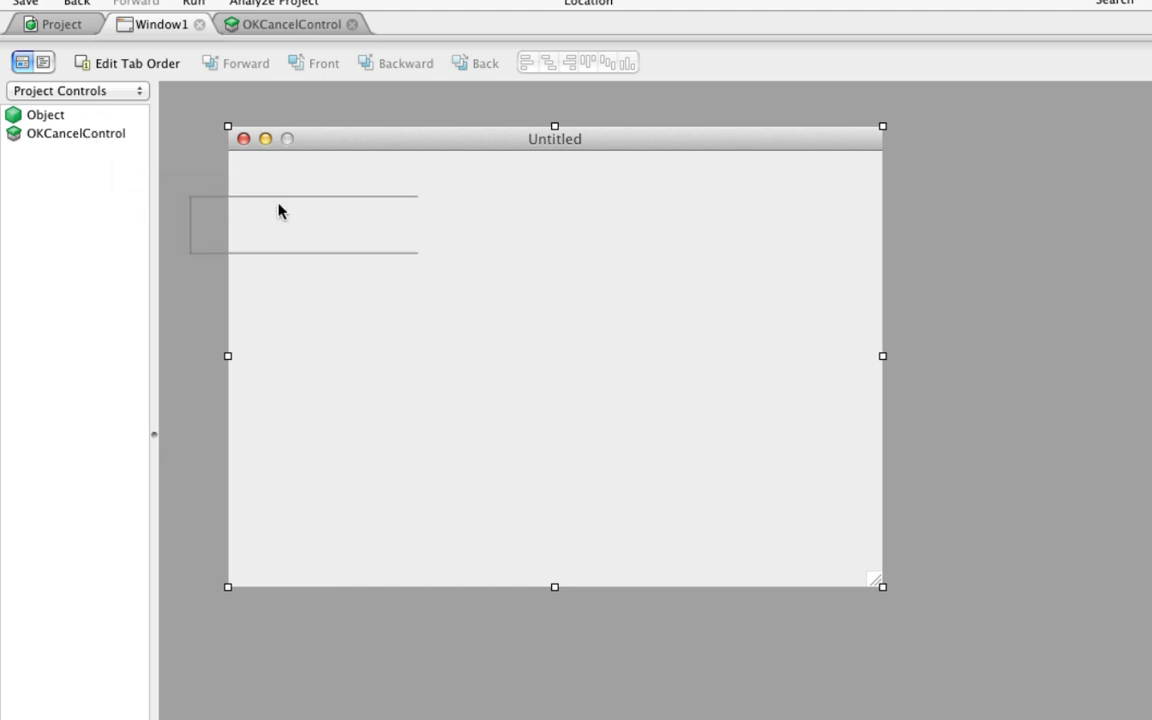
pyautogui.moveTo(300, 225); pyautogui.dragTo(554, 361)
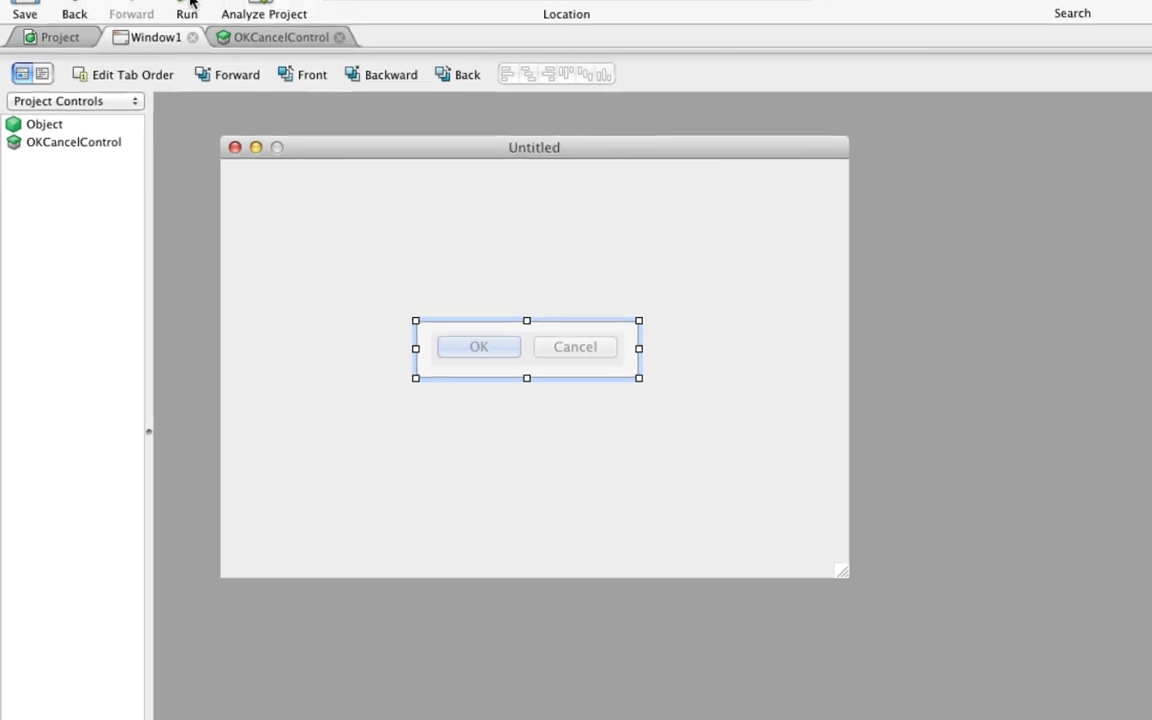
pyautogui.click(186, 13)
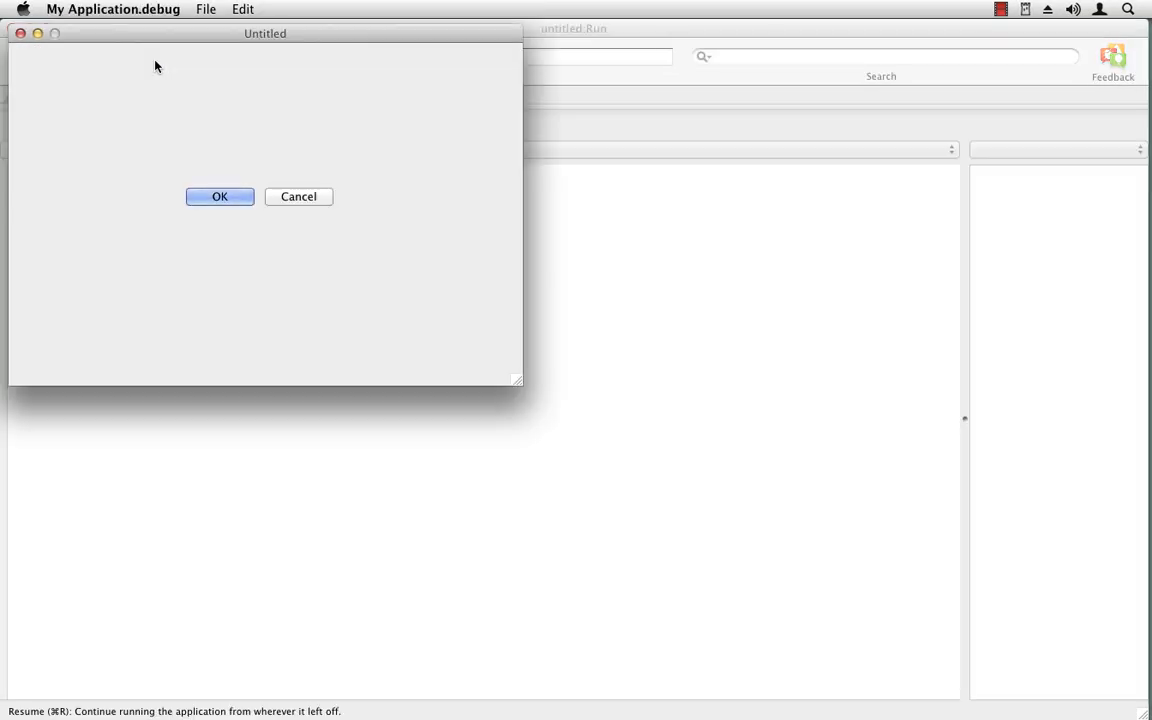
pyautogui.moveTo(314, 236)
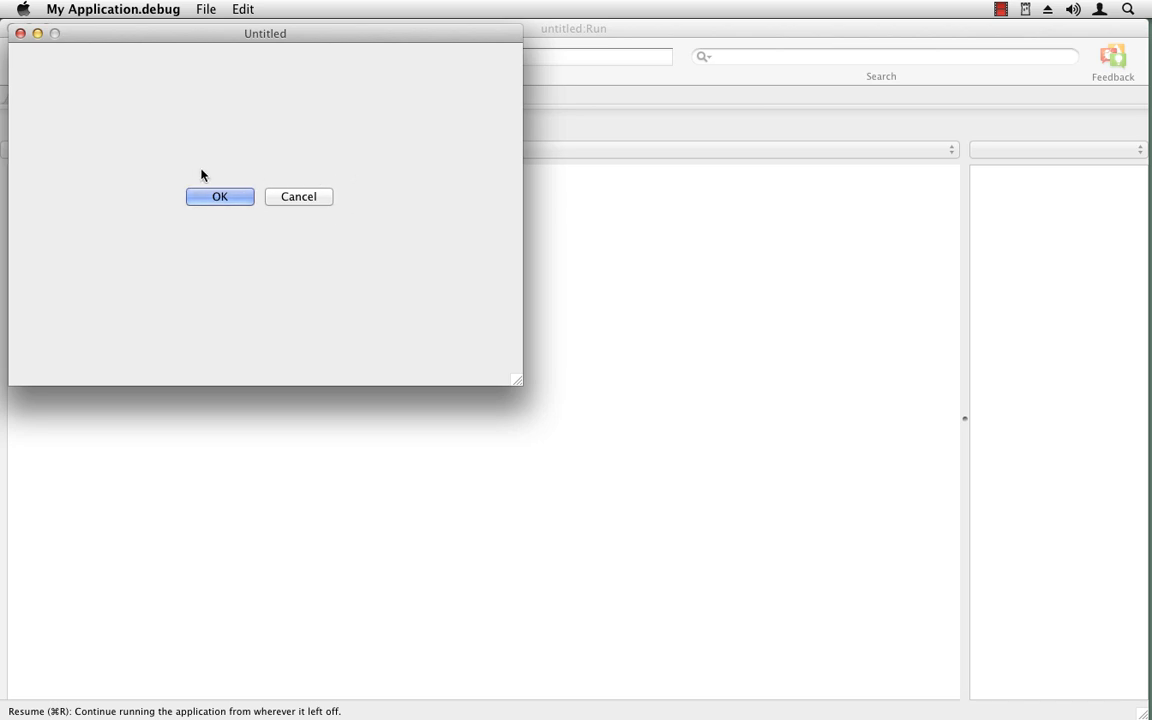
pyautogui.moveTo(172, 188)
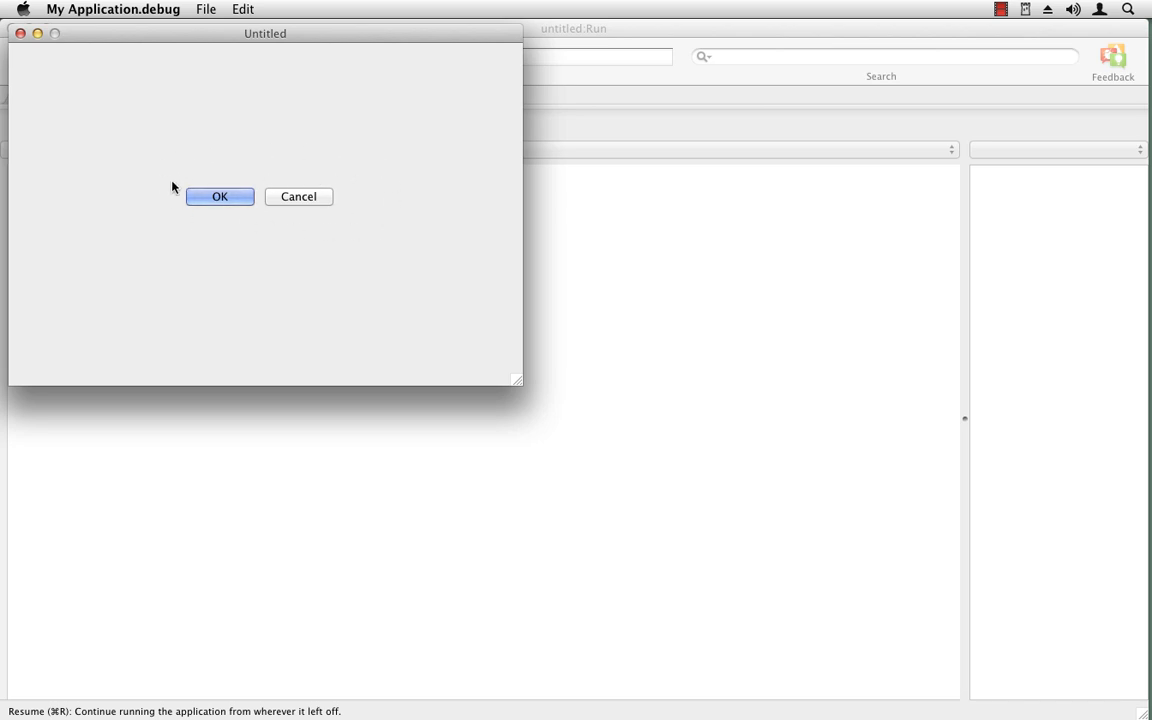
pyautogui.click(219, 196)
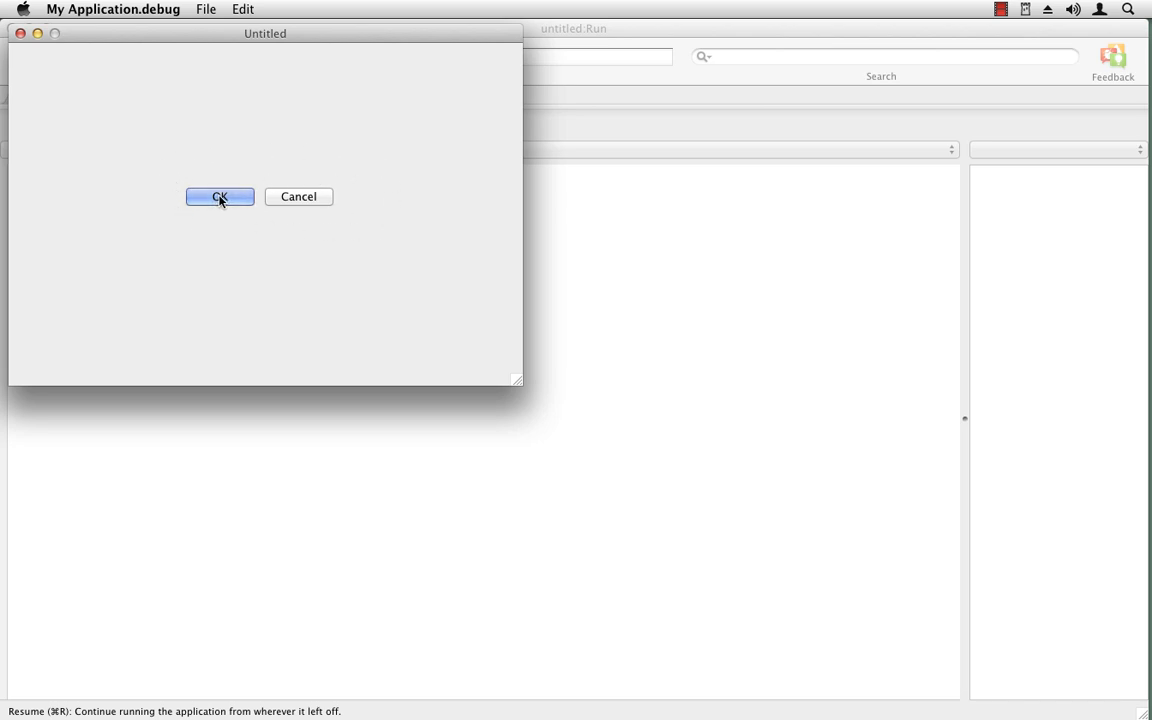
pyautogui.moveTo(283, 197)
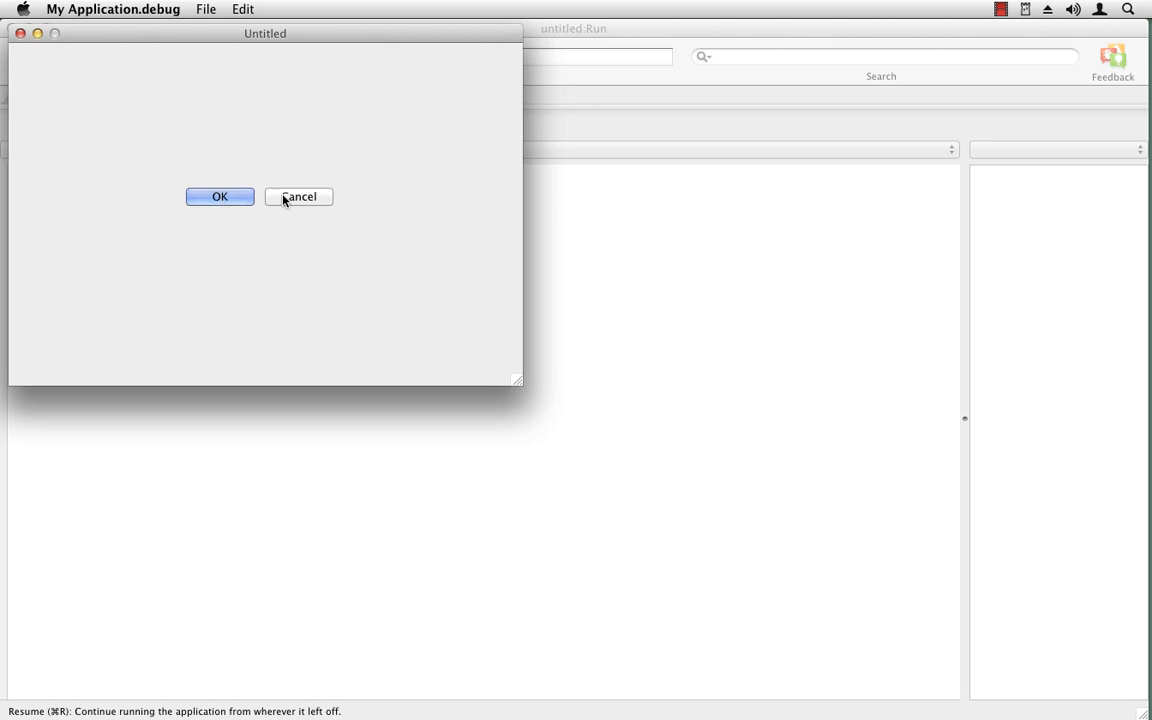
pyautogui.moveTo(295, 208)
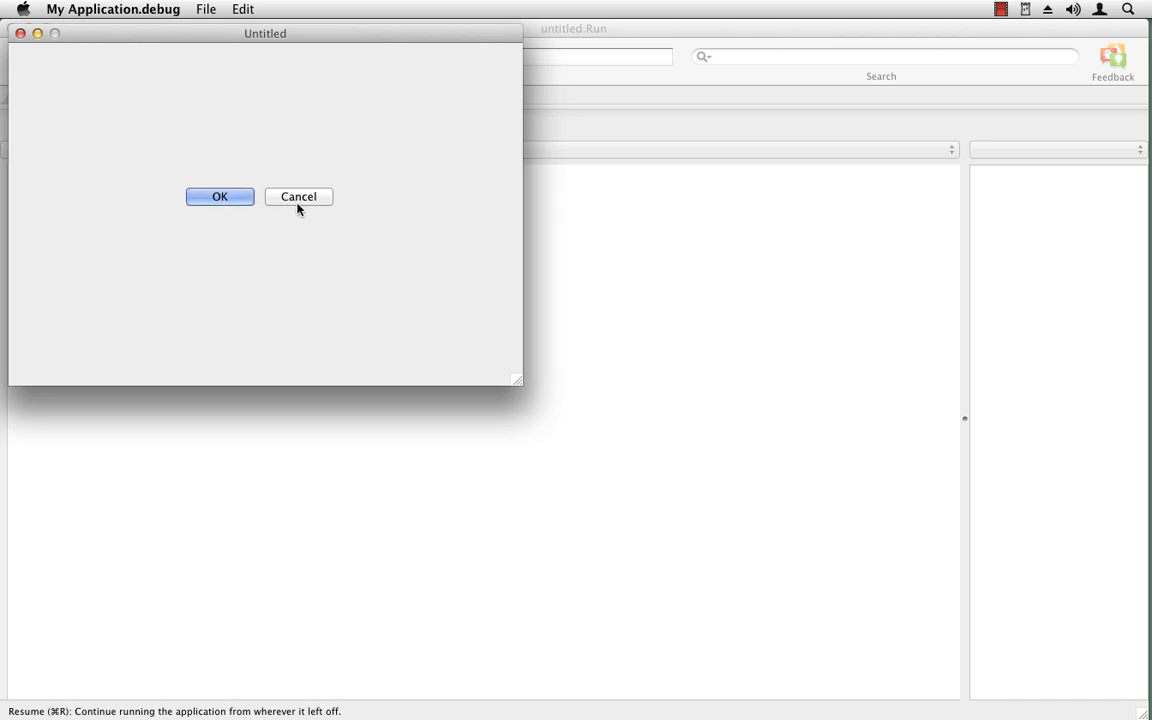
pyautogui.moveTo(280, 204)
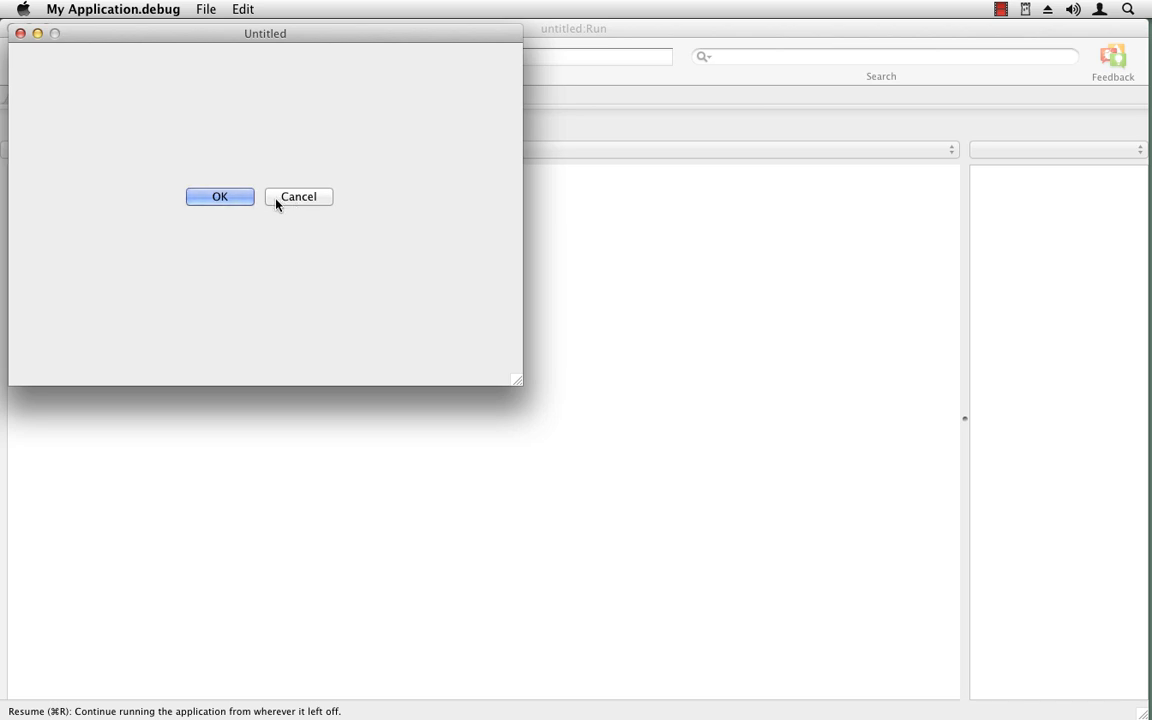
pyautogui.moveTo(302, 210)
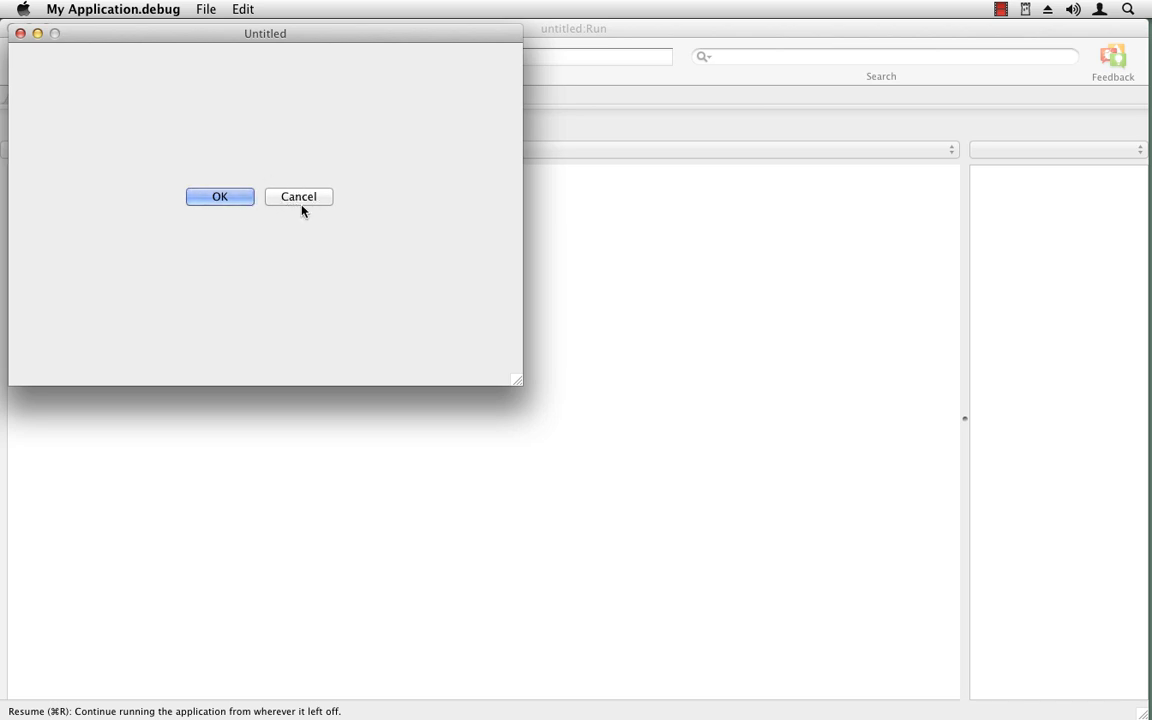
pyautogui.moveTo(184, 36)
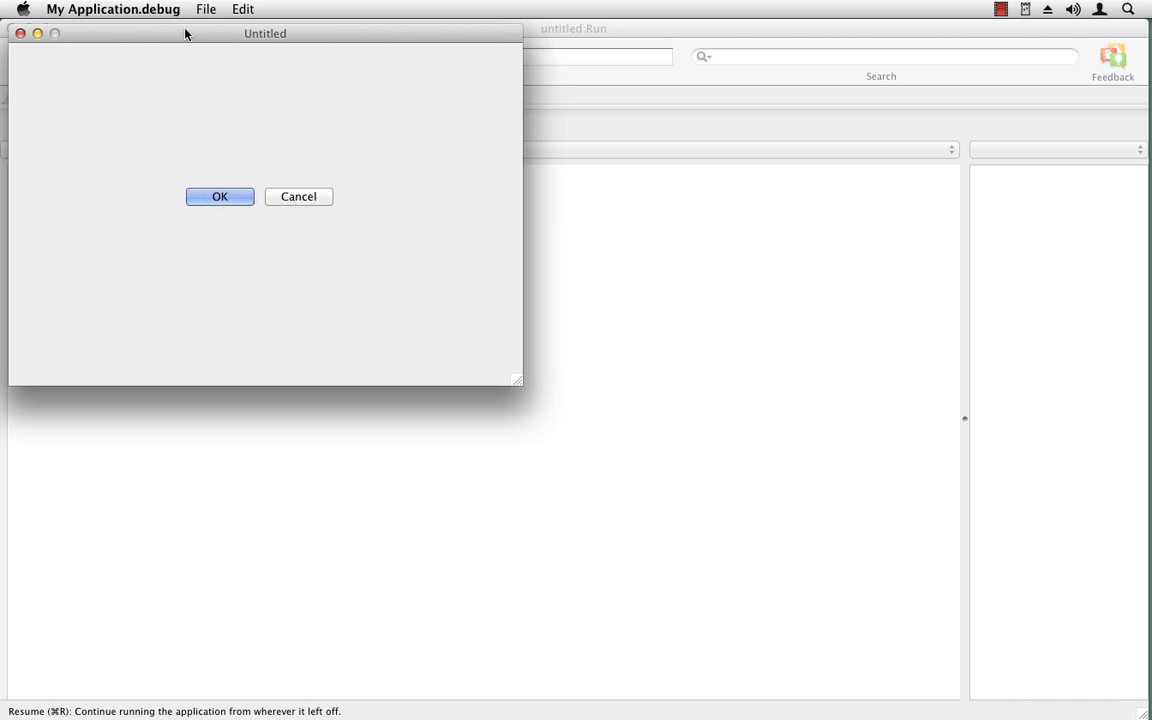
pyautogui.click(112, 9)
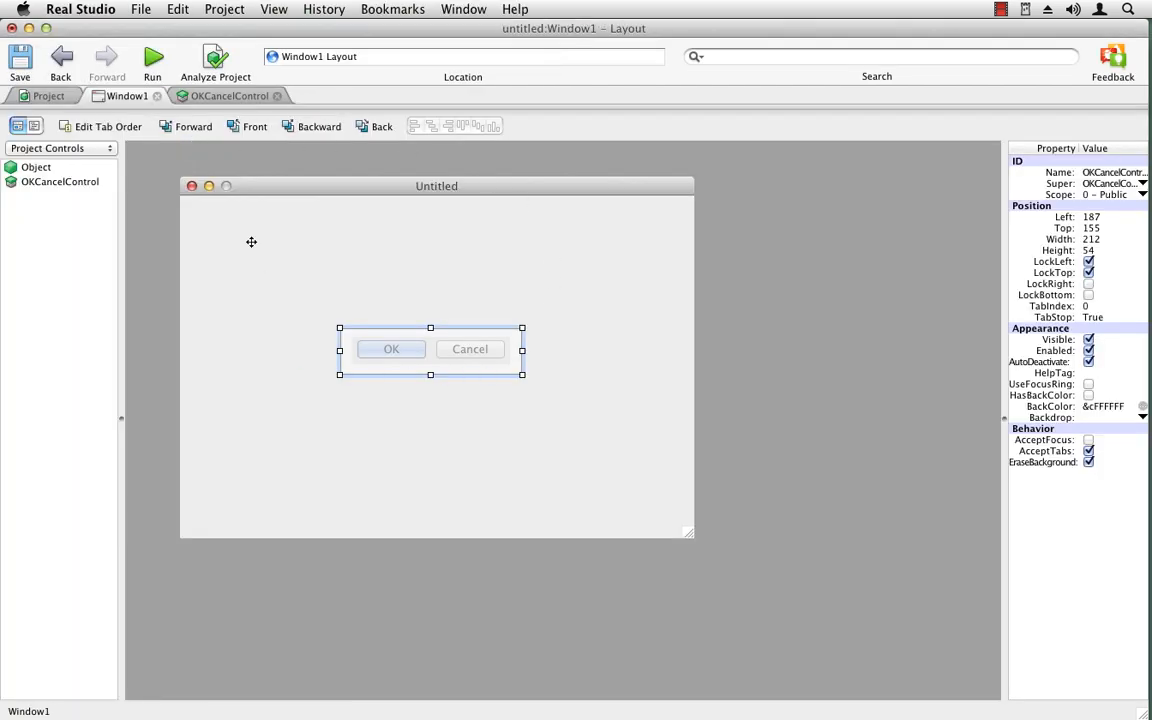
# - In the Open event, write a TargetMacOS block captioning LeftButton Cancel and RightButton OK as default
pyautogui.click(229, 96)
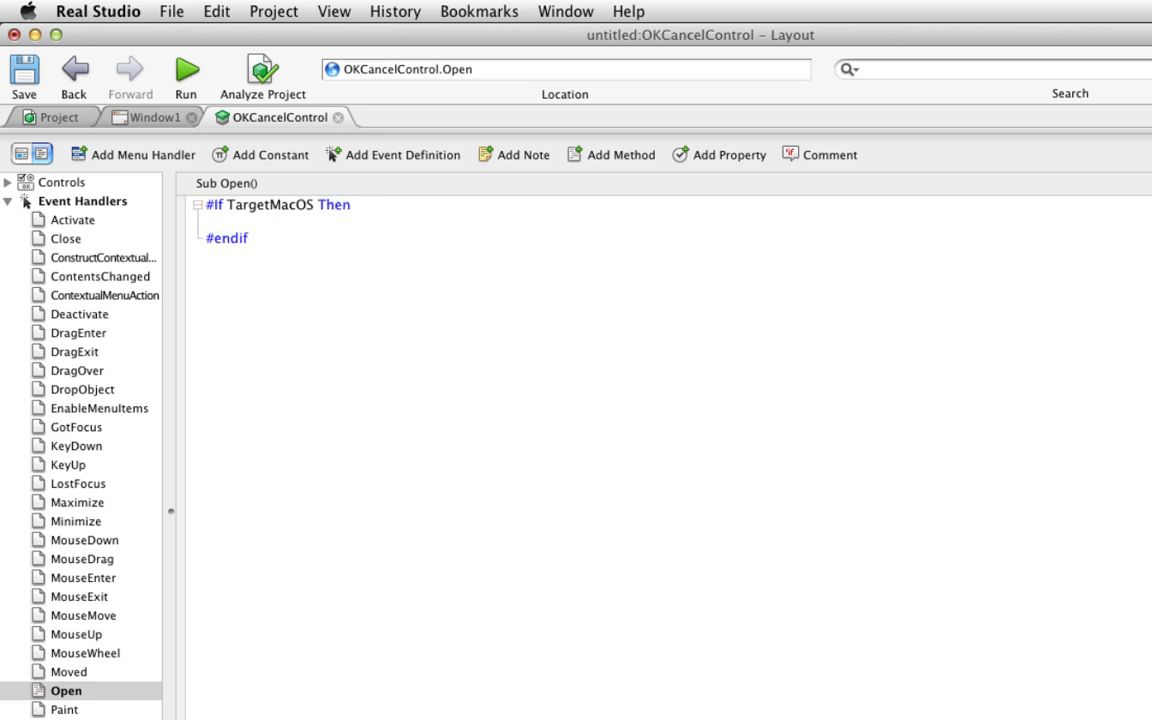
pyautogui.click(220, 221)
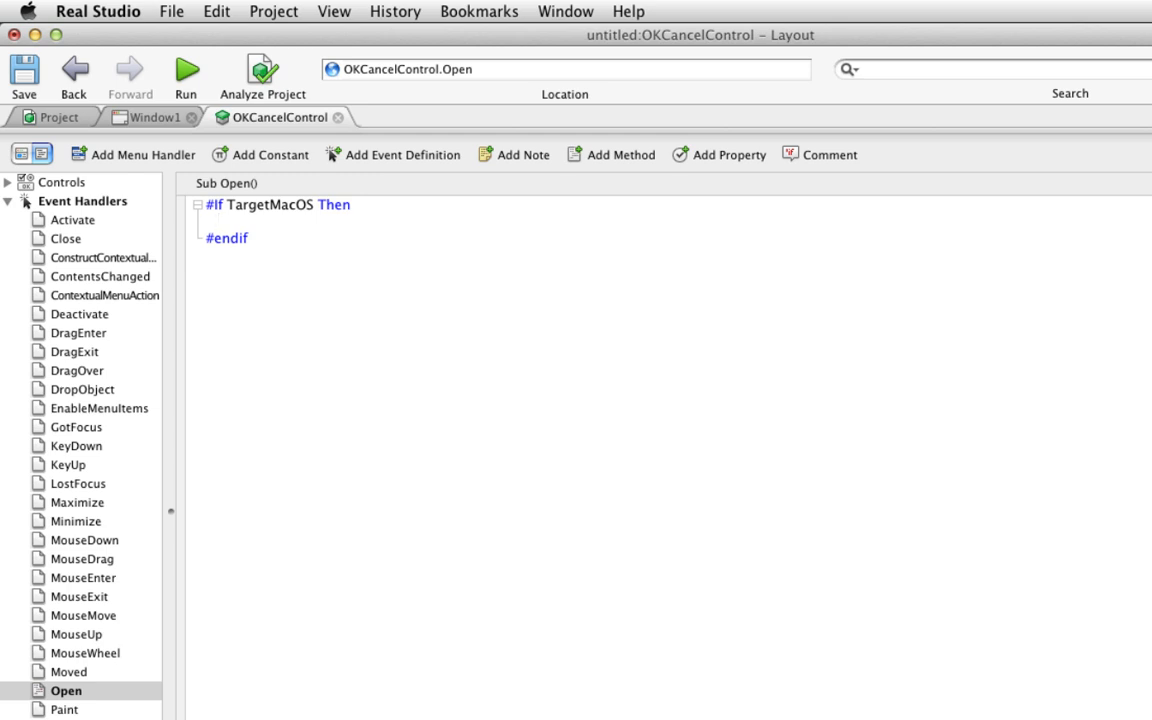
pyautogui.write('LeftButton')
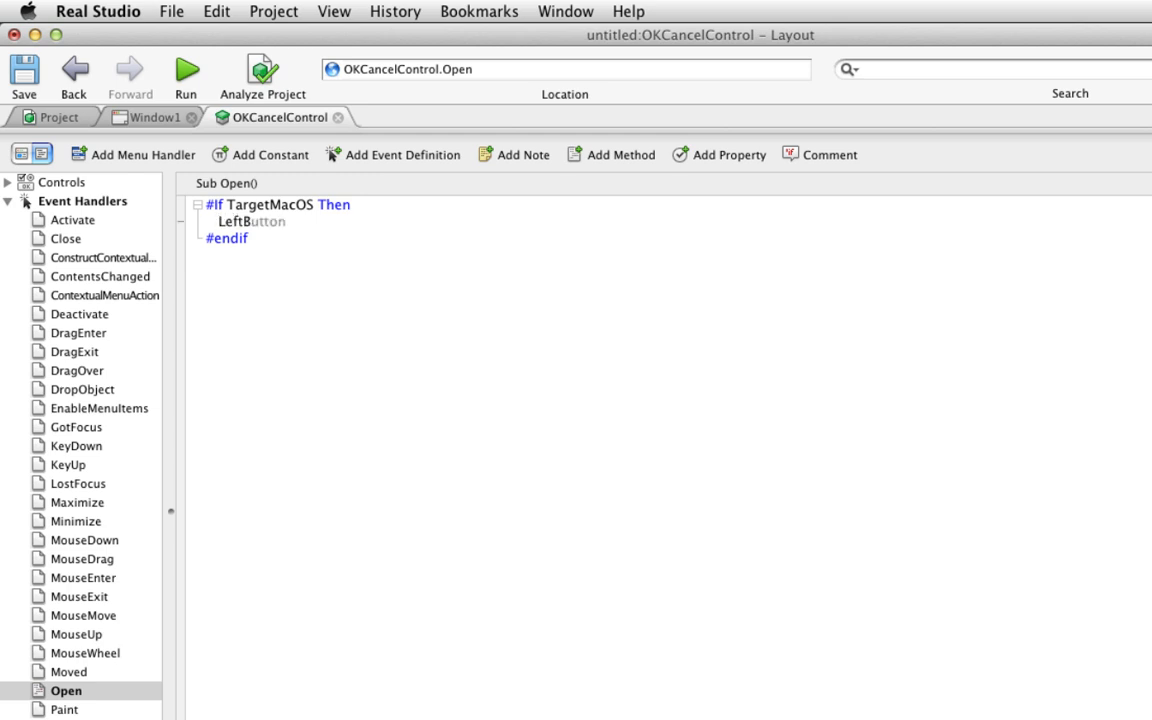
pyautogui.write('.Caption = "Cancel')
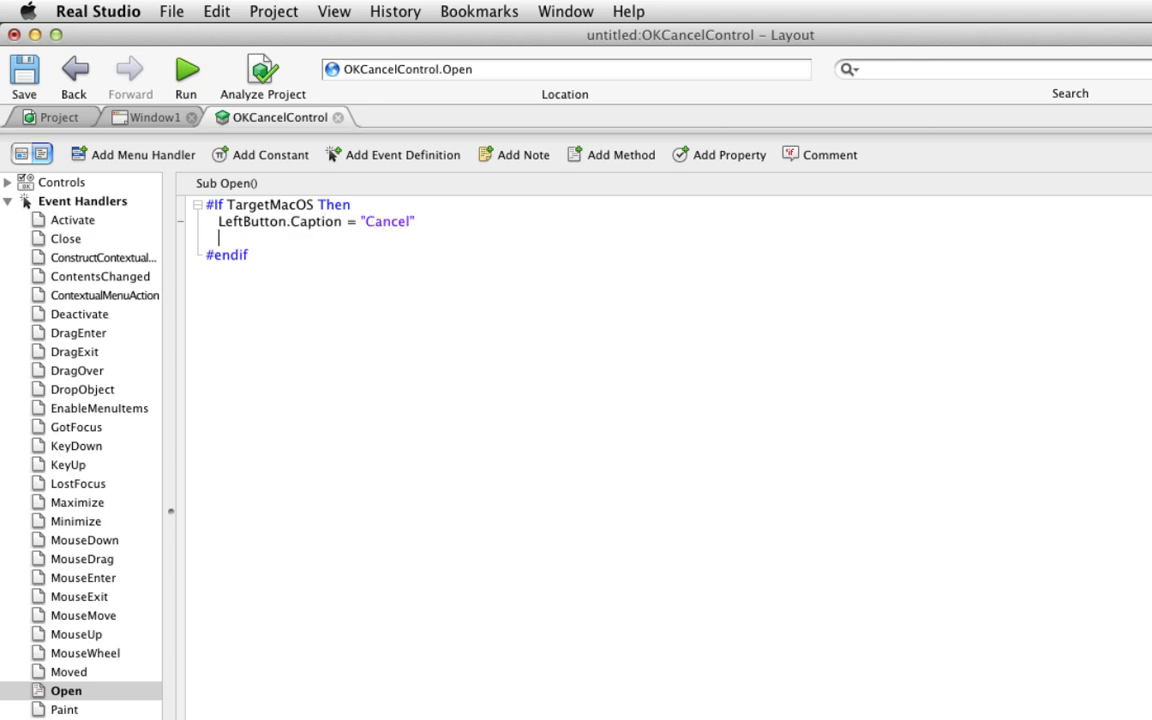
pyautogui.write('LeftButton.Cancel = True')
pyautogui.write('Right')
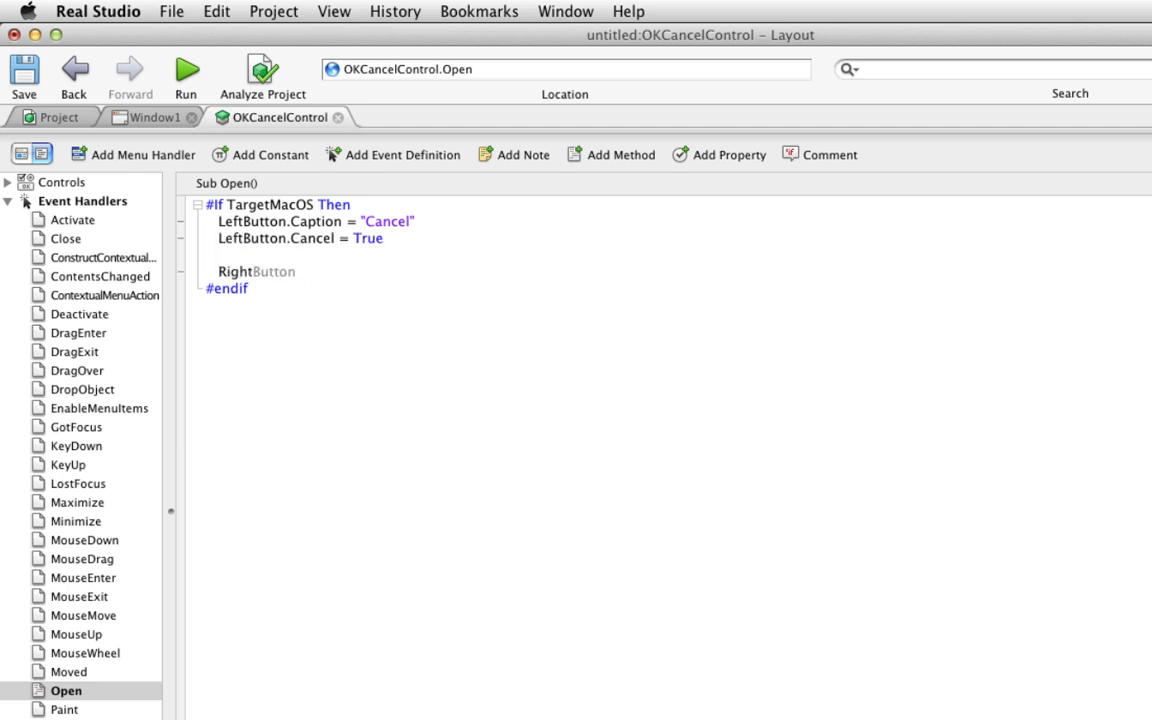
pyautogui.write('.Cpa')
pyautogui.write('RightButton.Default = True')
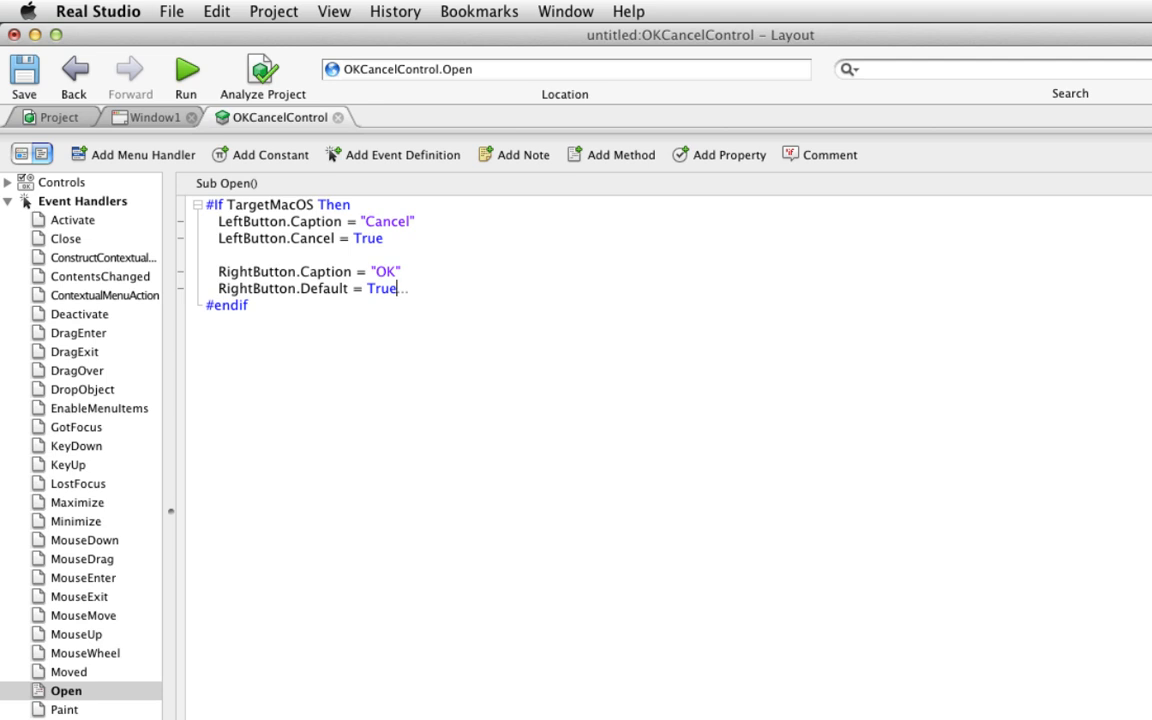
pyautogui.moveTo(393, 241)
pyautogui.write('LeftButton.Defa')
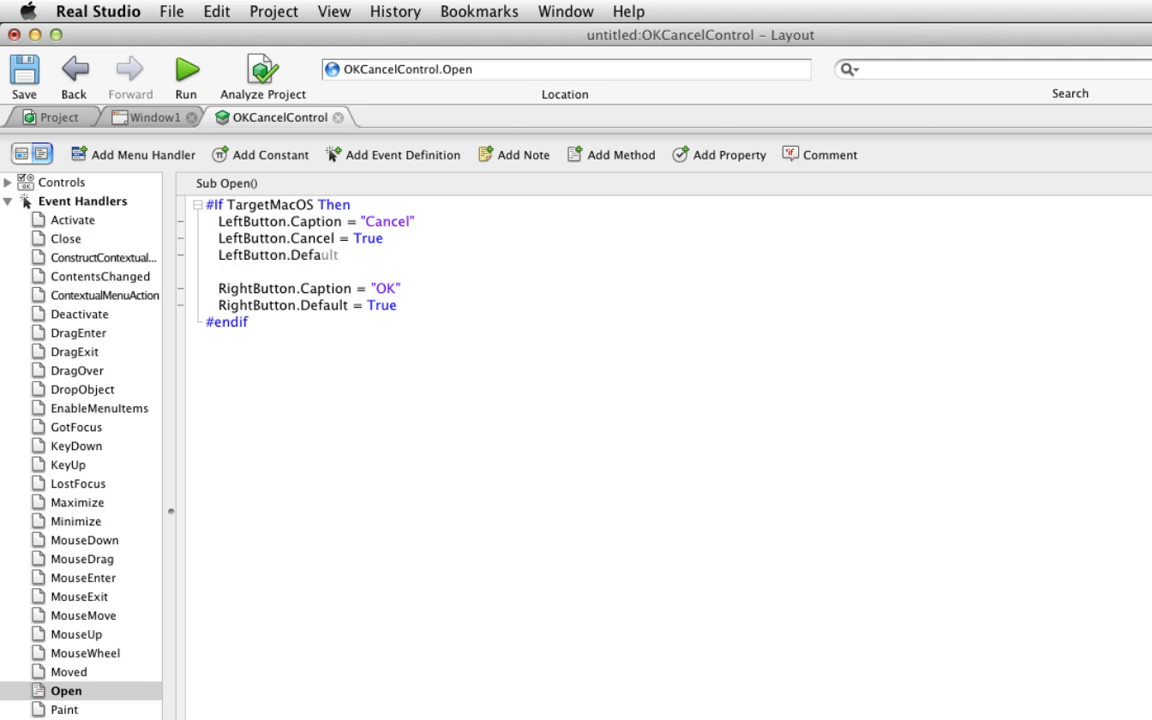
pyautogui.write('= False')
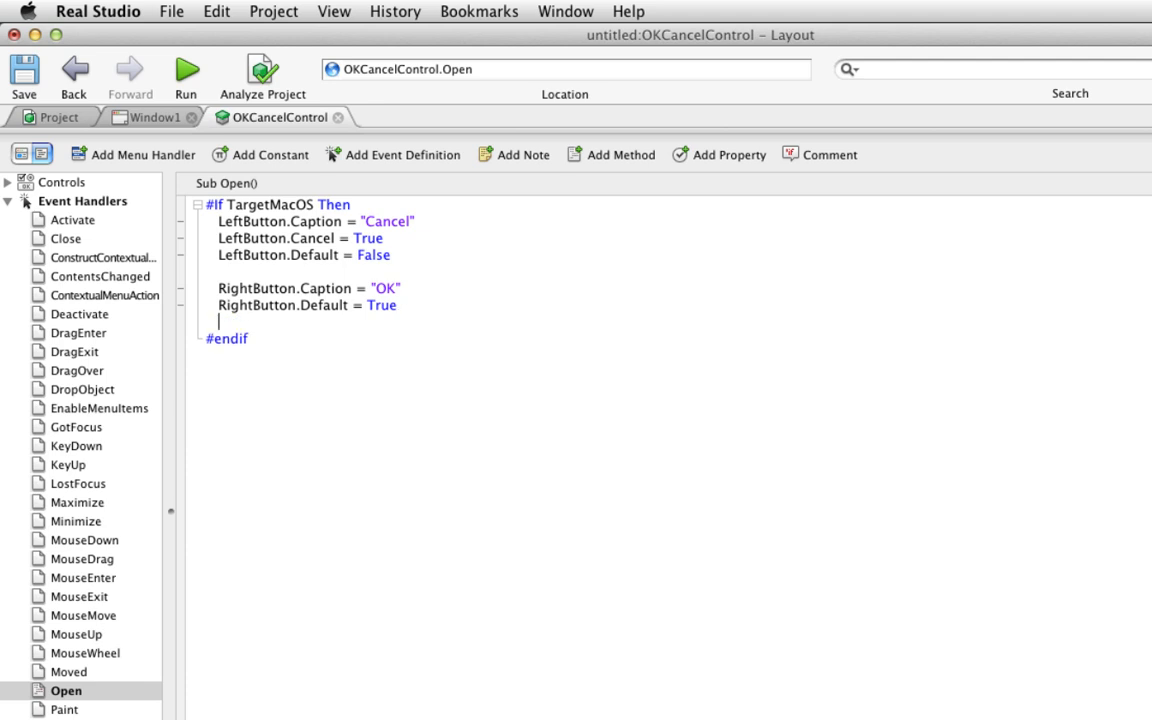
pyautogui.write('RightButtonCancel = False')
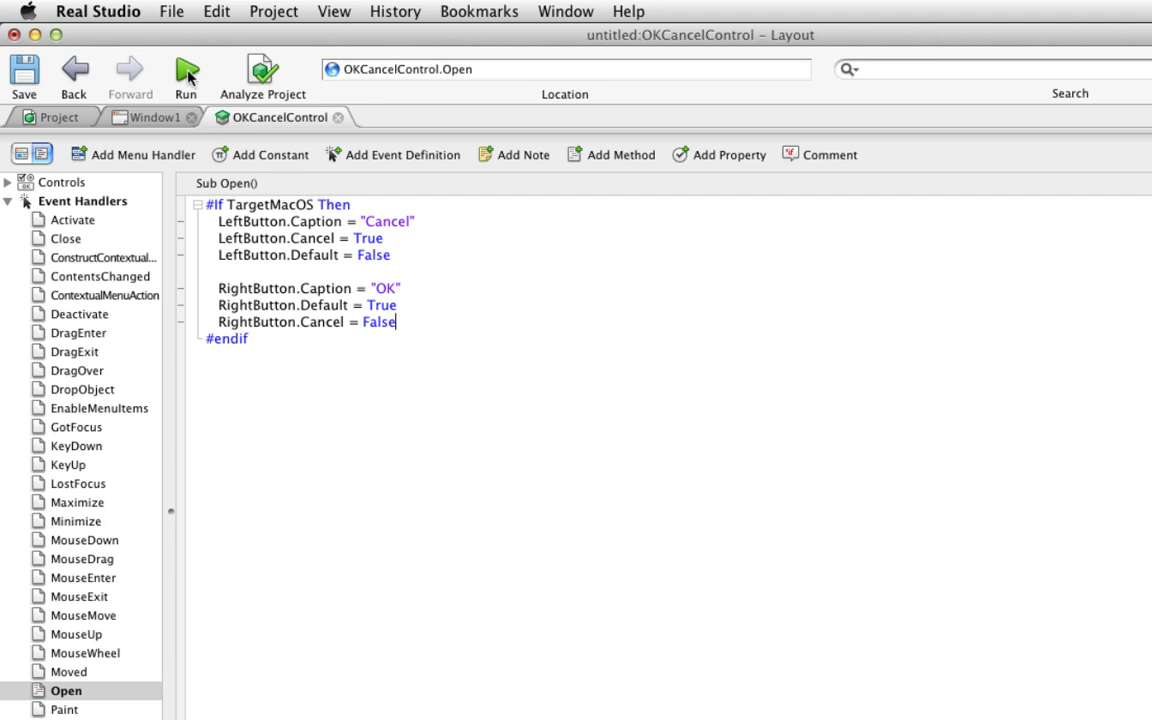
pyautogui.click(186, 72)
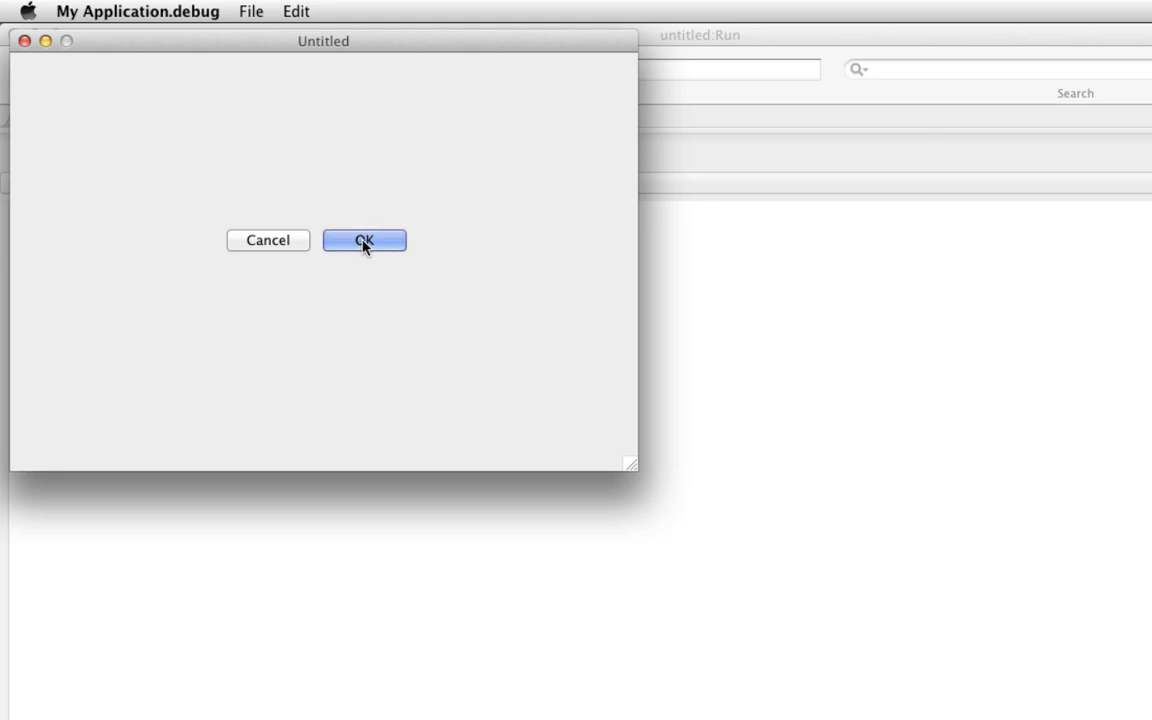
pyautogui.moveTo(351, 247)
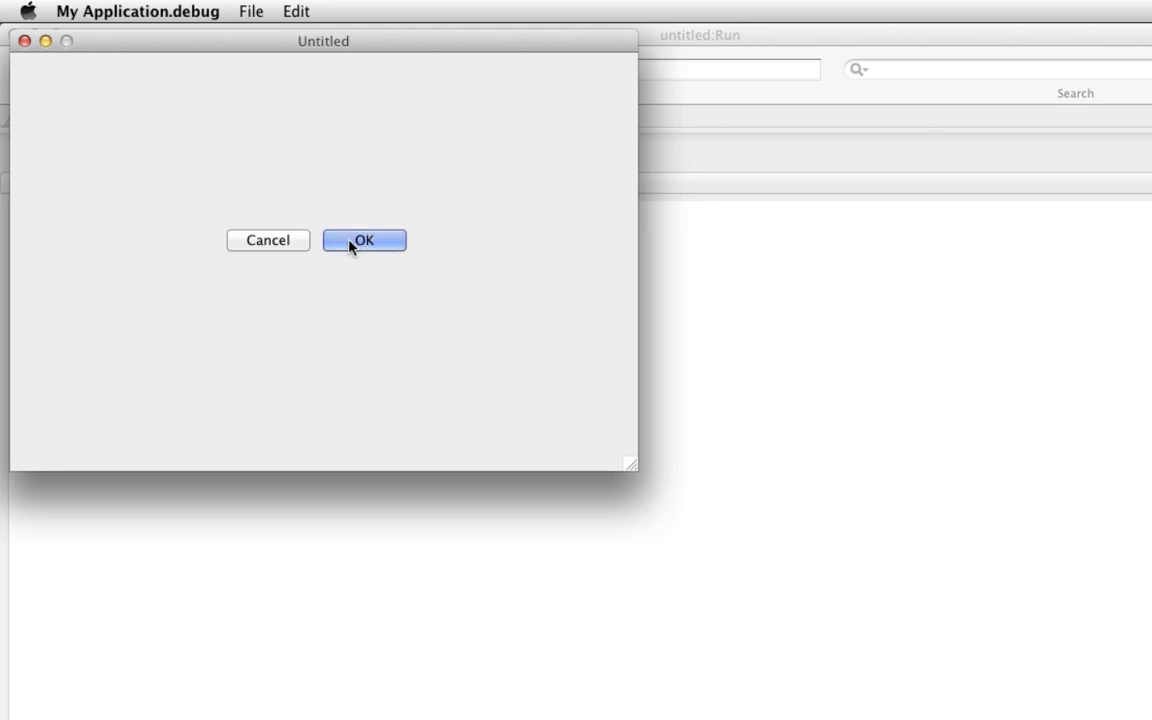
pyautogui.moveTo(276, 258)
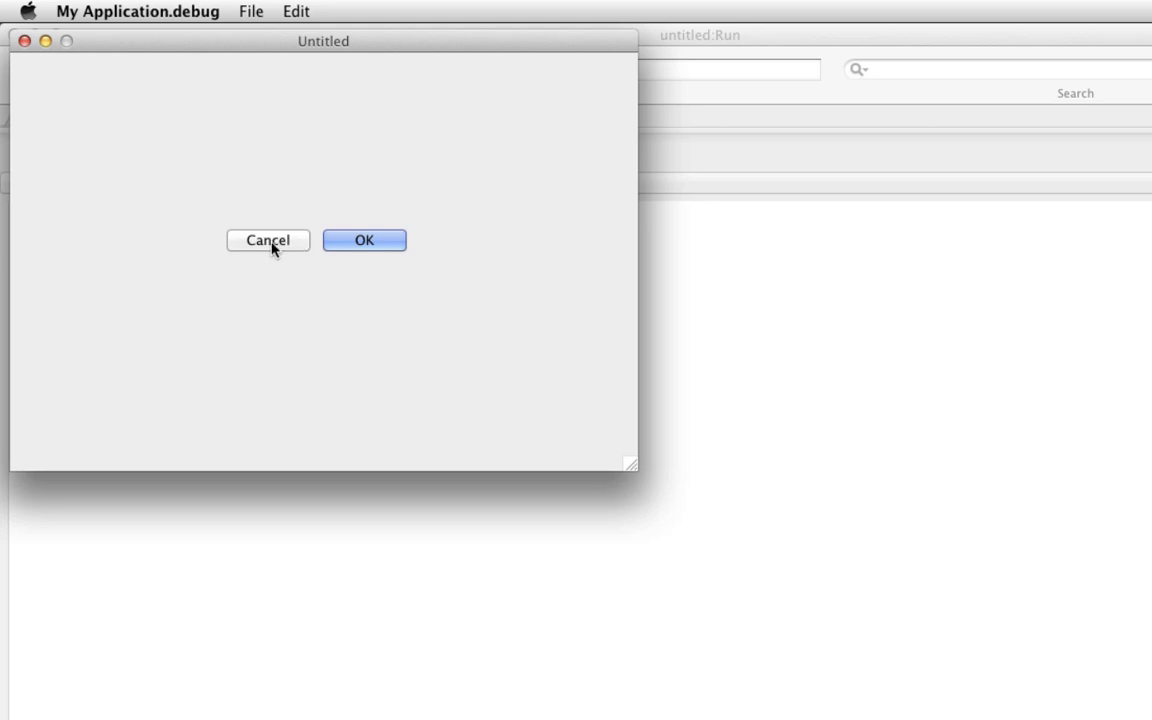
pyautogui.click(135, 11)
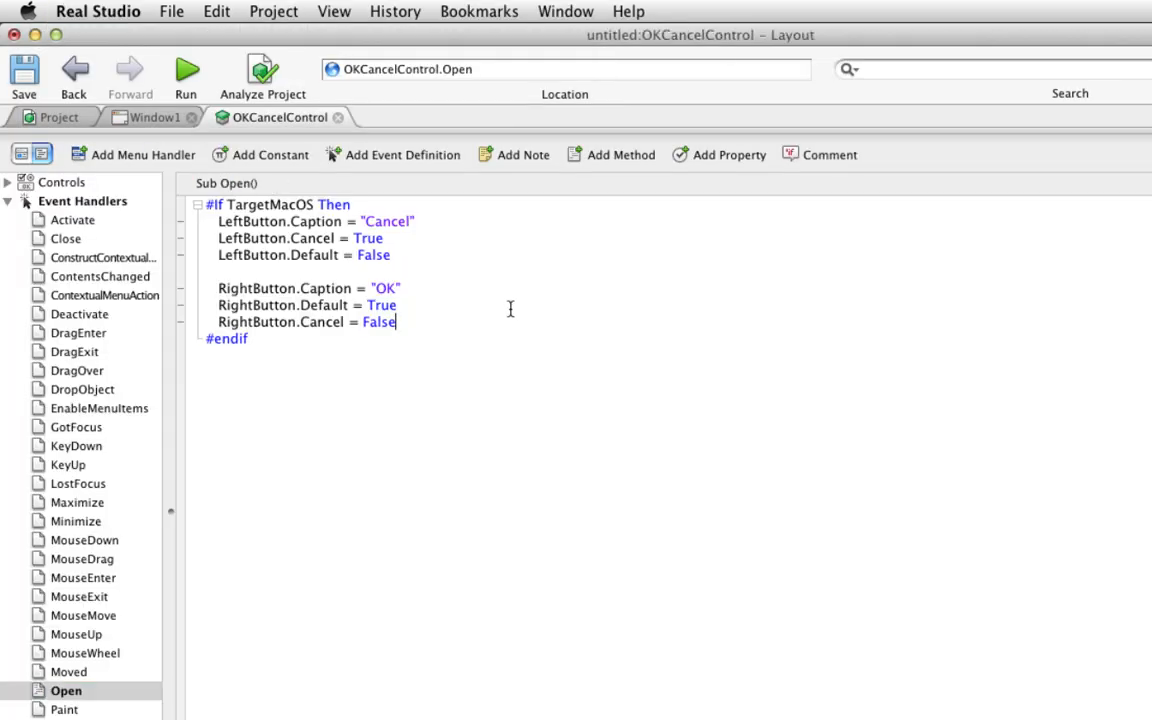
pyautogui.moveTo(353, 162)
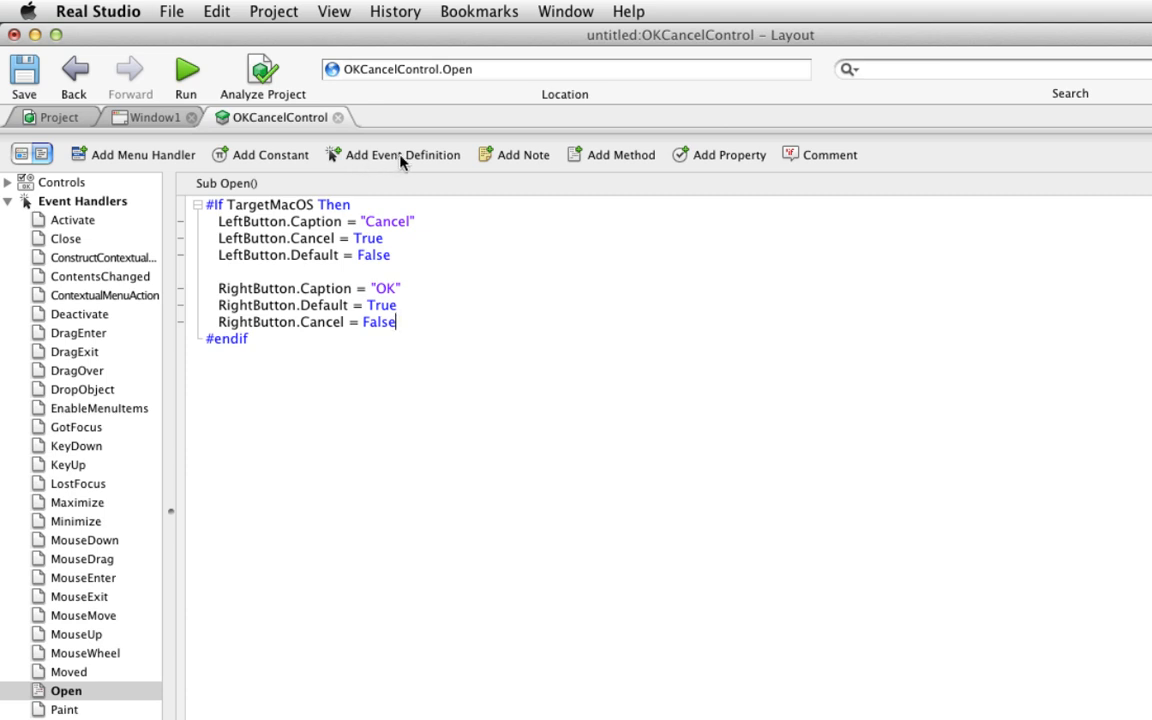
# - Add an event definition named OKAction
pyautogui.click(404, 154)
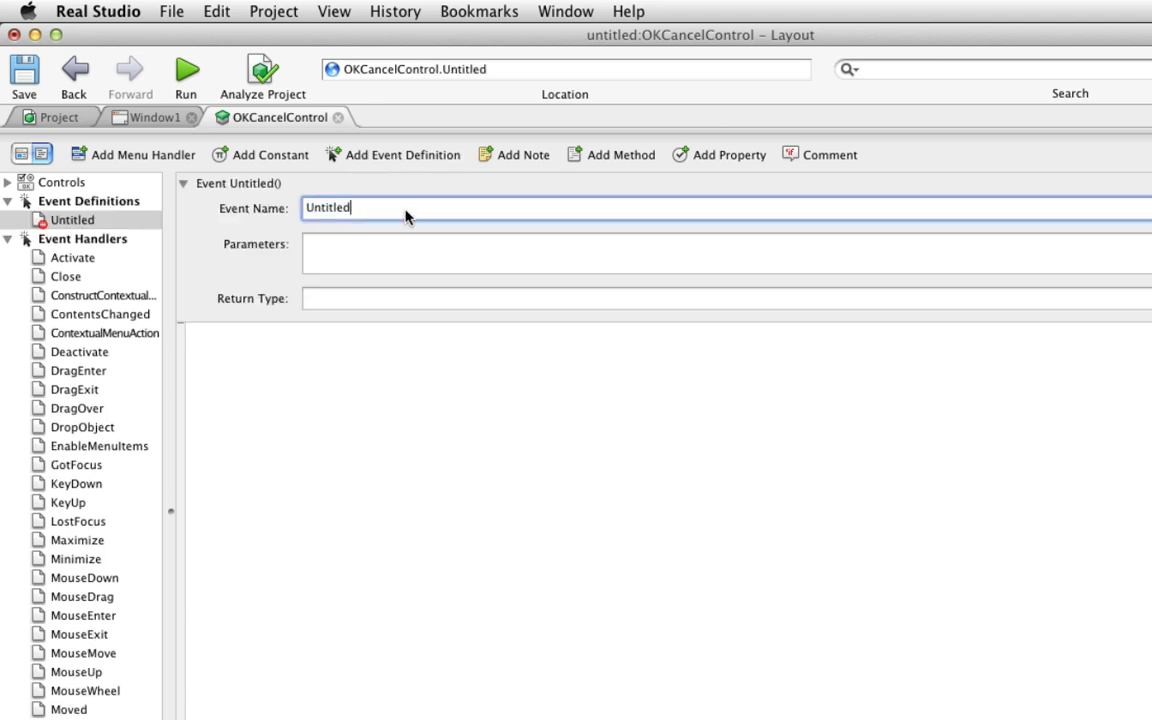
pyautogui.doubleClick(327, 207)
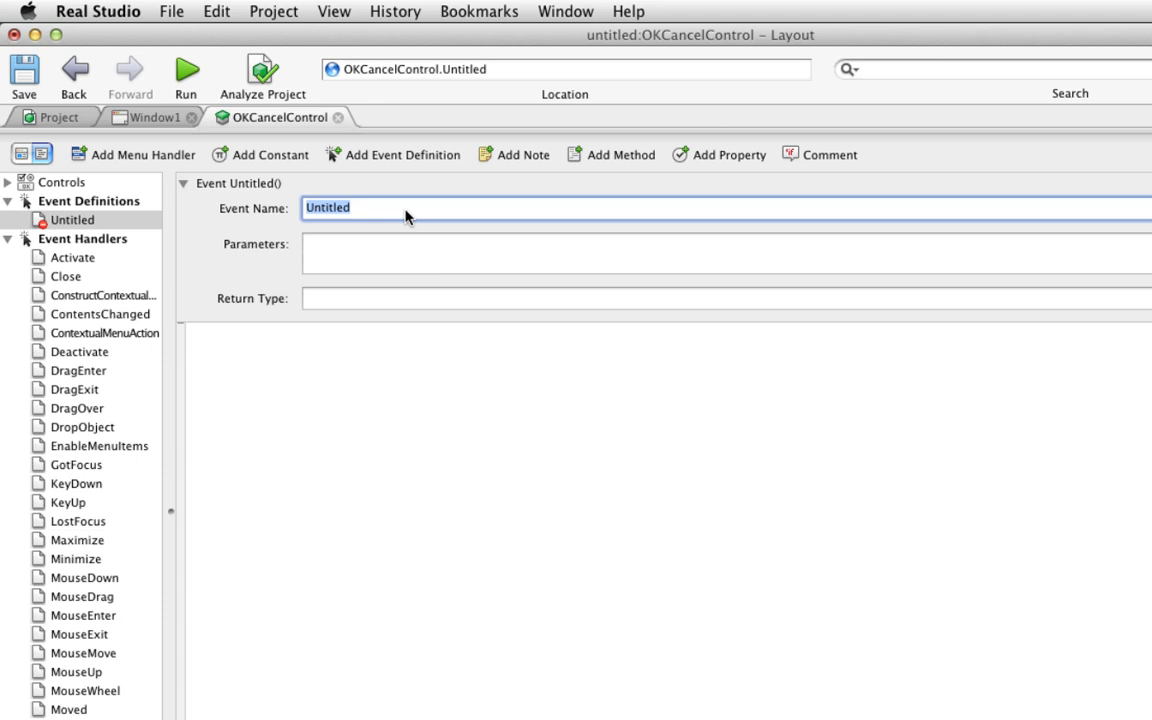
pyautogui.write('OKAction')
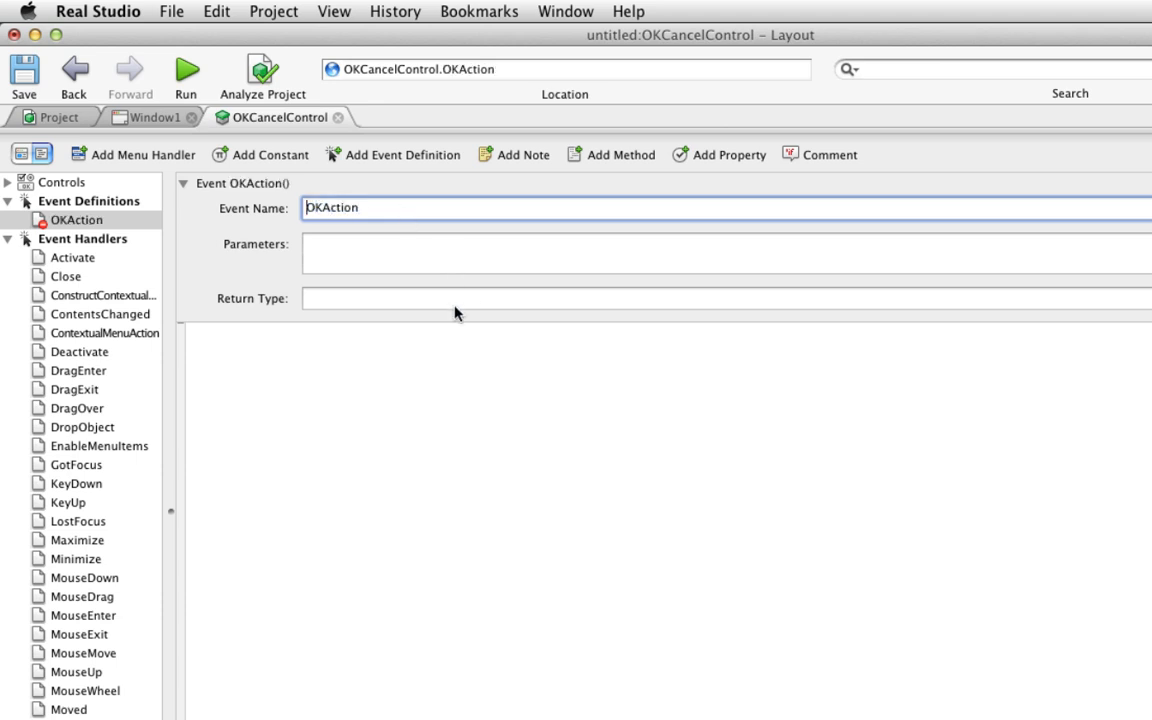
pyautogui.moveTo(377, 347)
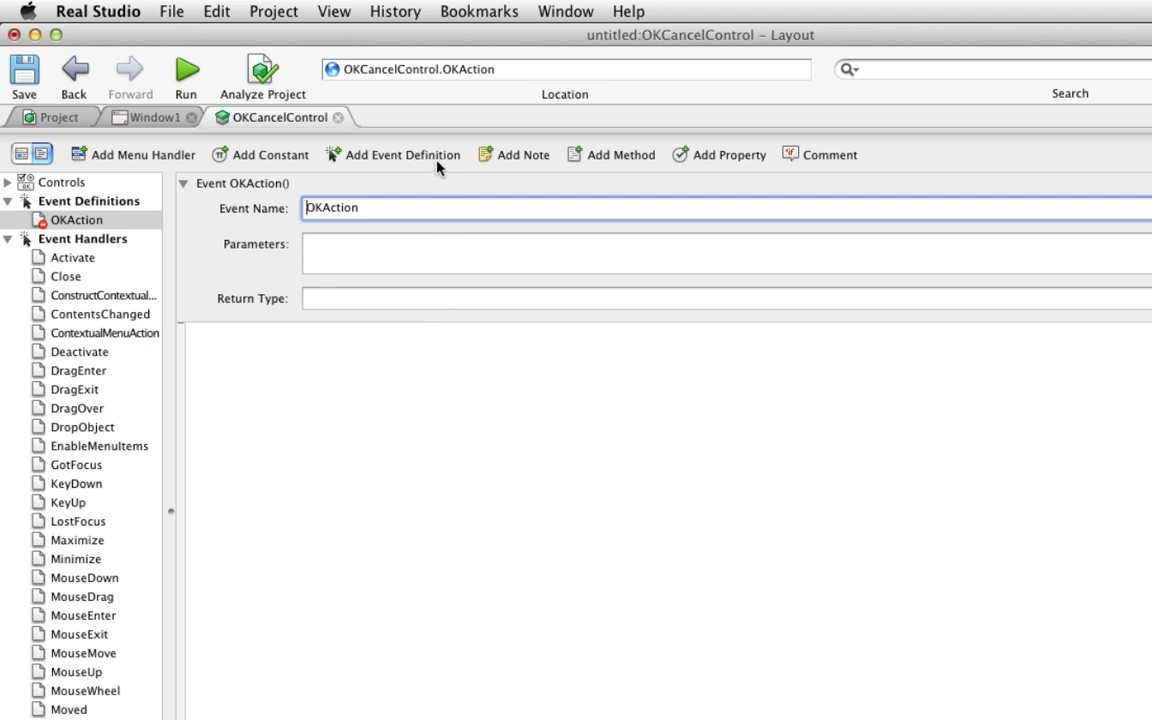
# - Add a second event definition named CancelAction
pyautogui.click(402, 154)
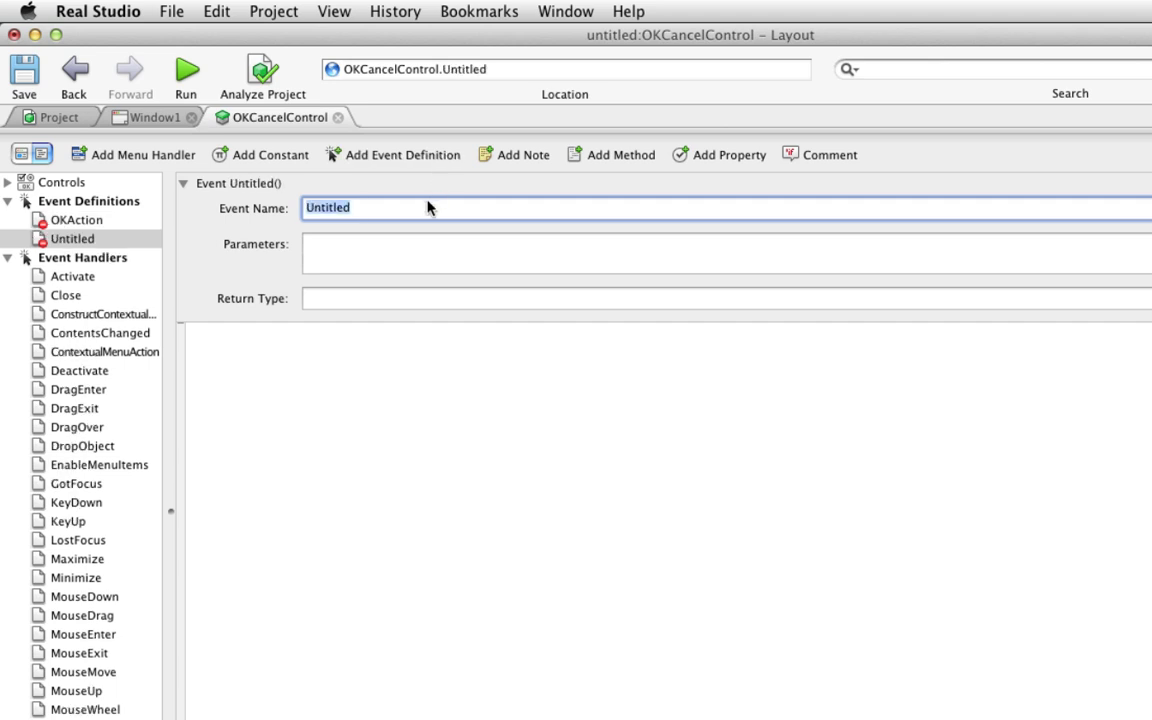
pyautogui.write('CancelAct')
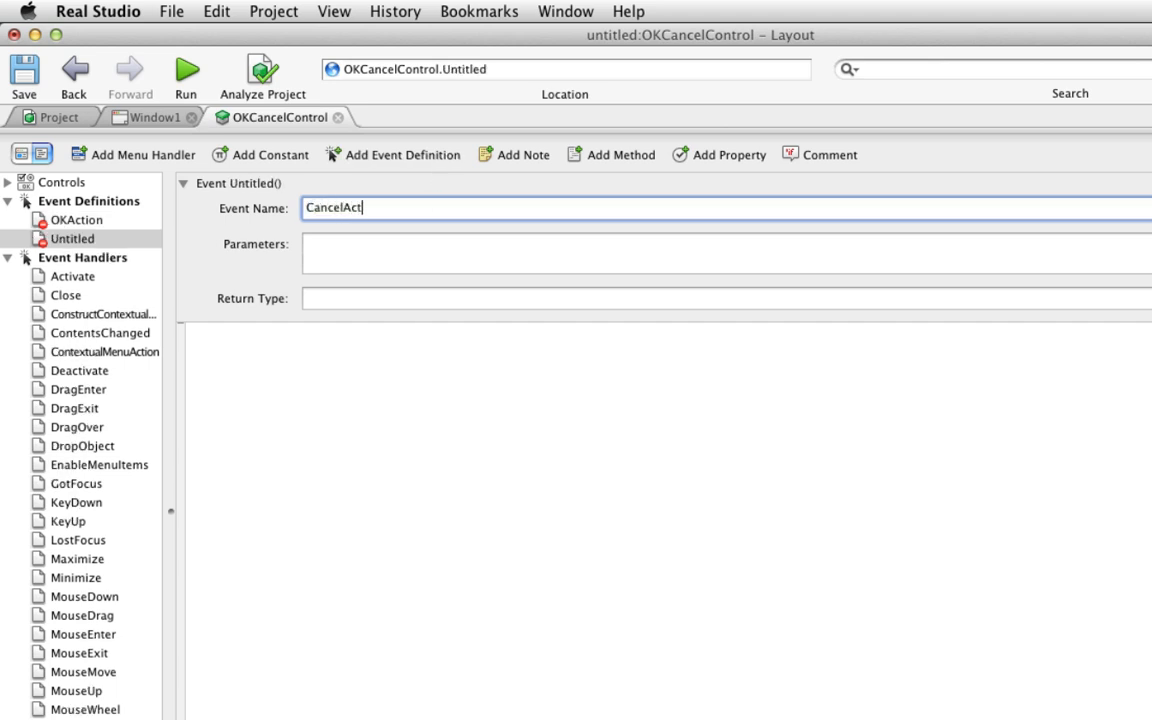
pyautogui.write('ion')
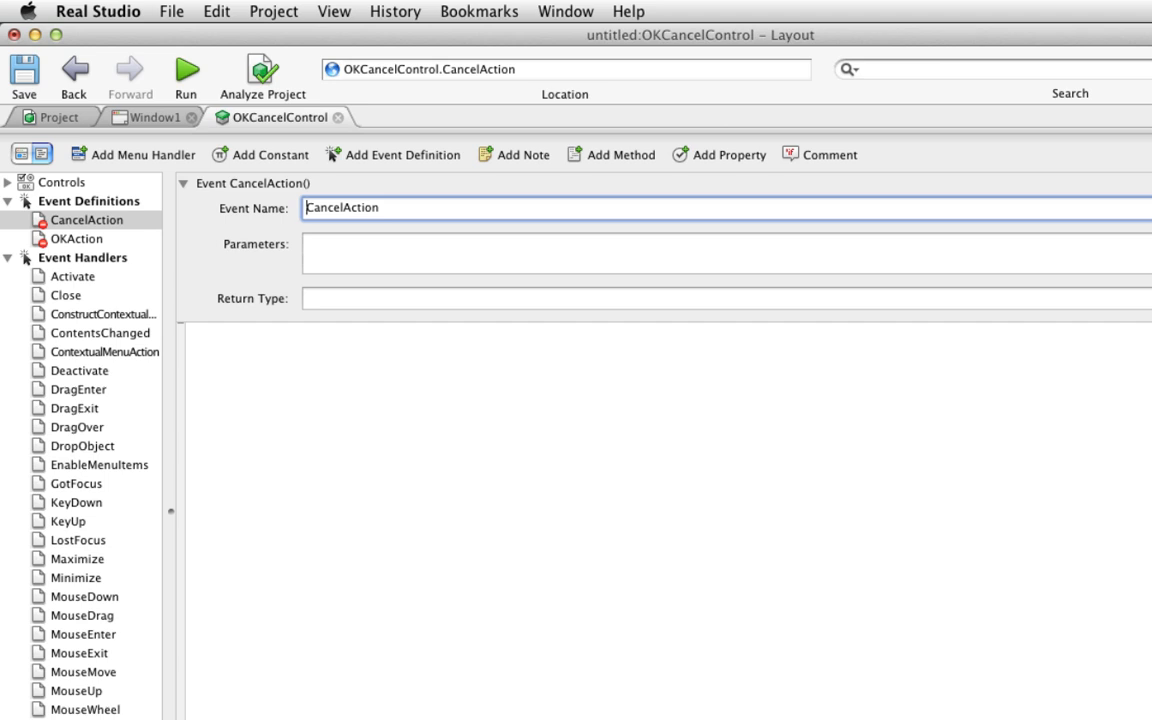
pyautogui.moveTo(172, 310)
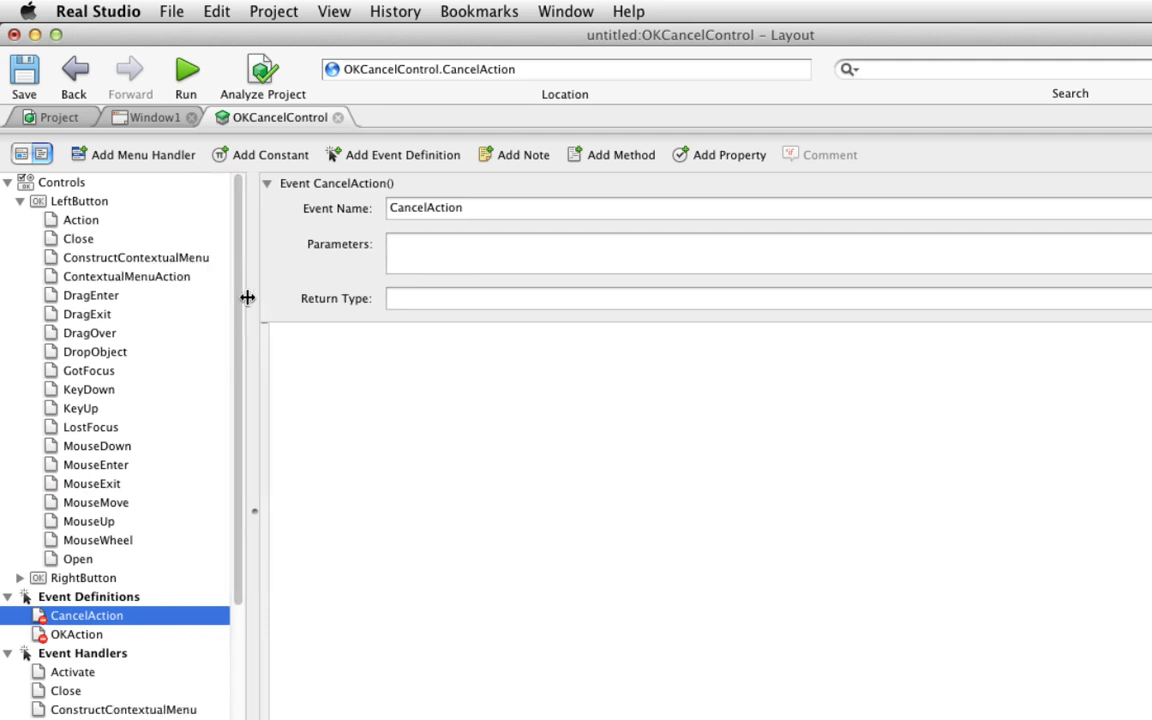
# - In LeftButton's Action handler, start an #If TargetMacOS block raising CancelAction
pyautogui.click(80, 219)
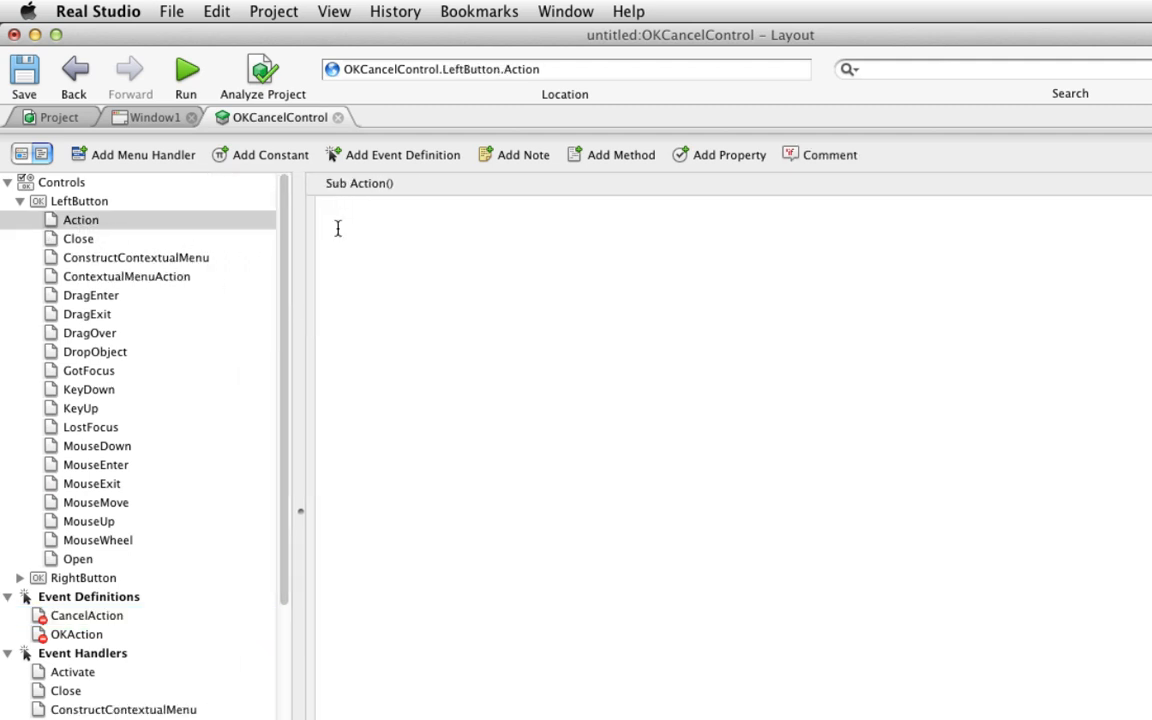
pyautogui.click(337, 205)
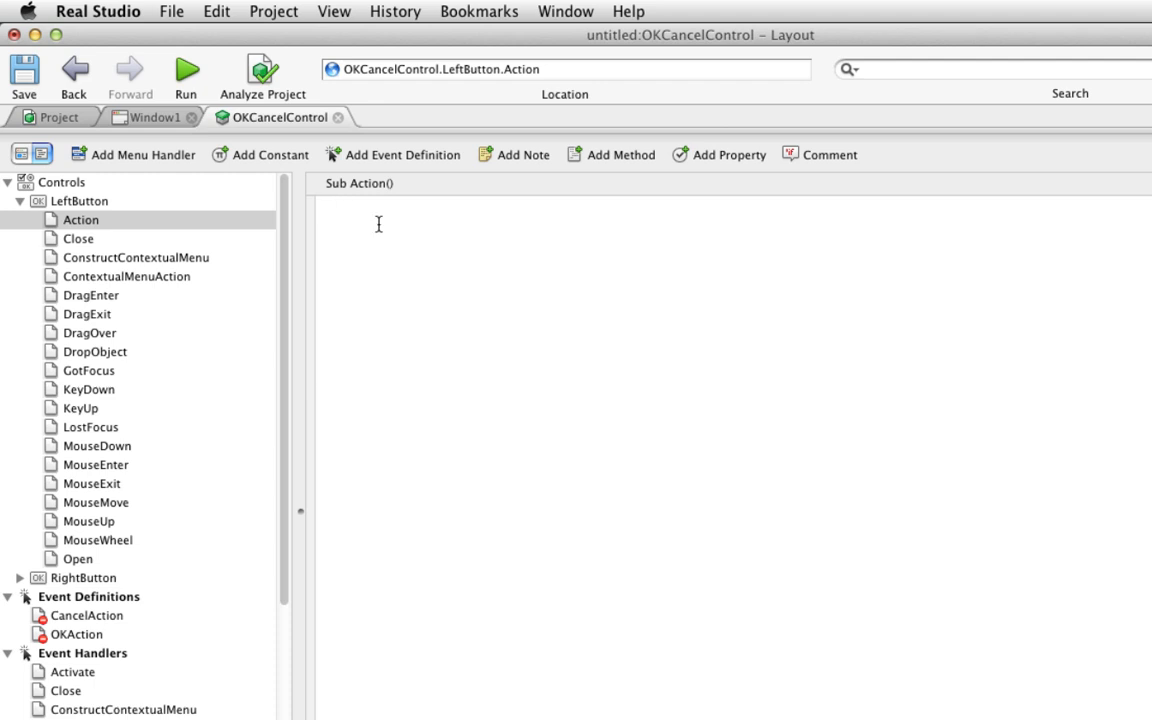
pyautogui.click(380, 222)
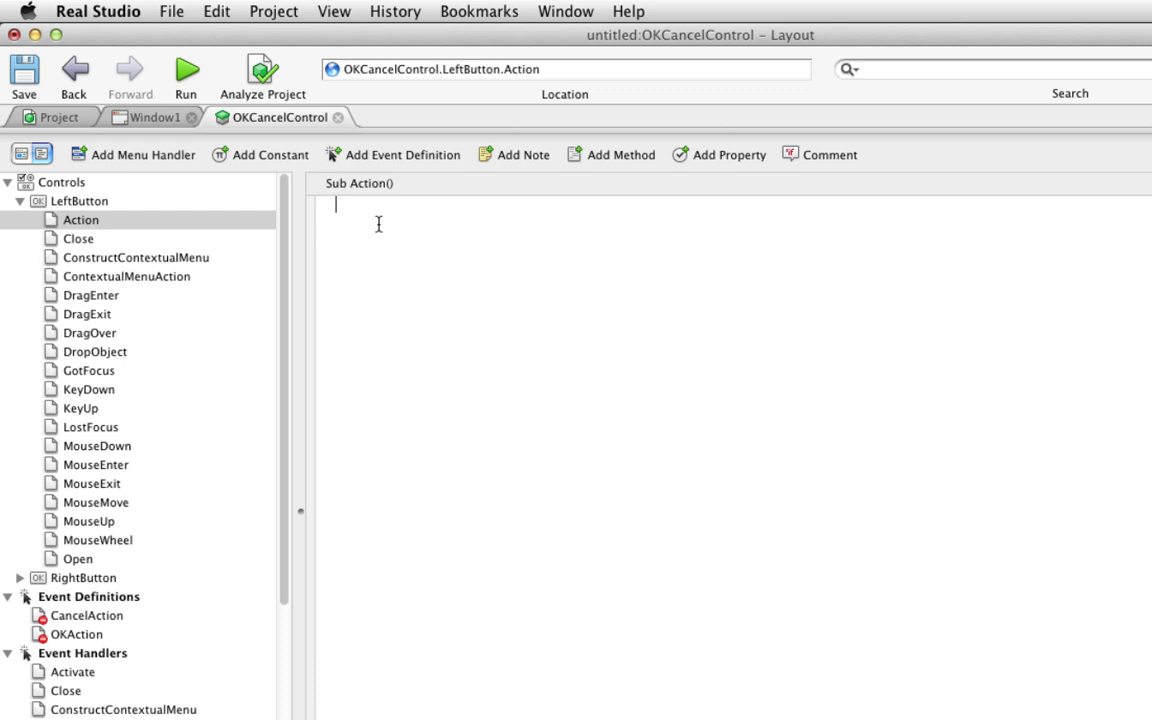
pyautogui.write('#...')
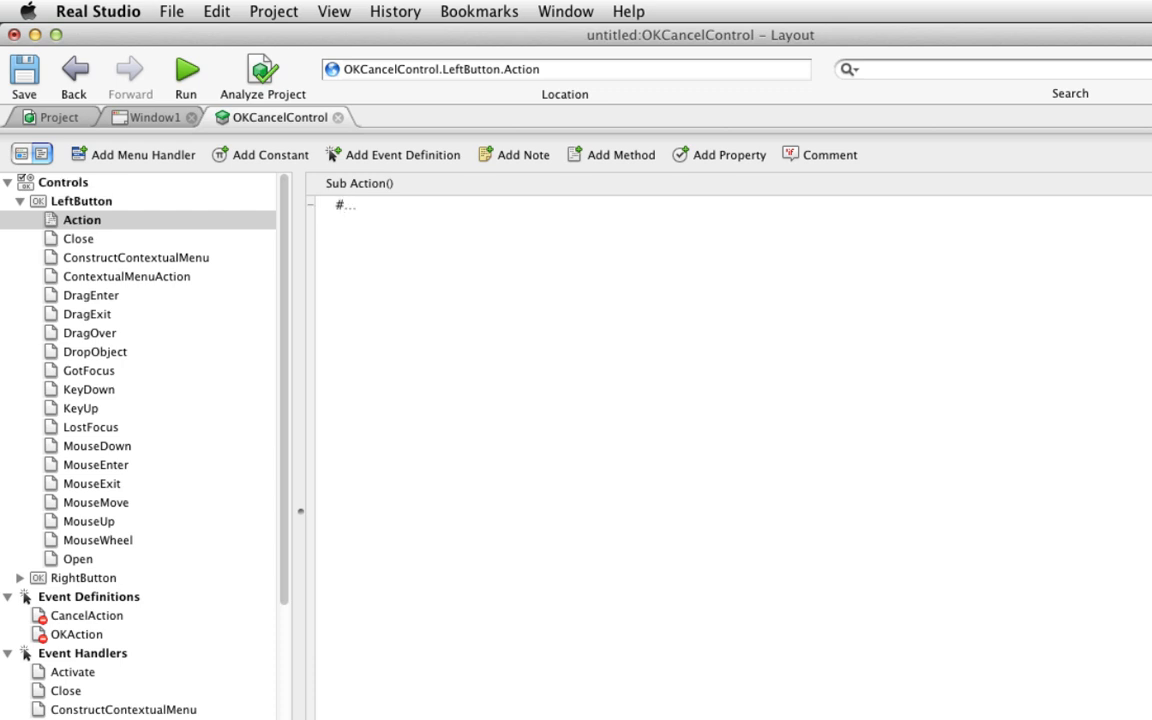
pyautogui.write('#If')
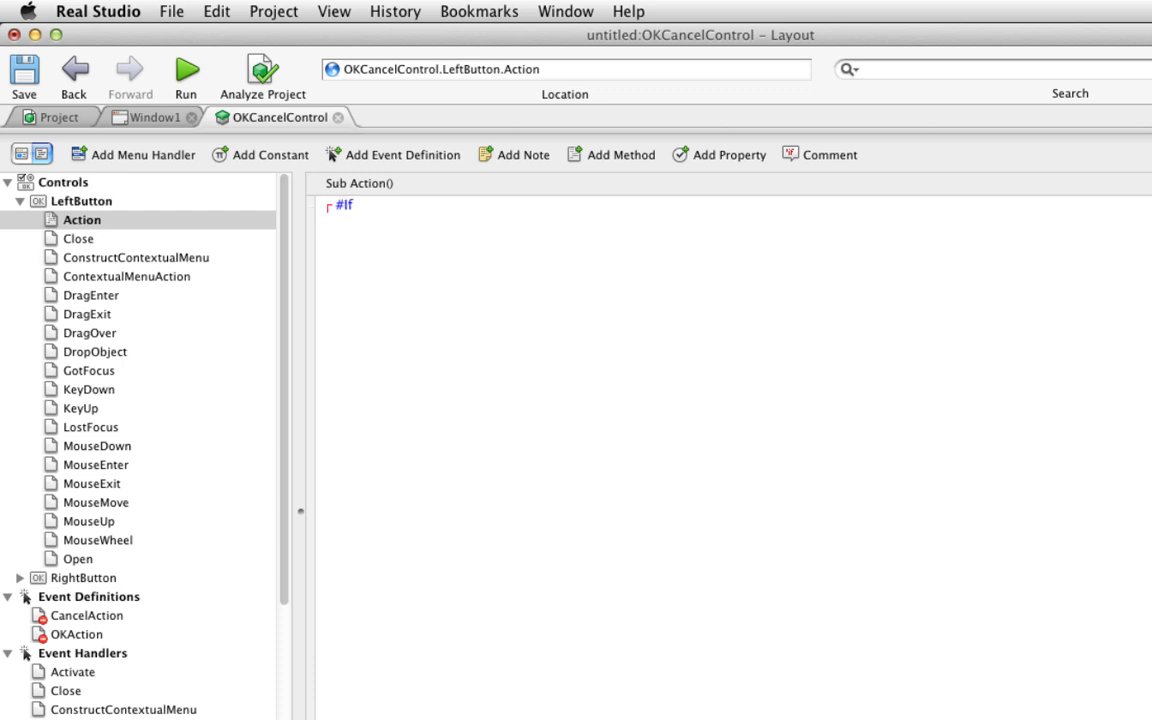
pyautogui.write('TargetMacOS Then')
pyautogui.write('//')
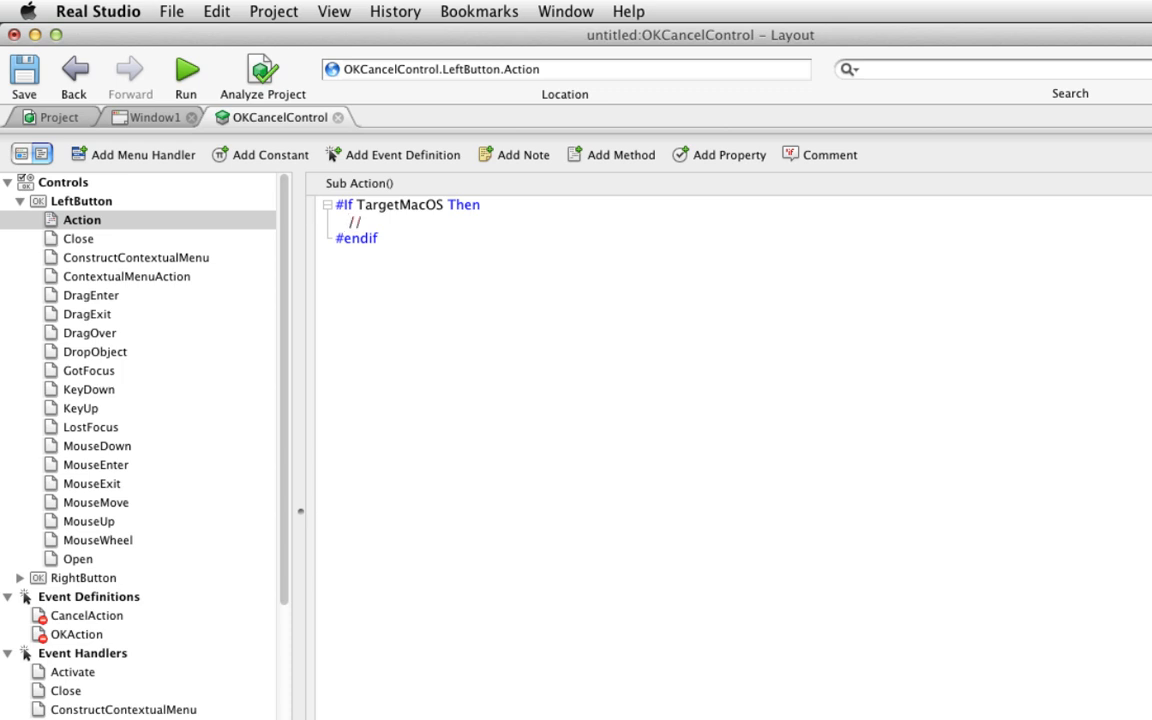
pyautogui.write('Cancel')
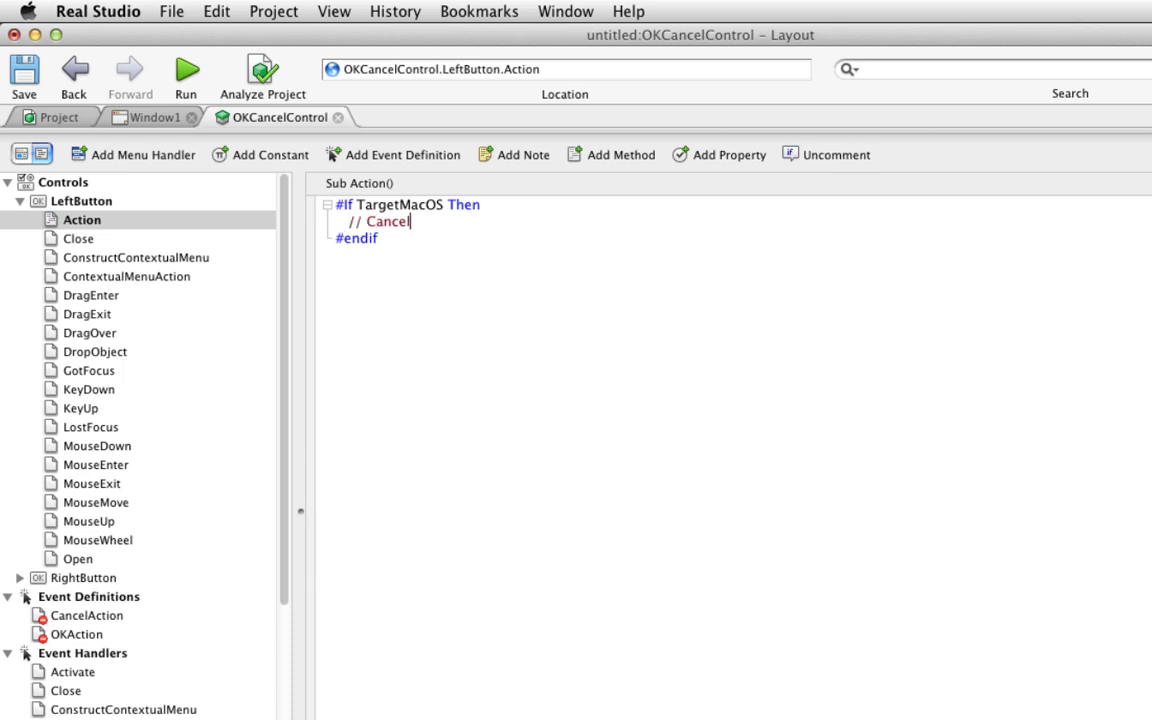
pyautogui.press('Return')
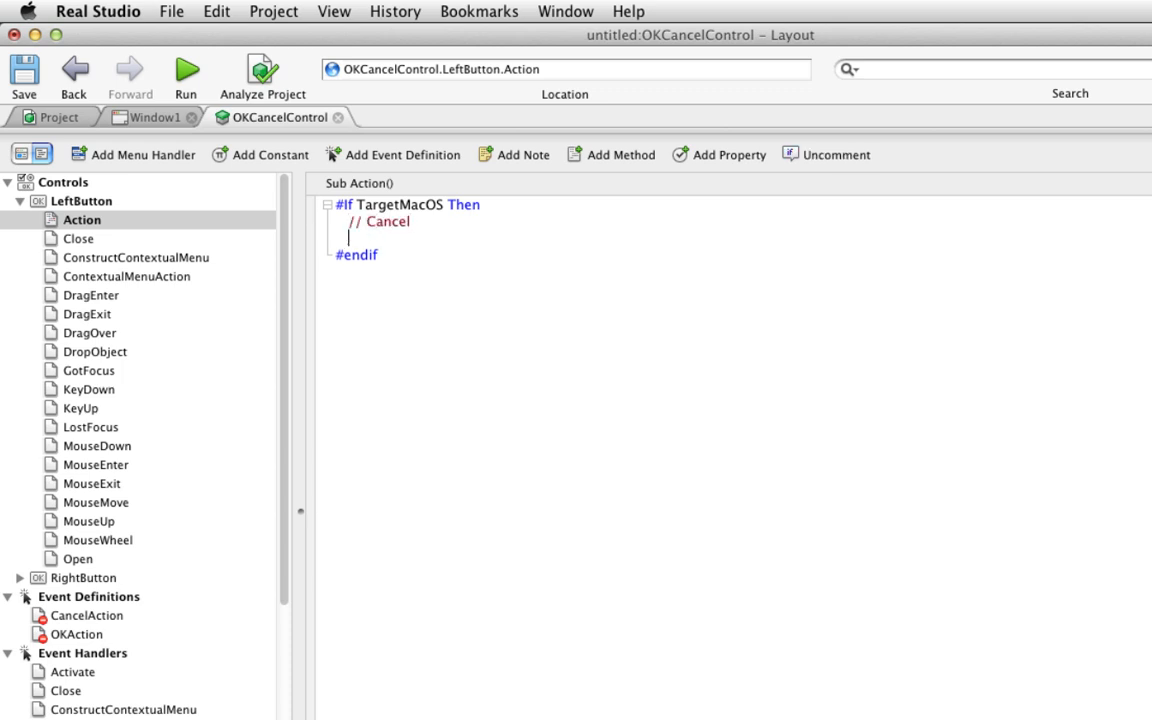
pyautogui.write('CancelAction')
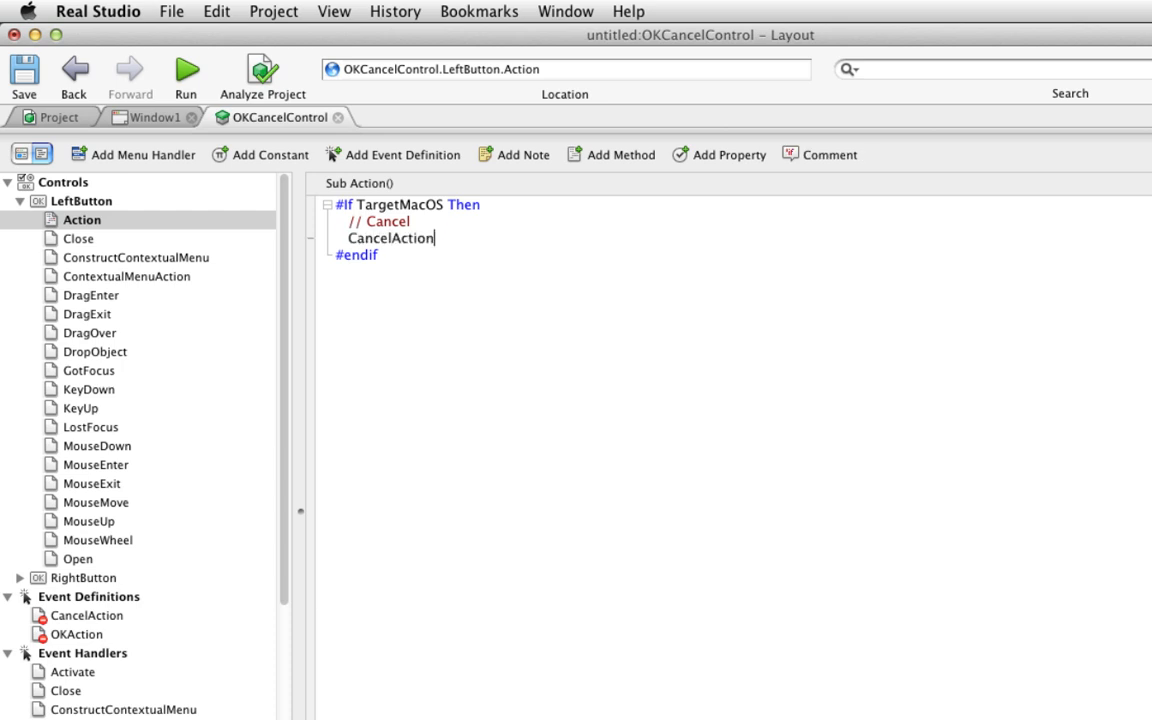
pyautogui.press('Return')
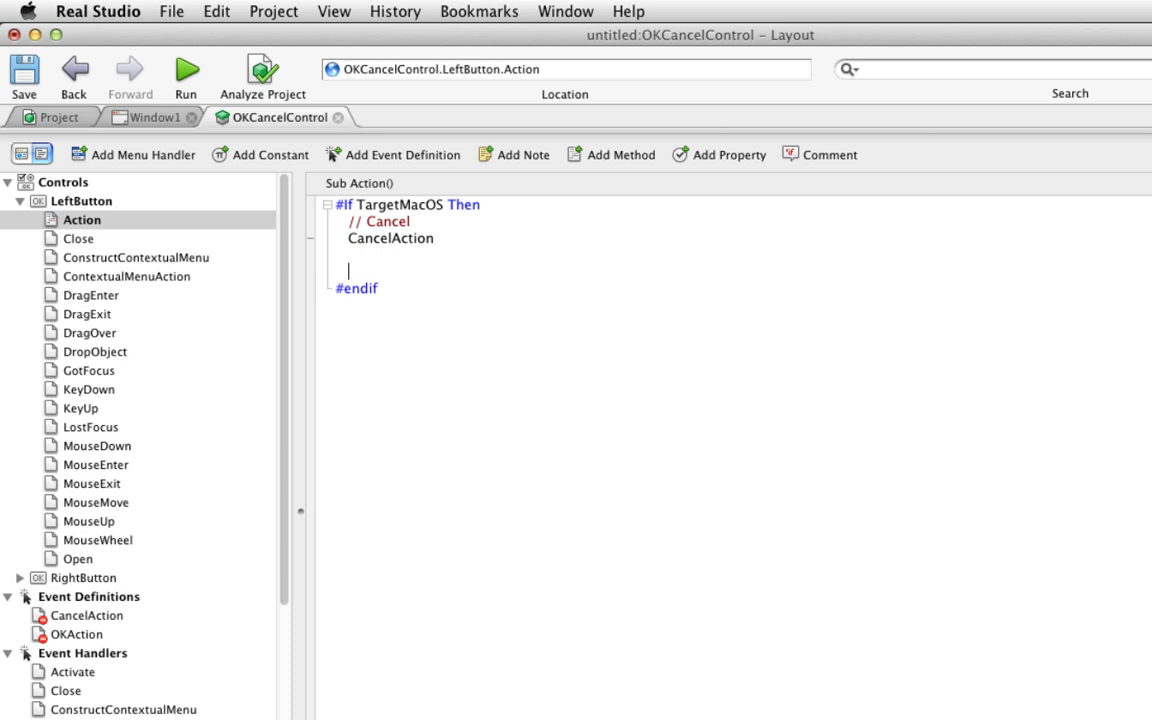
# - Add the #else branch raising OKAction on other platforms
pyautogui.write('RaiseEe')
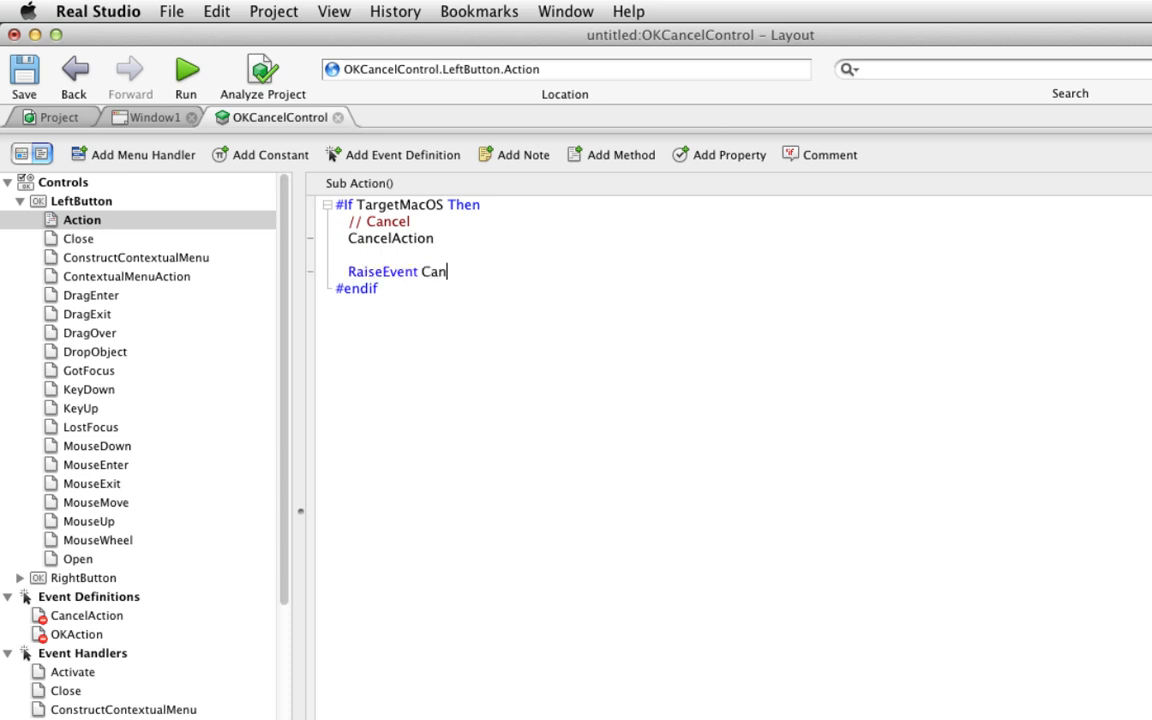
pyautogui.write('celAction')
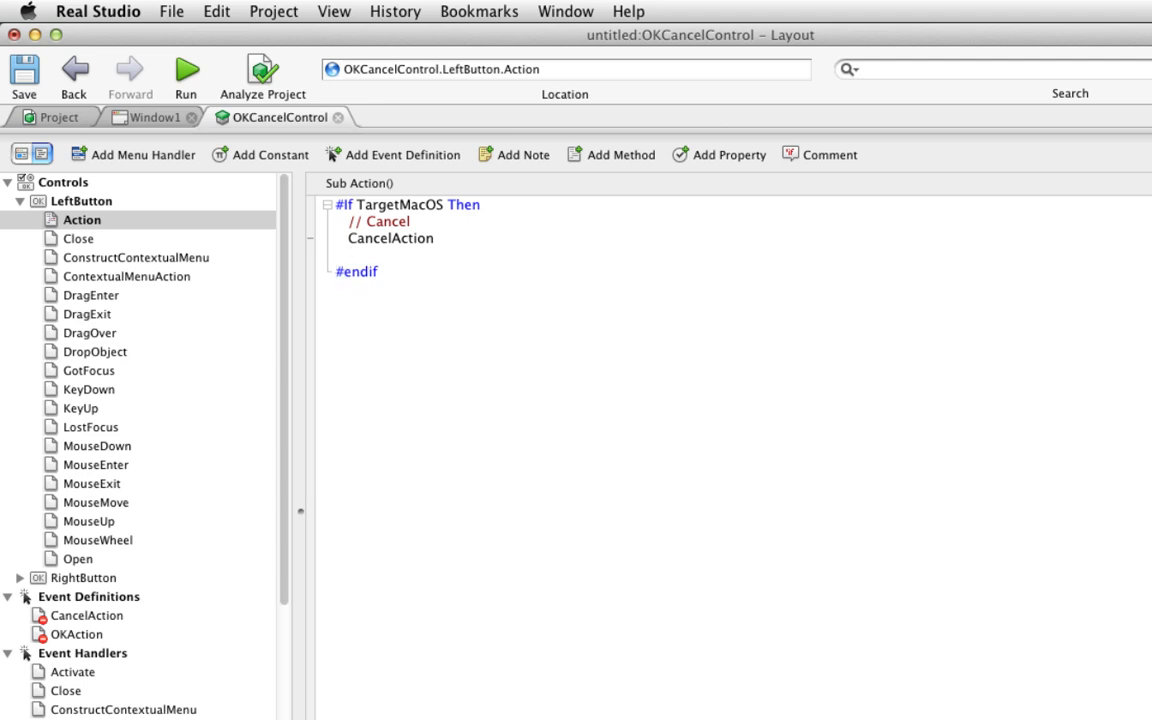
pyautogui.write('#else')
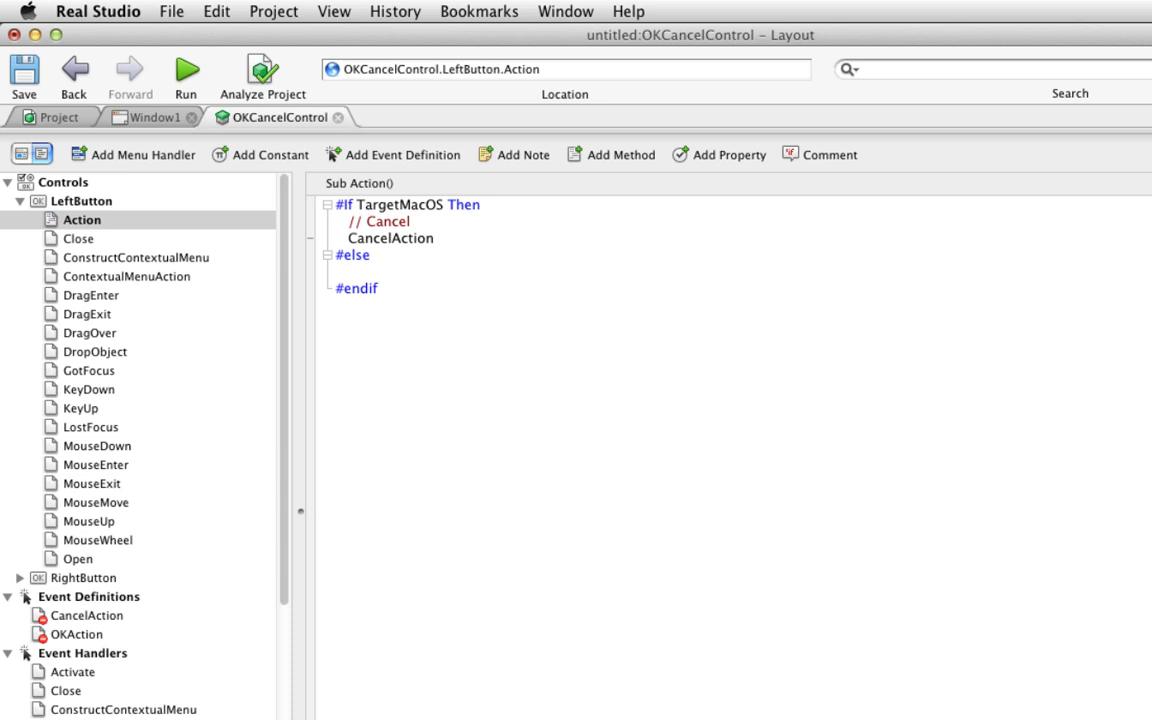
pyautogui.write('// OK')
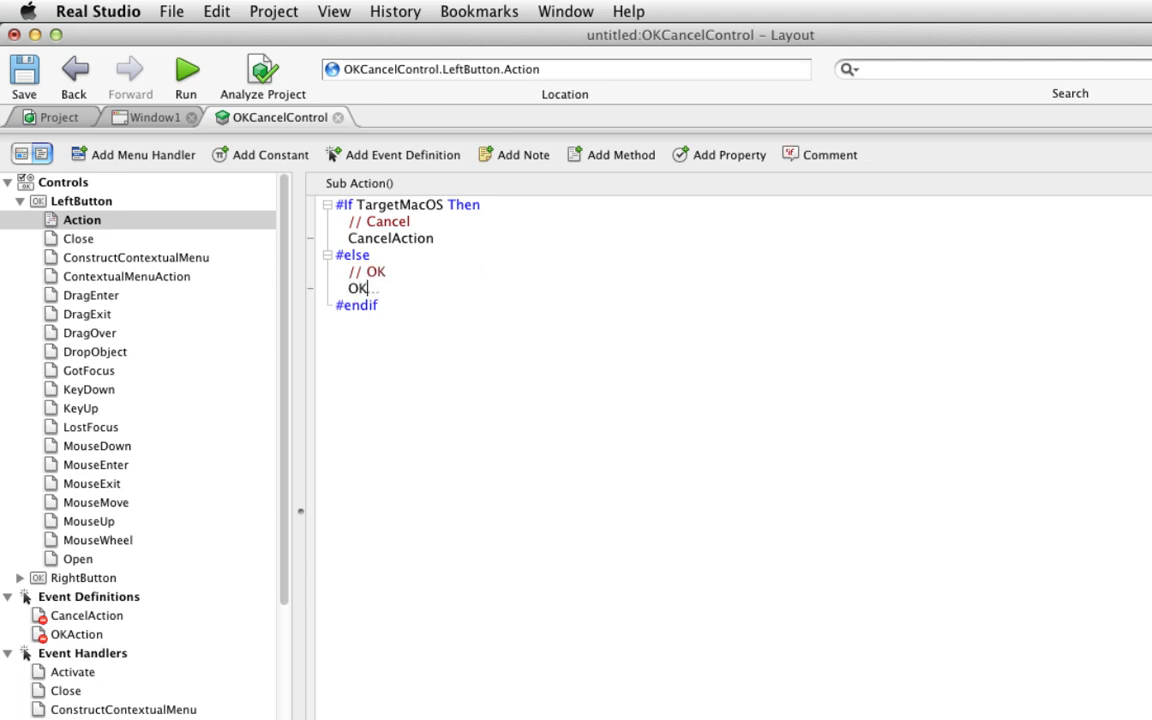
pyautogui.write('Action')
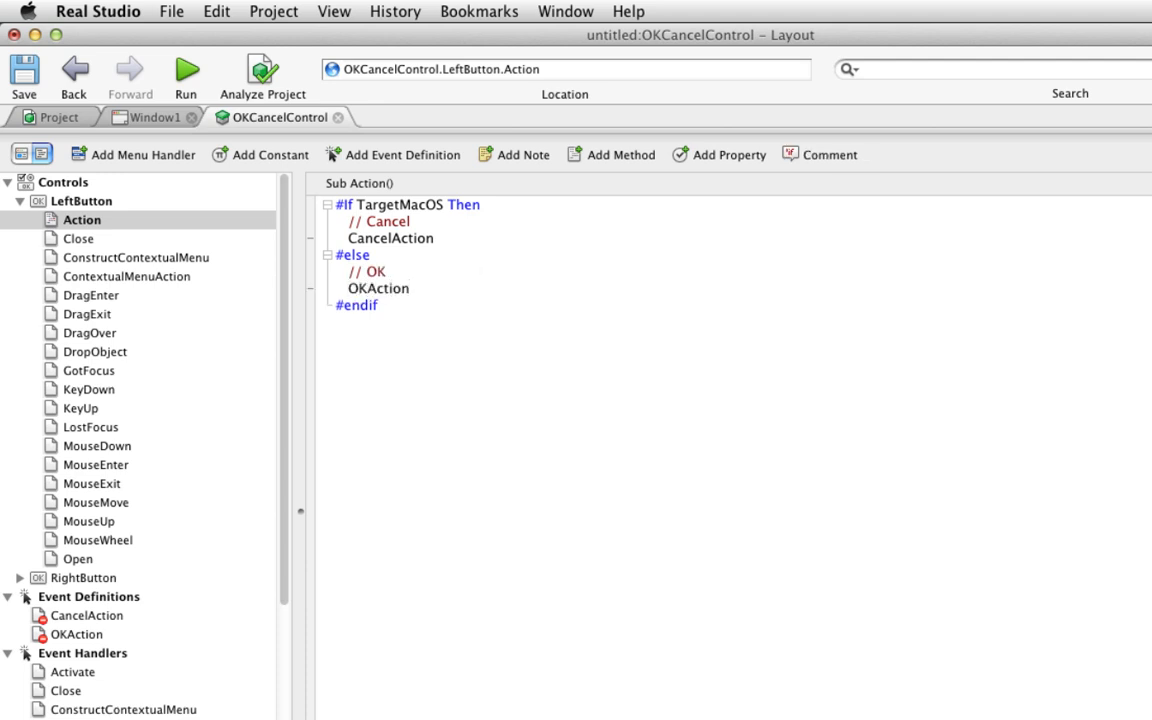
pyautogui.moveTo(63, 530)
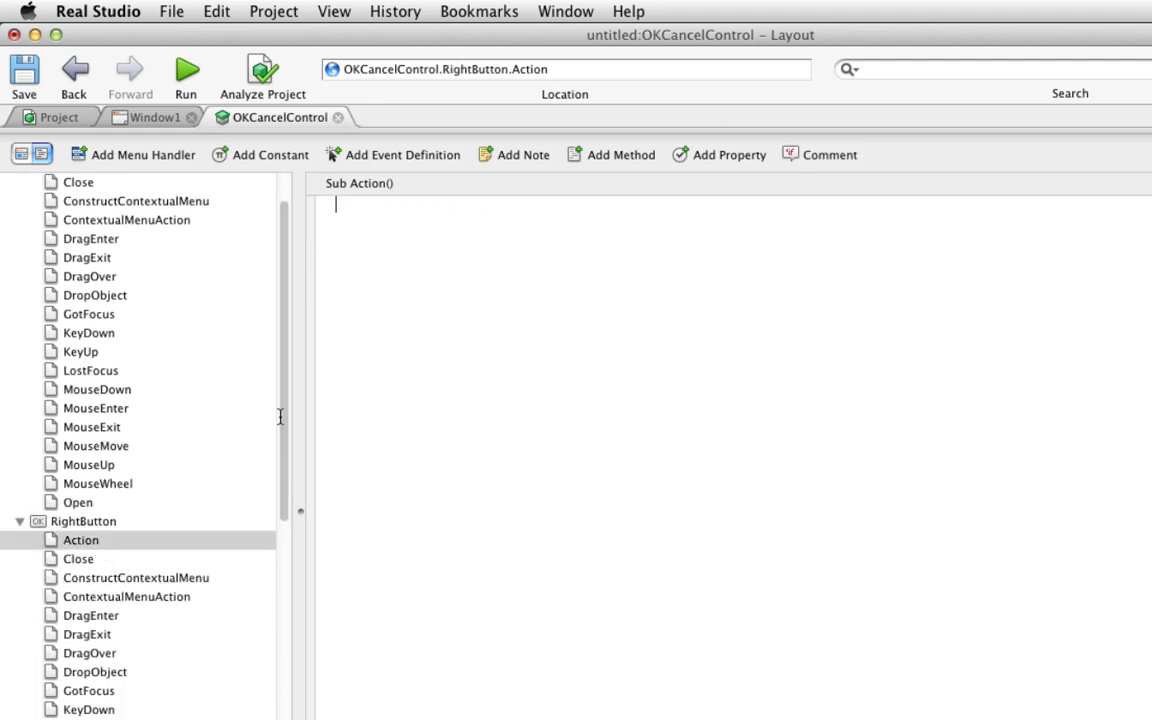
# - In RightButton's Action handler, raise OKAction under #If TargetMacOS and CancelAction under #else
pyautogui.write('#If')
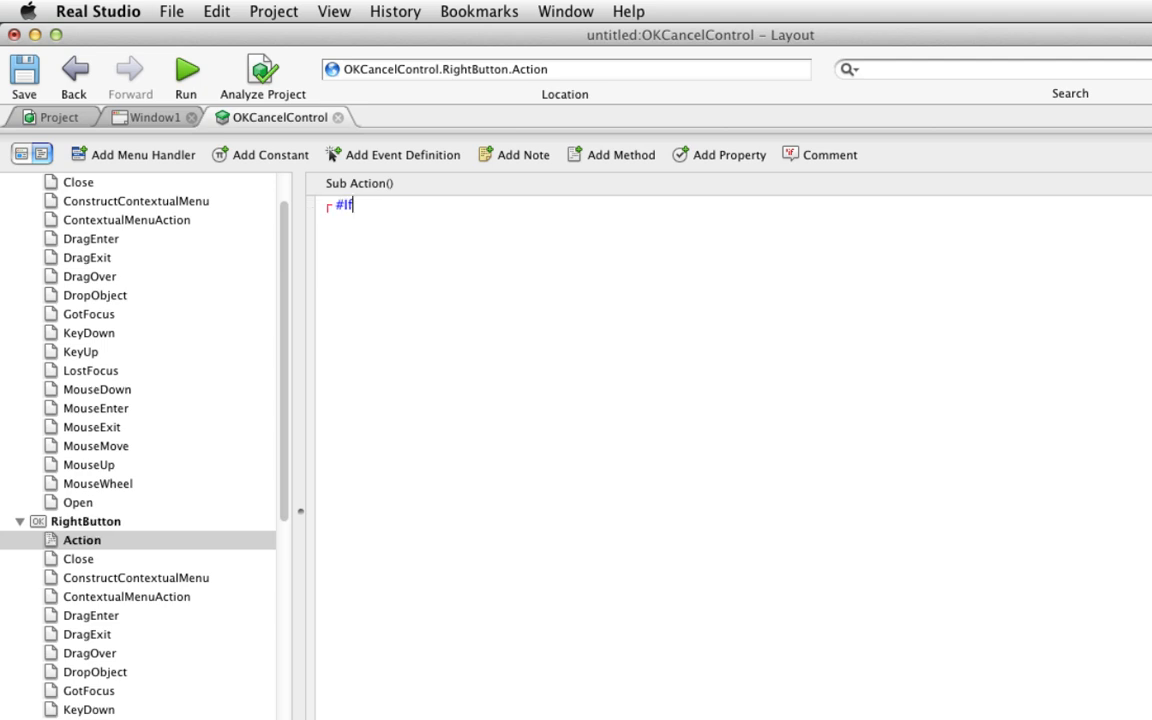
pyautogui.write('TargetMac')
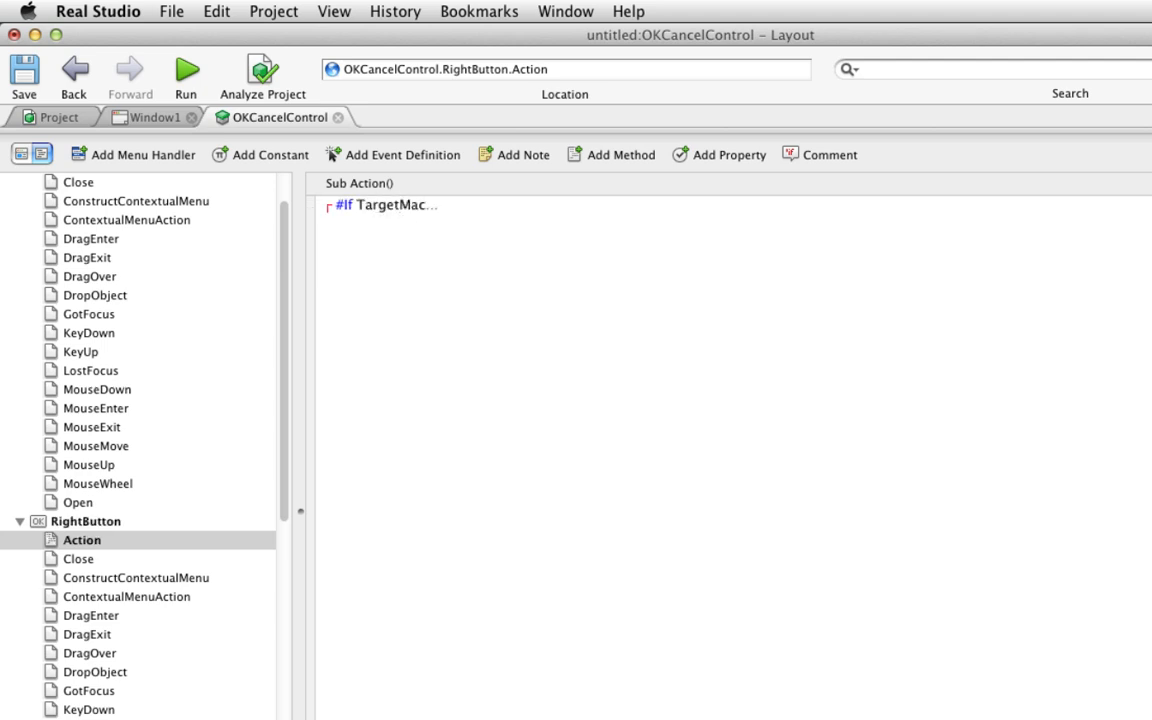
pyautogui.write('OS Then')
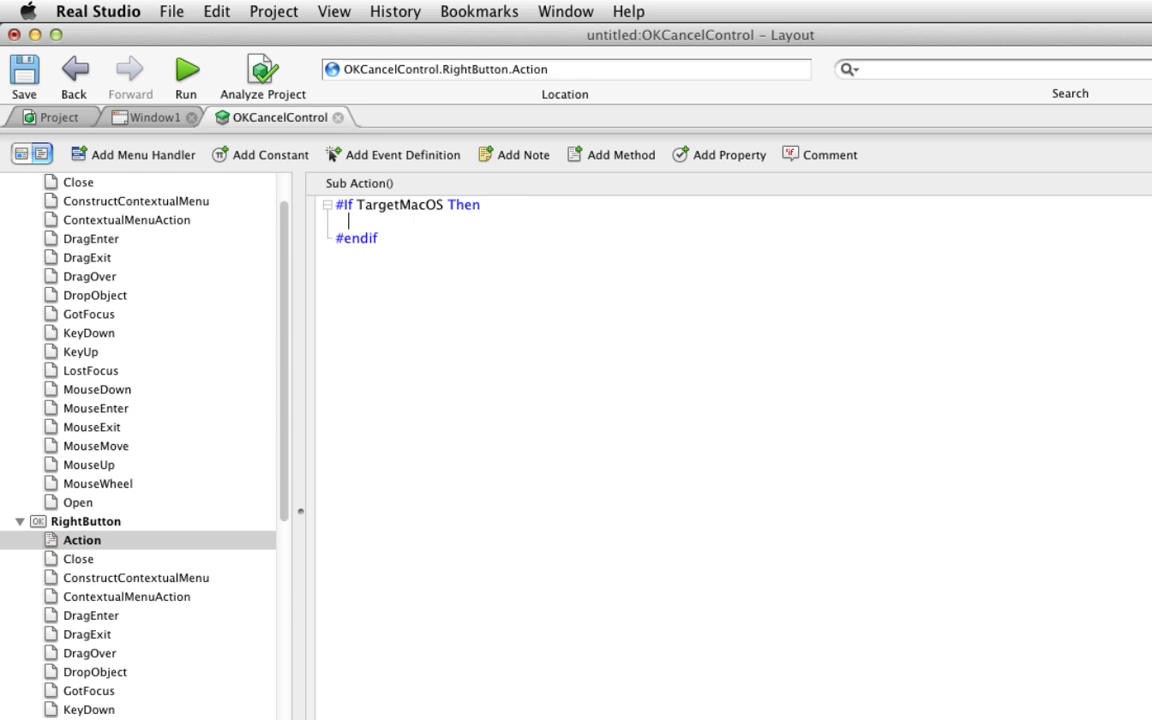
pyautogui.write('//')
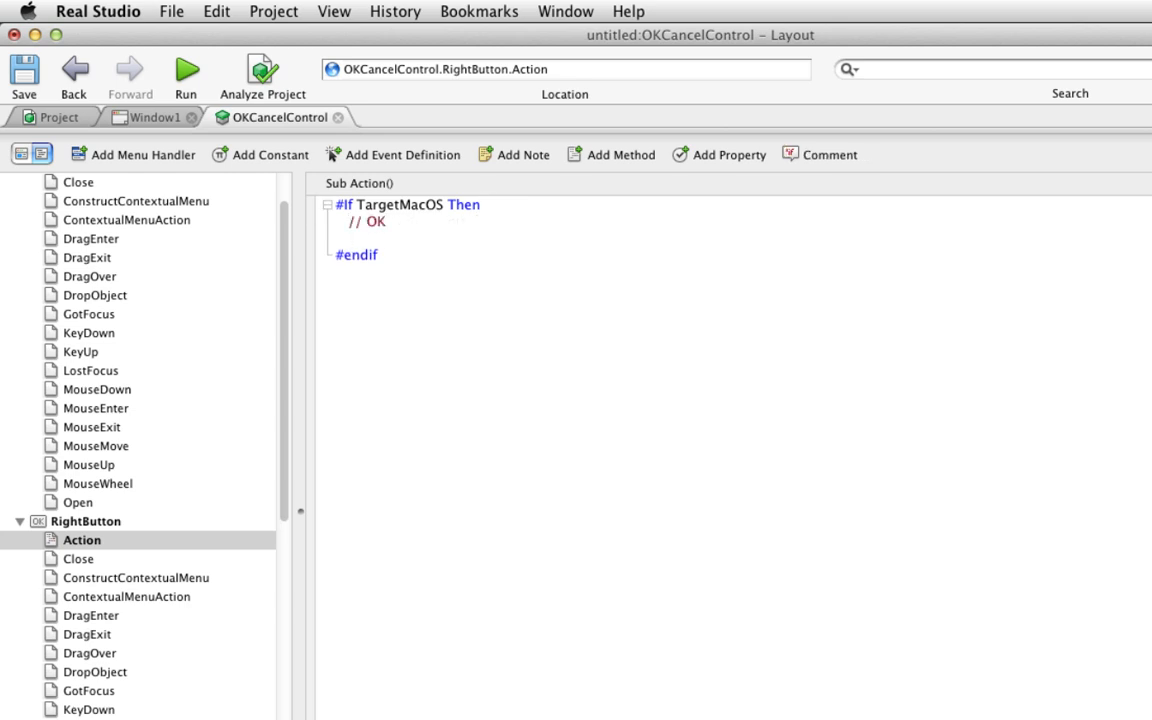
pyautogui.write('OKCancelControl')
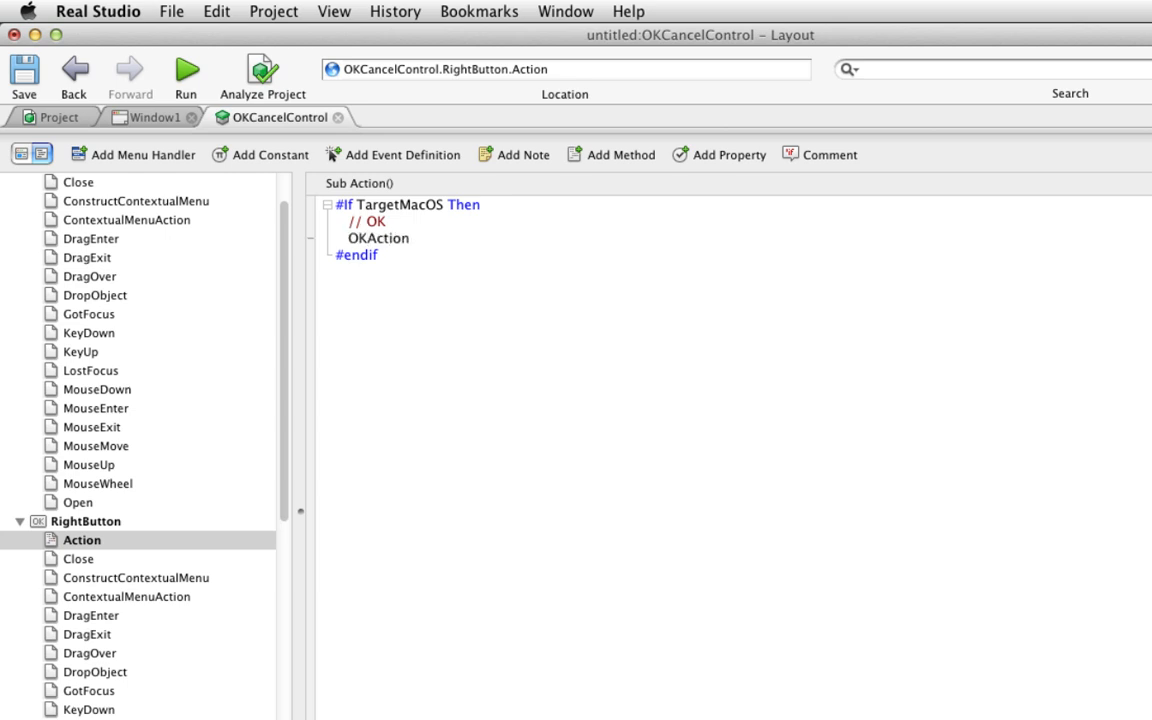
pyautogui.write('#else')
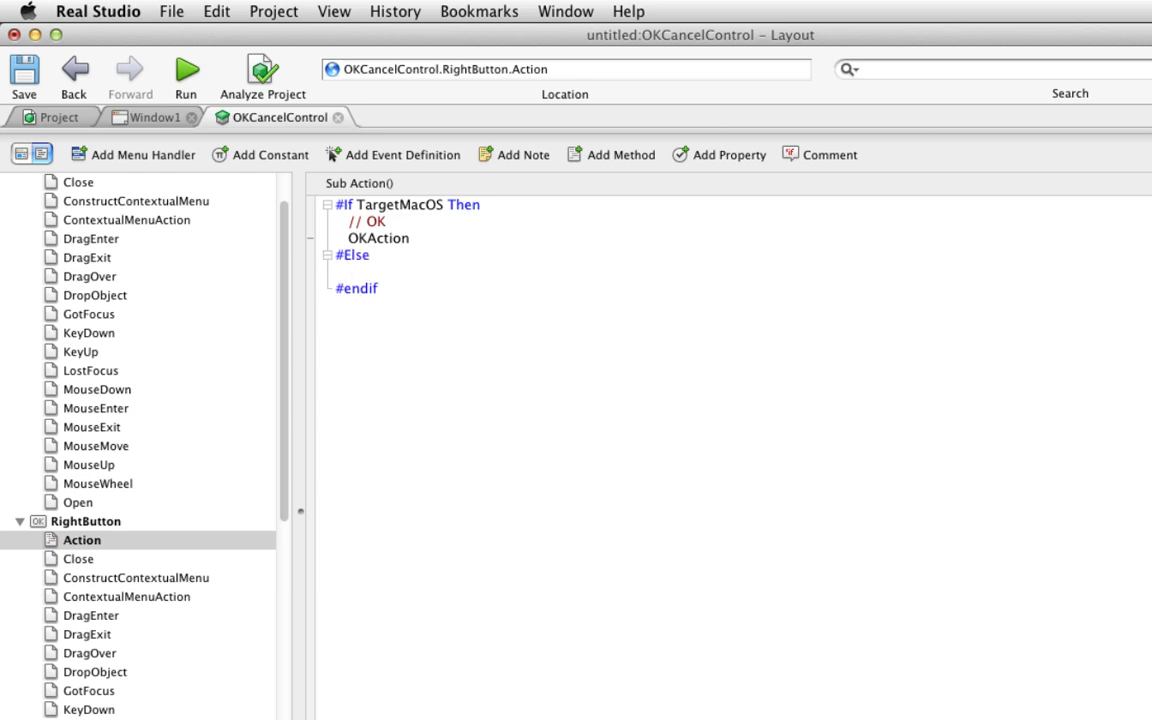
pyautogui.write('// Cacn')
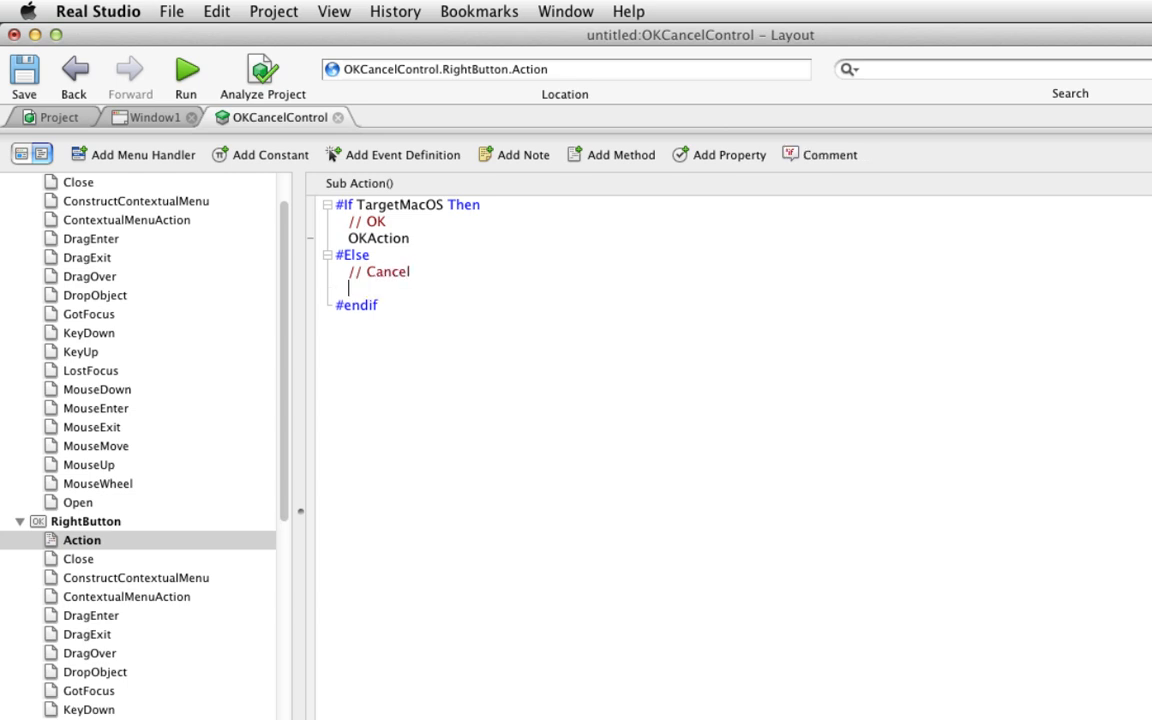
pyautogui.write('CancelAction')
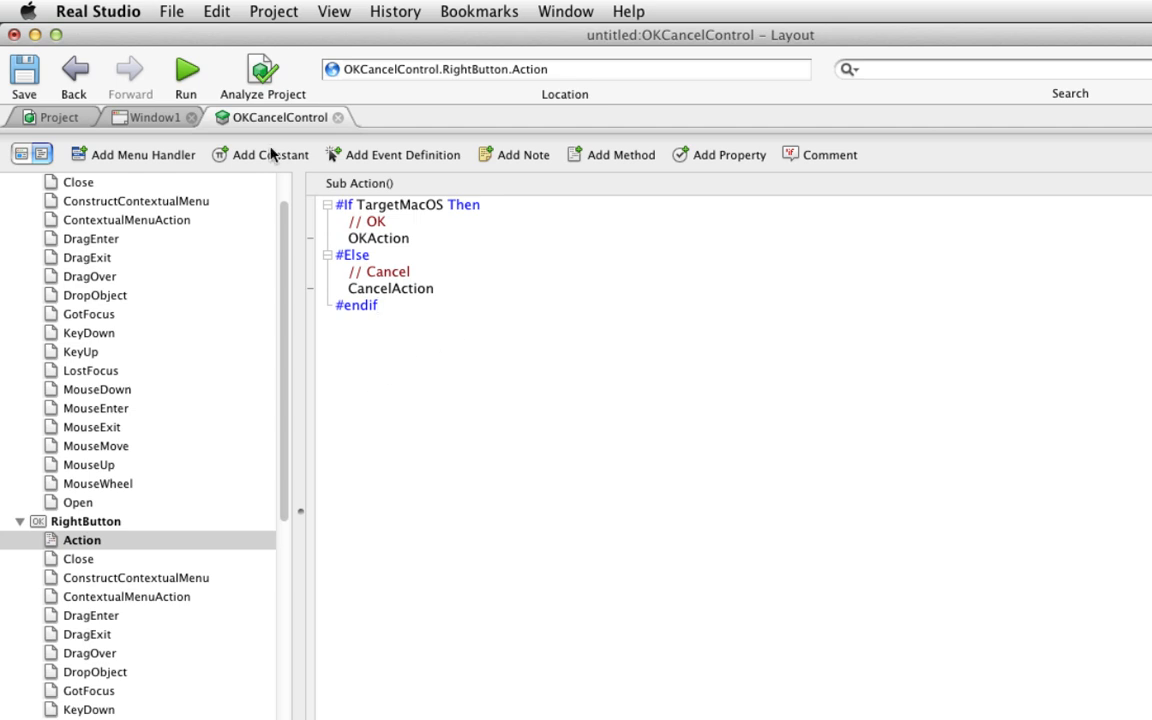
# - Open OKCancelControl1's code on Window1 and make CancelAction show MsgBox("Cancel!")
pyautogui.click(155, 117)
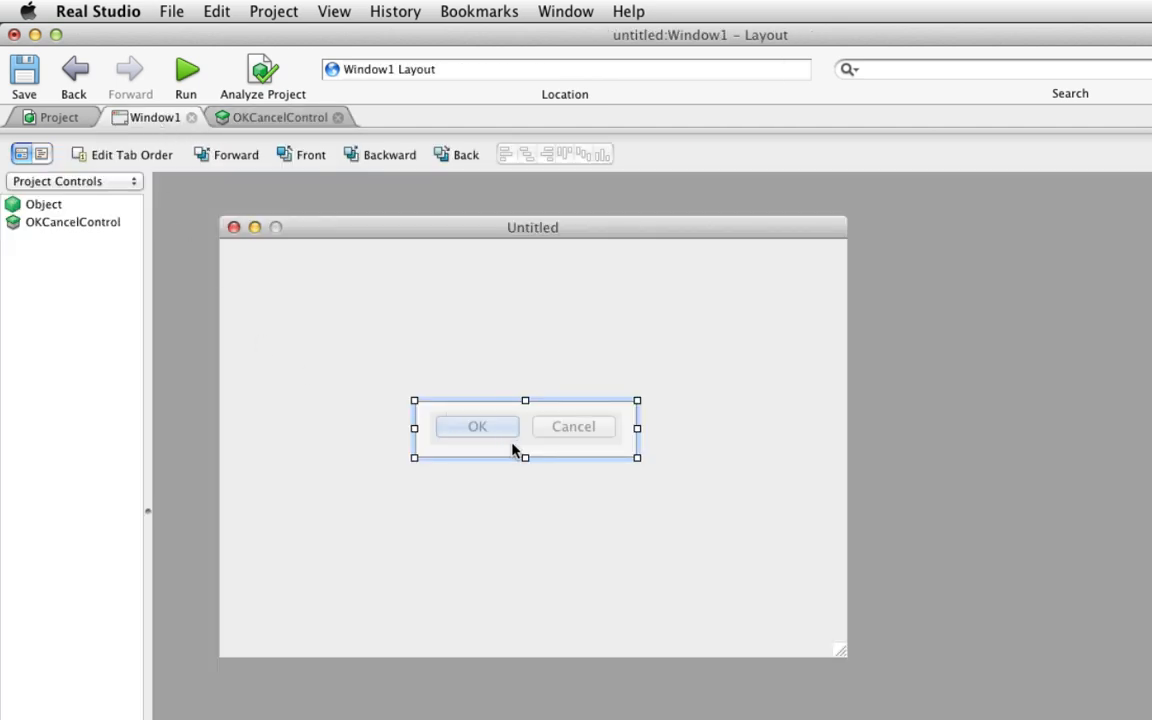
pyautogui.moveTo(524, 440)
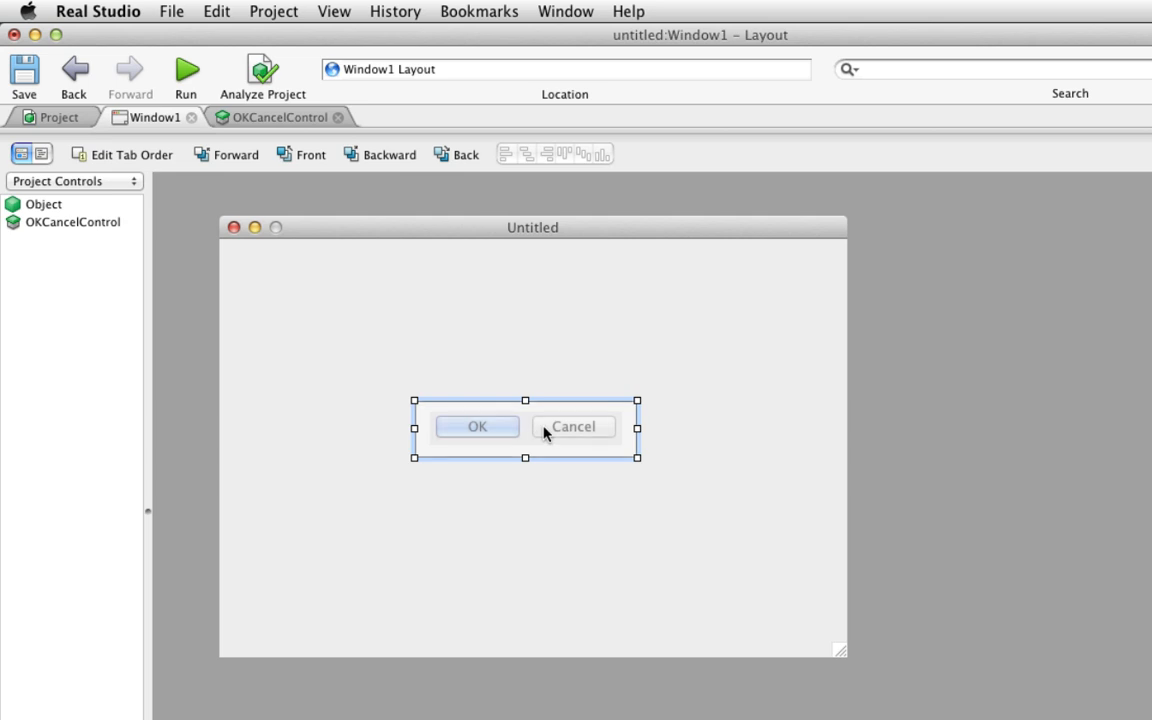
pyautogui.doubleClick(525, 428)
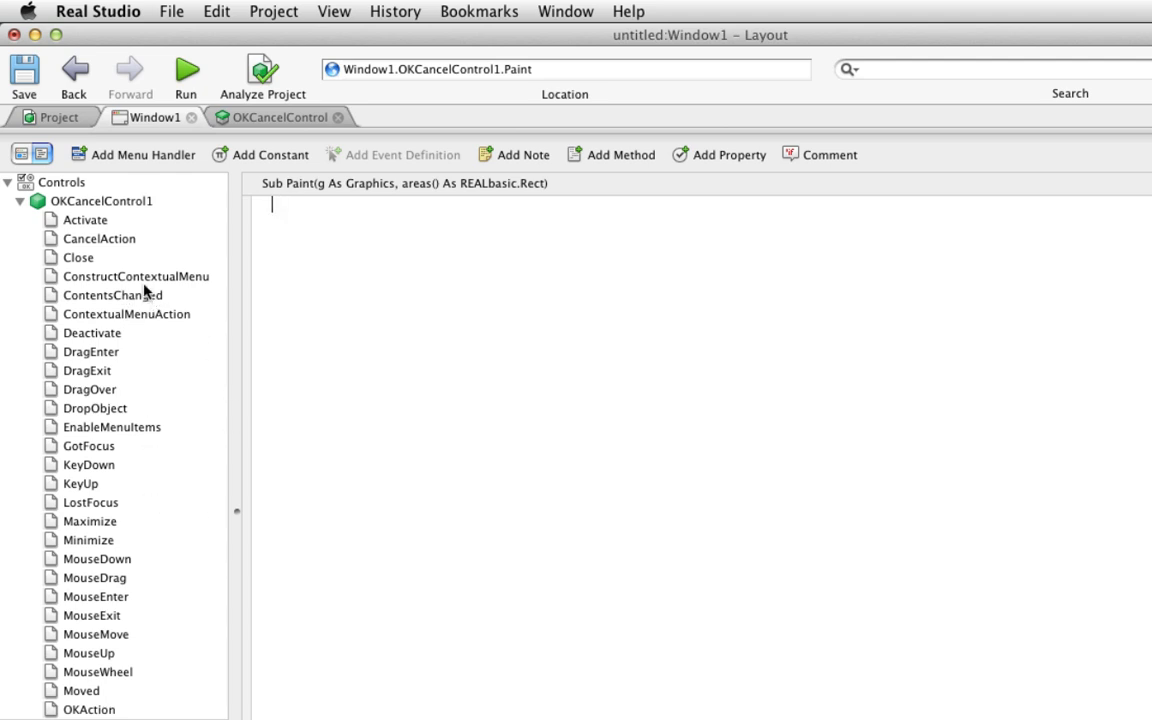
pyautogui.click(99, 238)
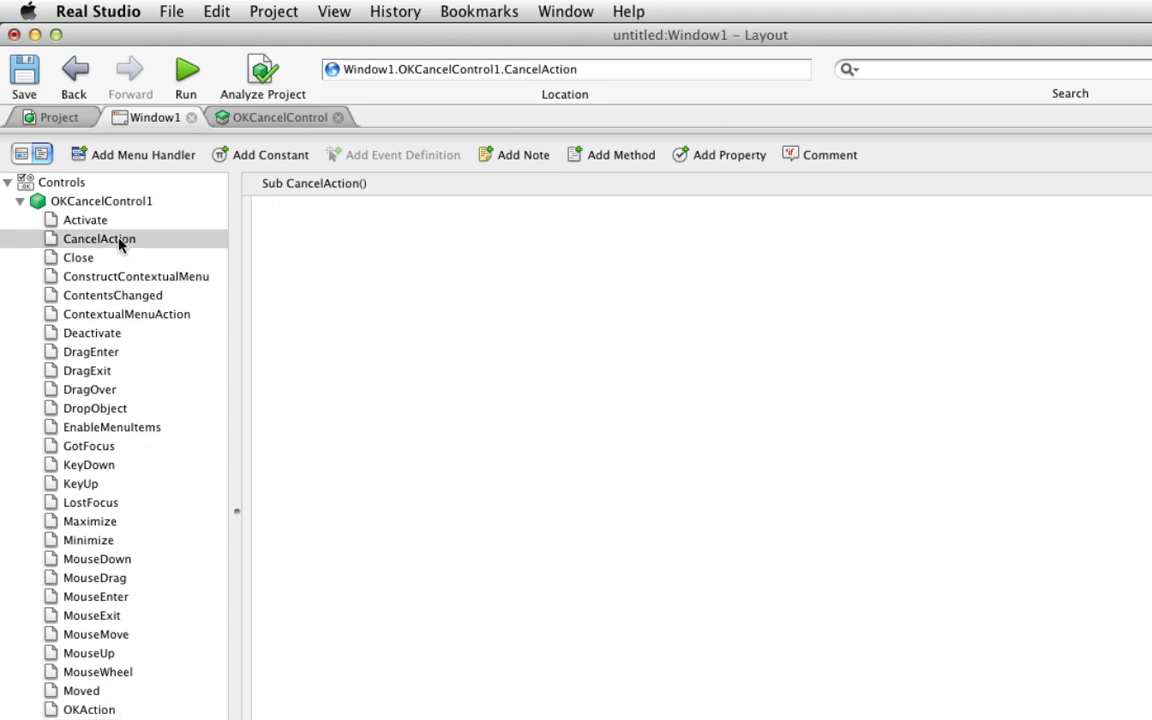
pyautogui.click(85, 711)
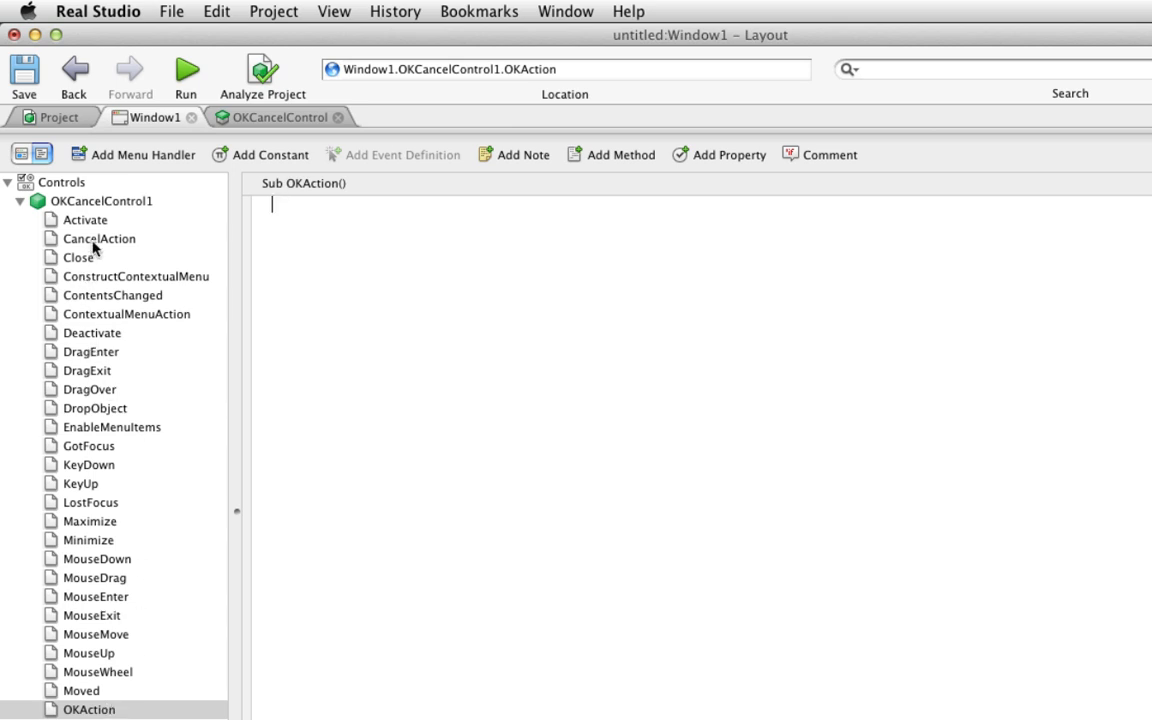
pyautogui.click(98, 238)
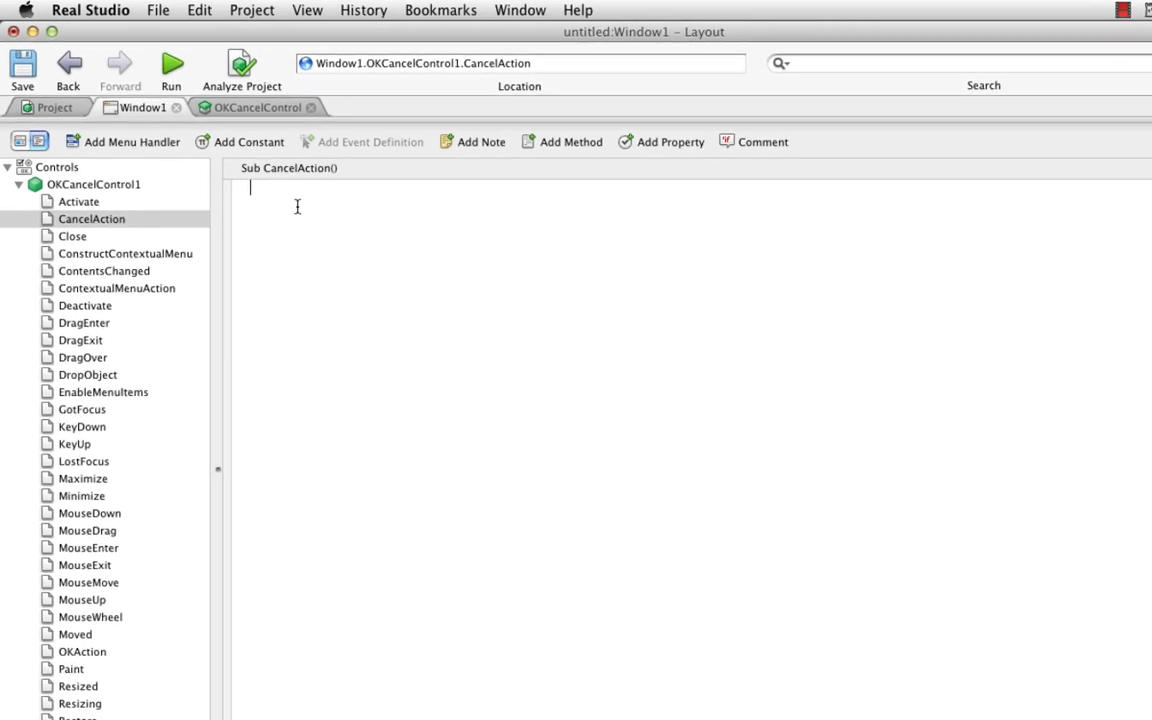
pyautogui.write('MsgBox')
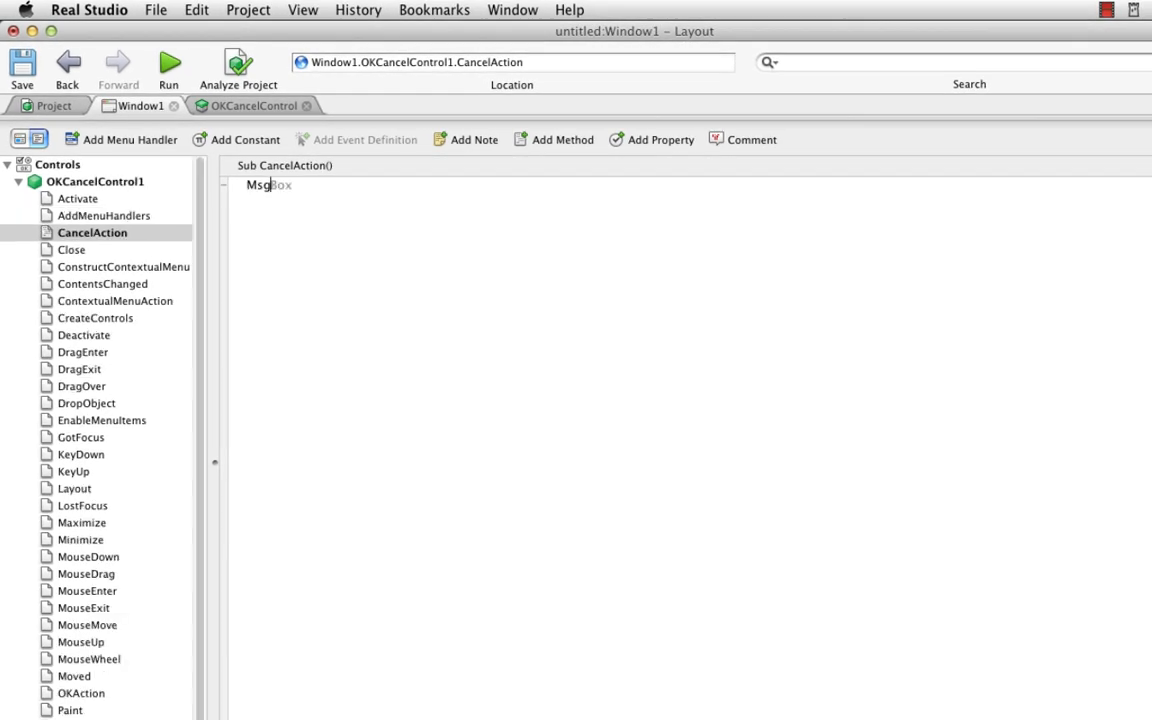
pyautogui.write('("Cancl')
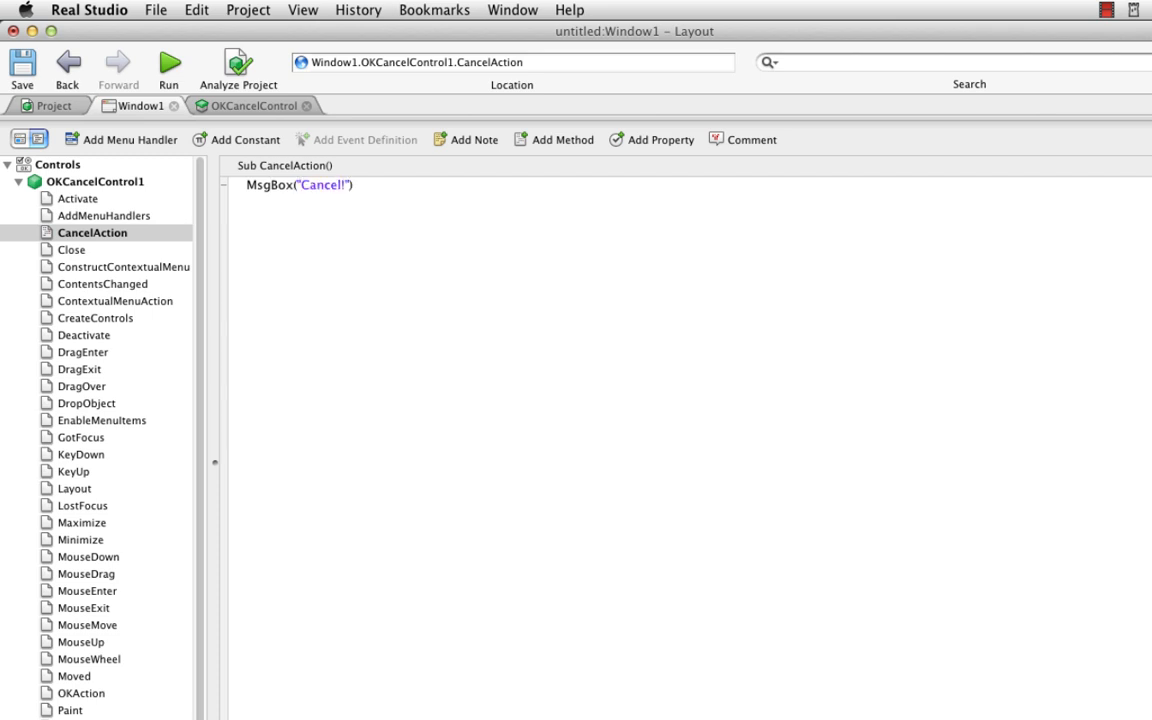
# - Make the OKAction handler show MsgBox("OK")
pyautogui.click(74, 694)
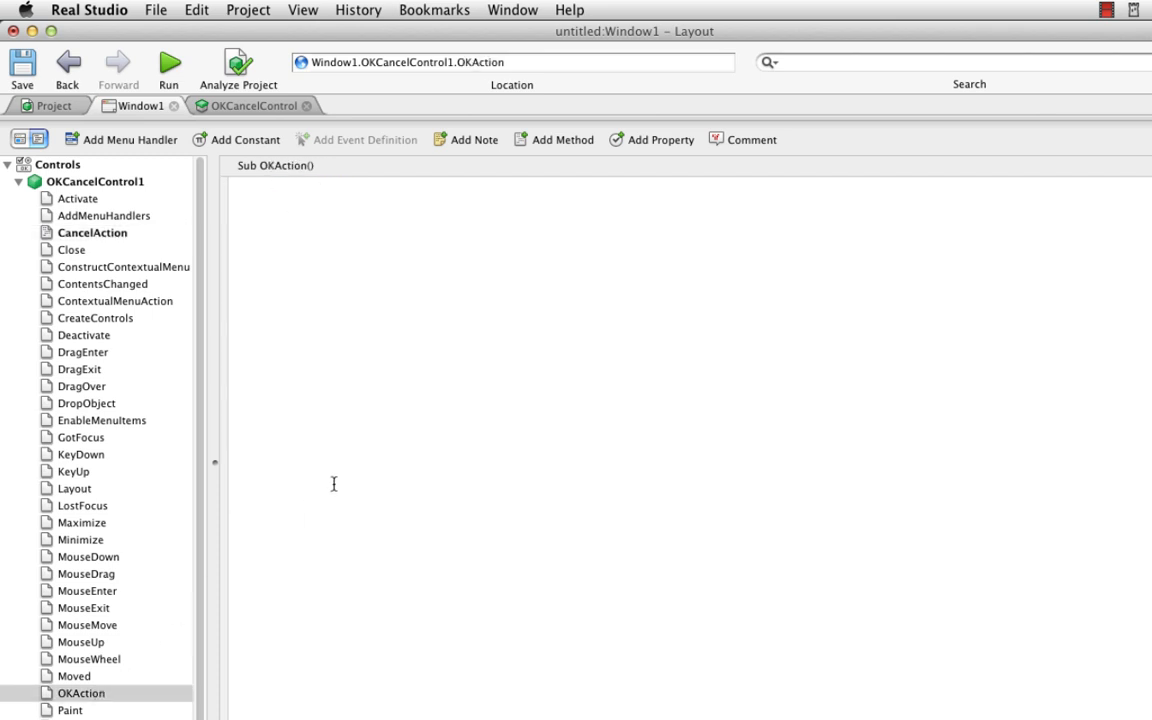
pyautogui.write('MsgBox("')
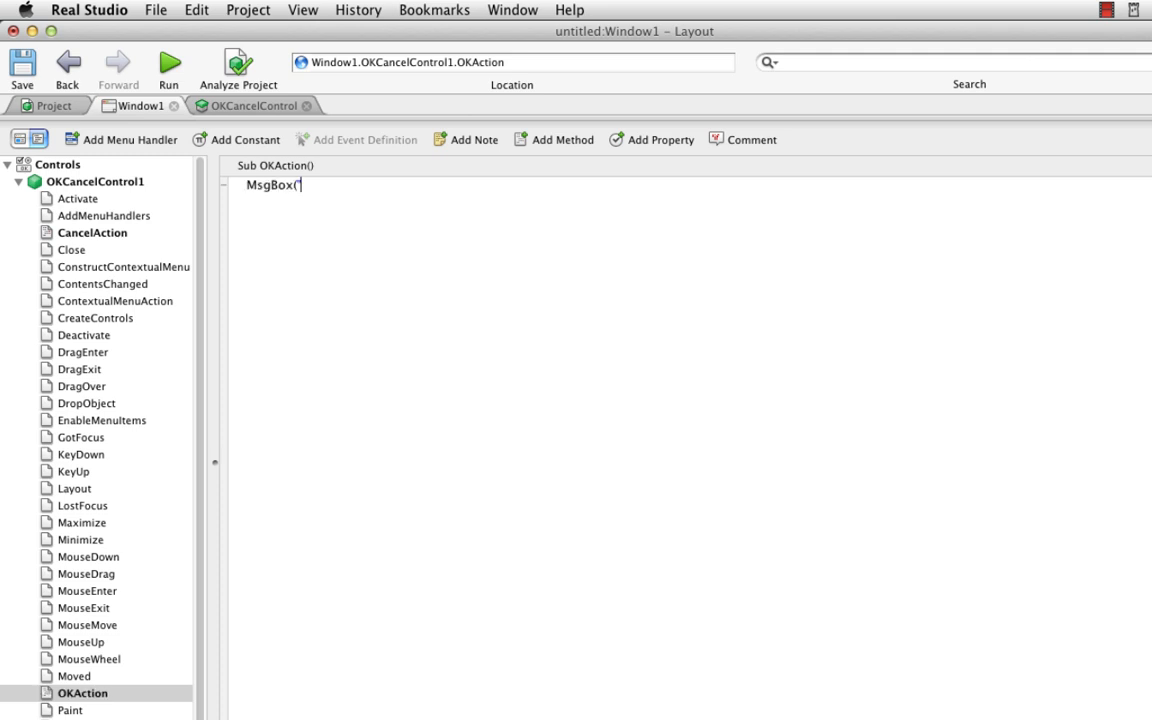
pyautogui.write('OK")')
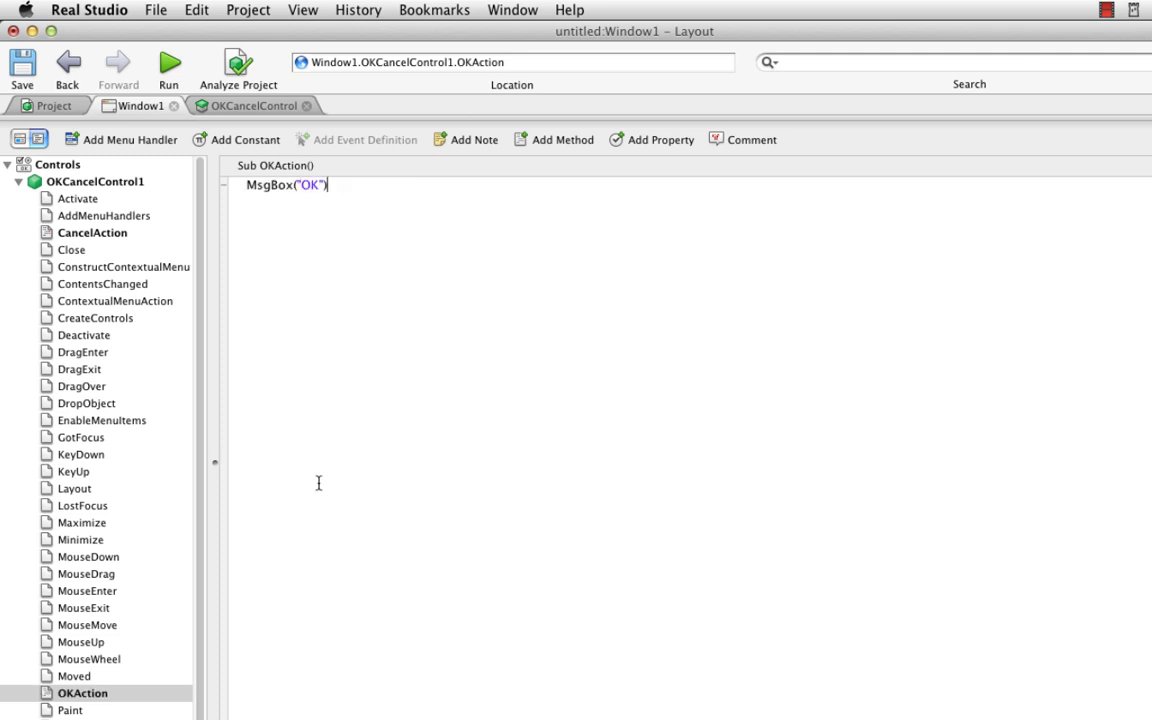
pyautogui.moveTo(120, 236)
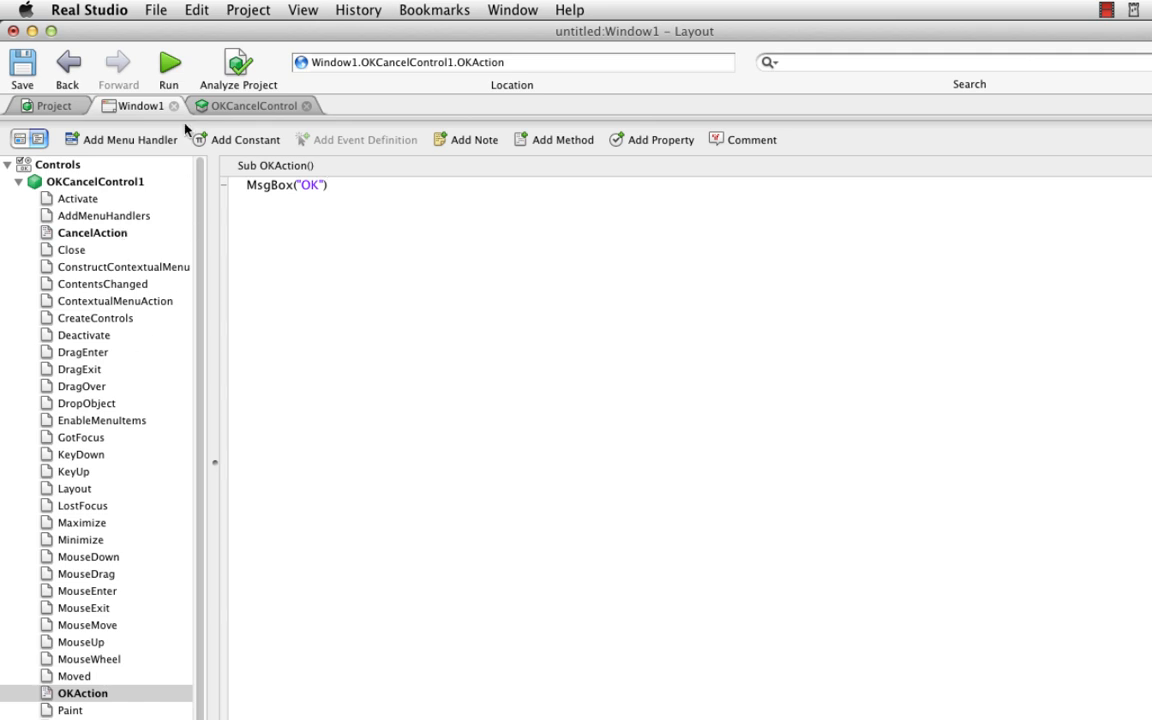
# - Run the project and confirm Cancel shows "Cancel!" and OK shows "OK"
pyautogui.click(169, 58)
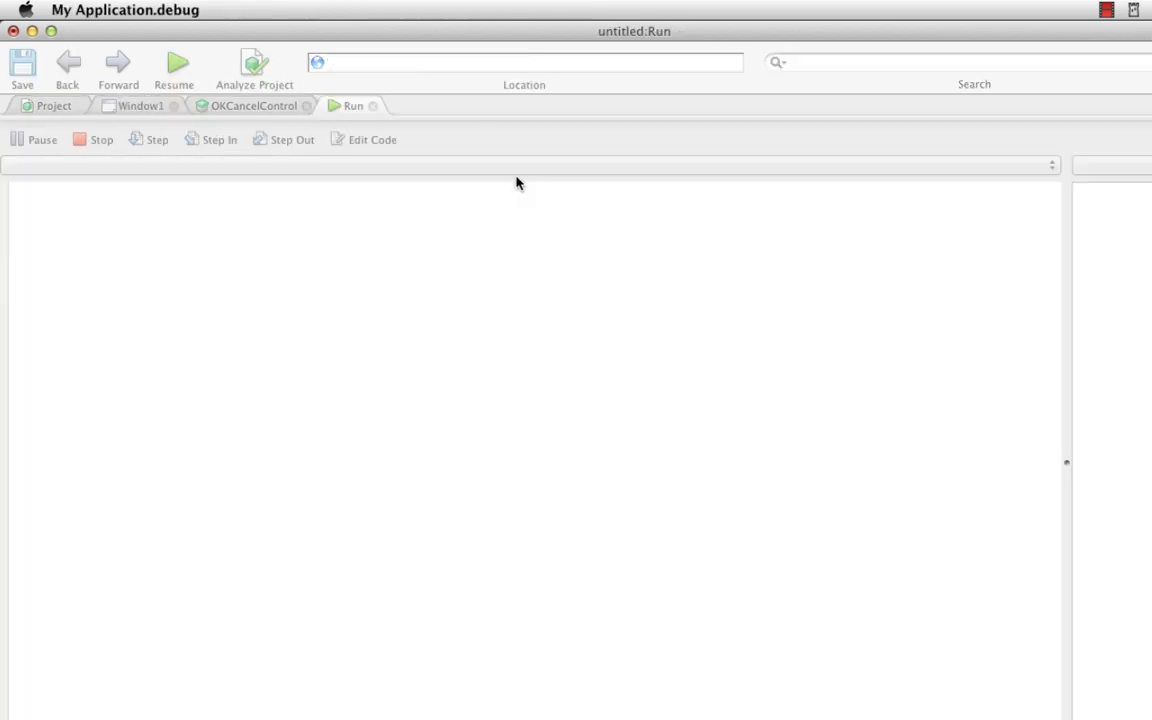
pyautogui.click(244, 217)
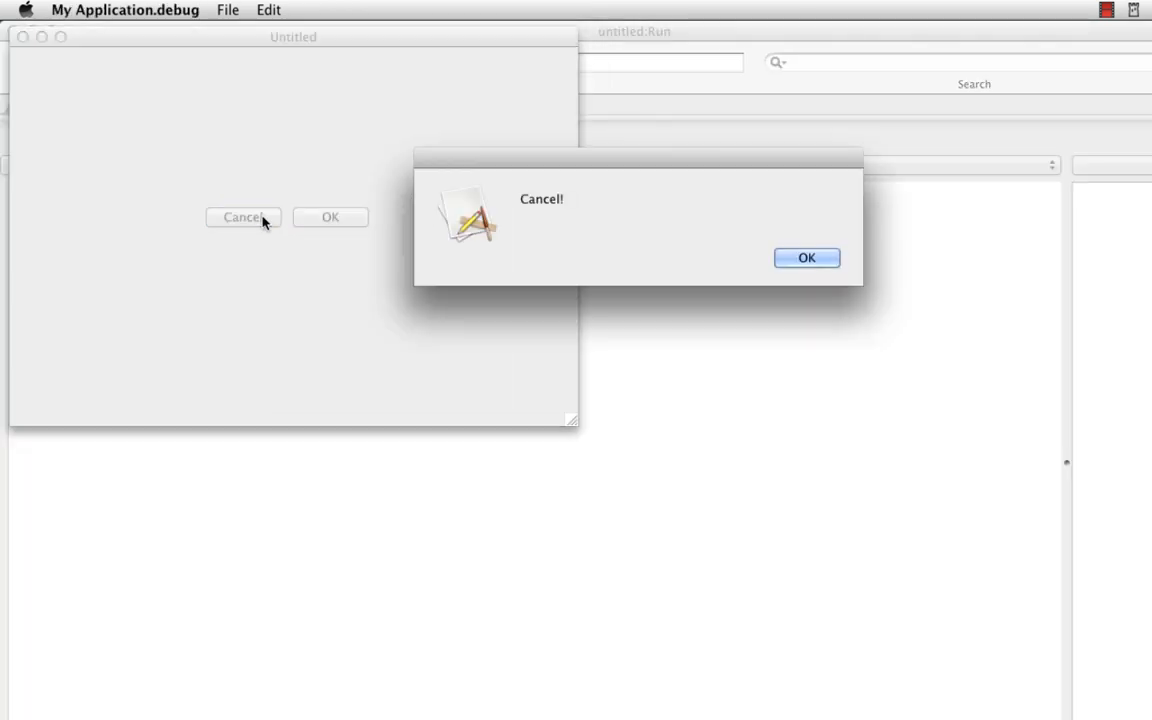
pyautogui.click(809, 257)
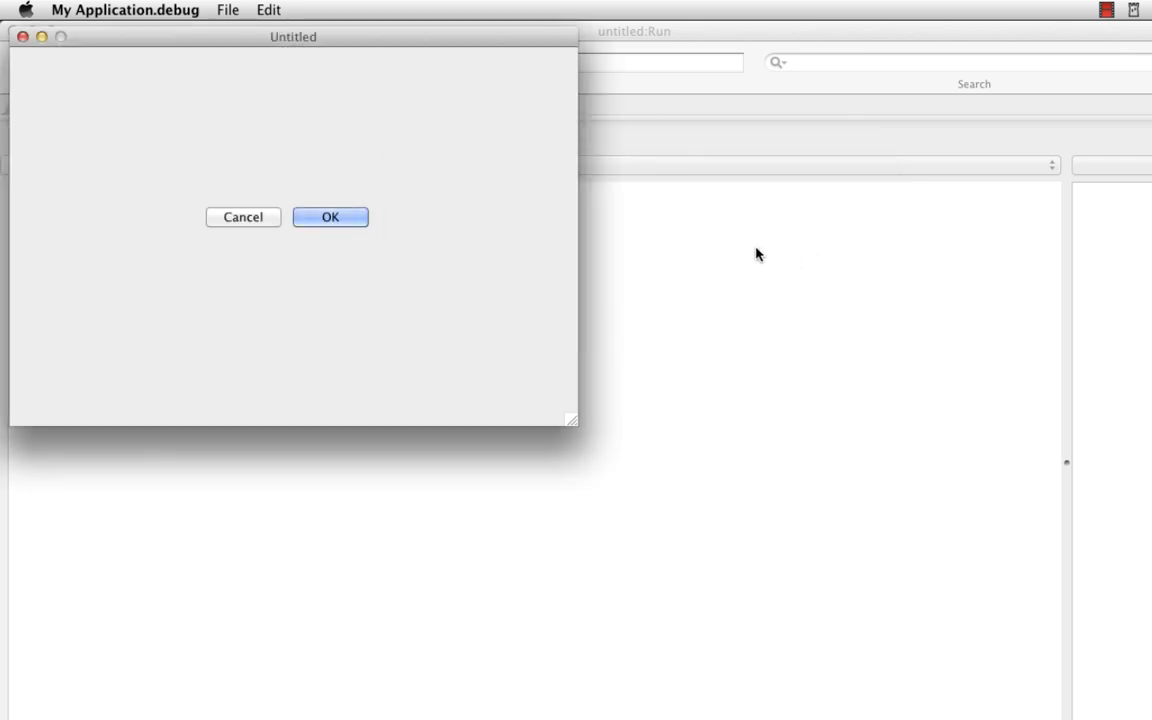
pyautogui.click(330, 217)
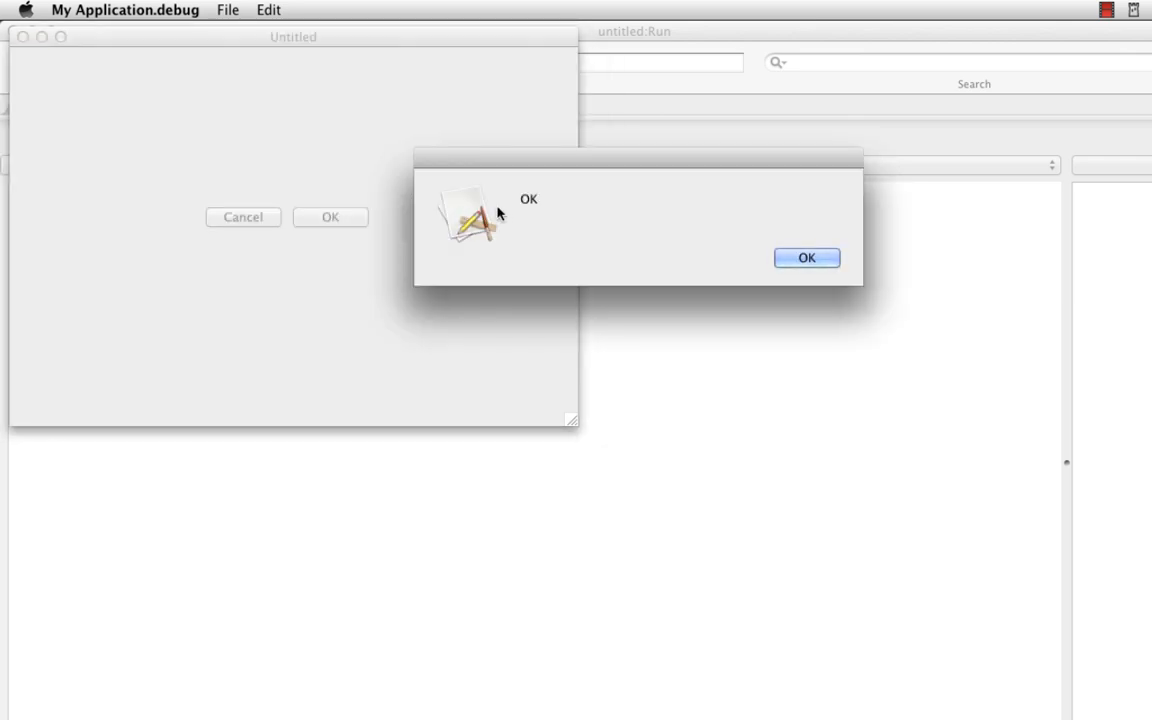
pyautogui.click(809, 257)
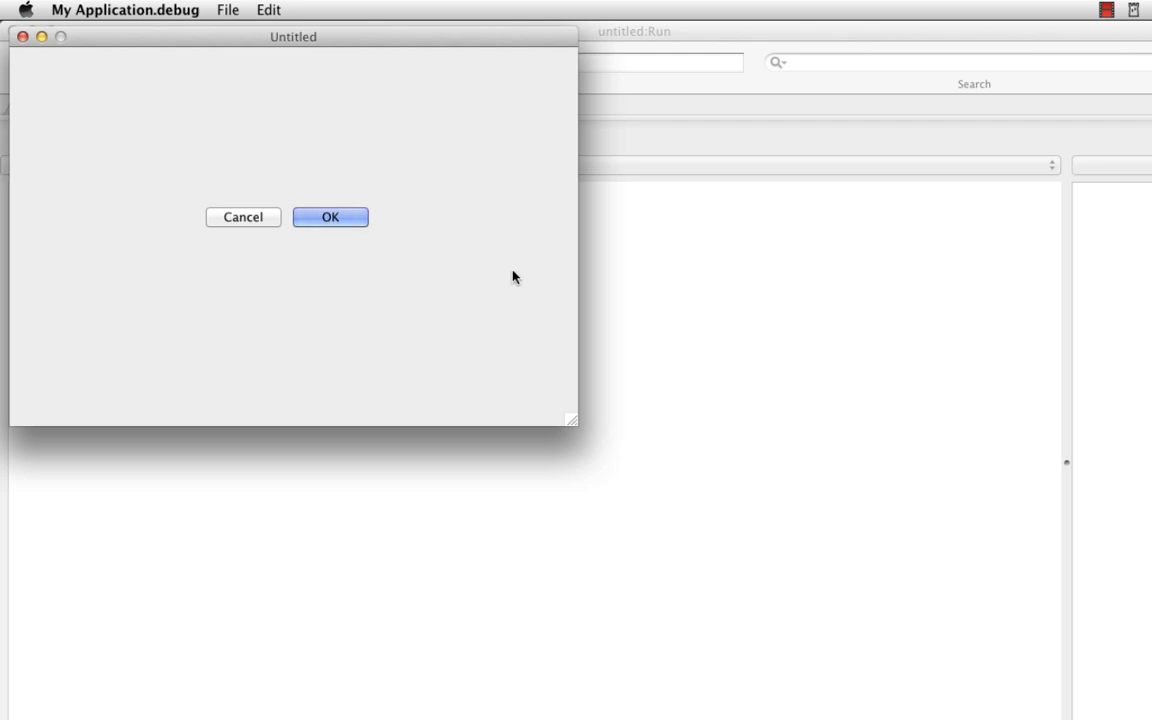
pyautogui.moveTo(352, 263)
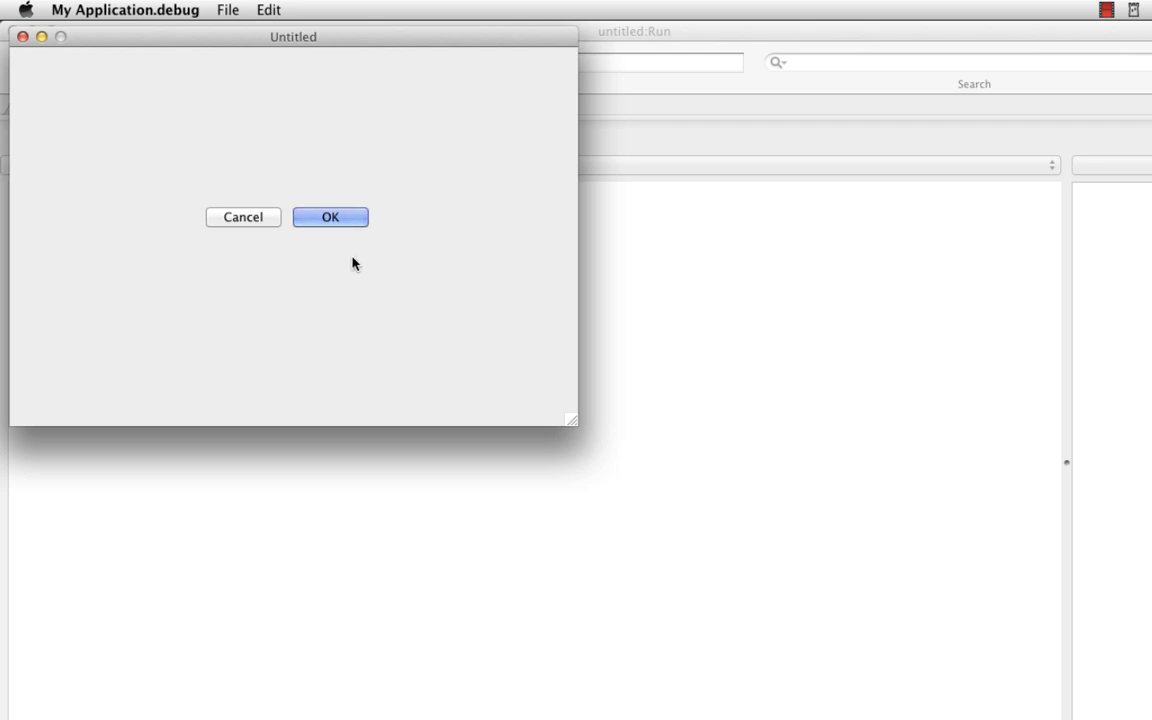
pyautogui.moveTo(288, 204)
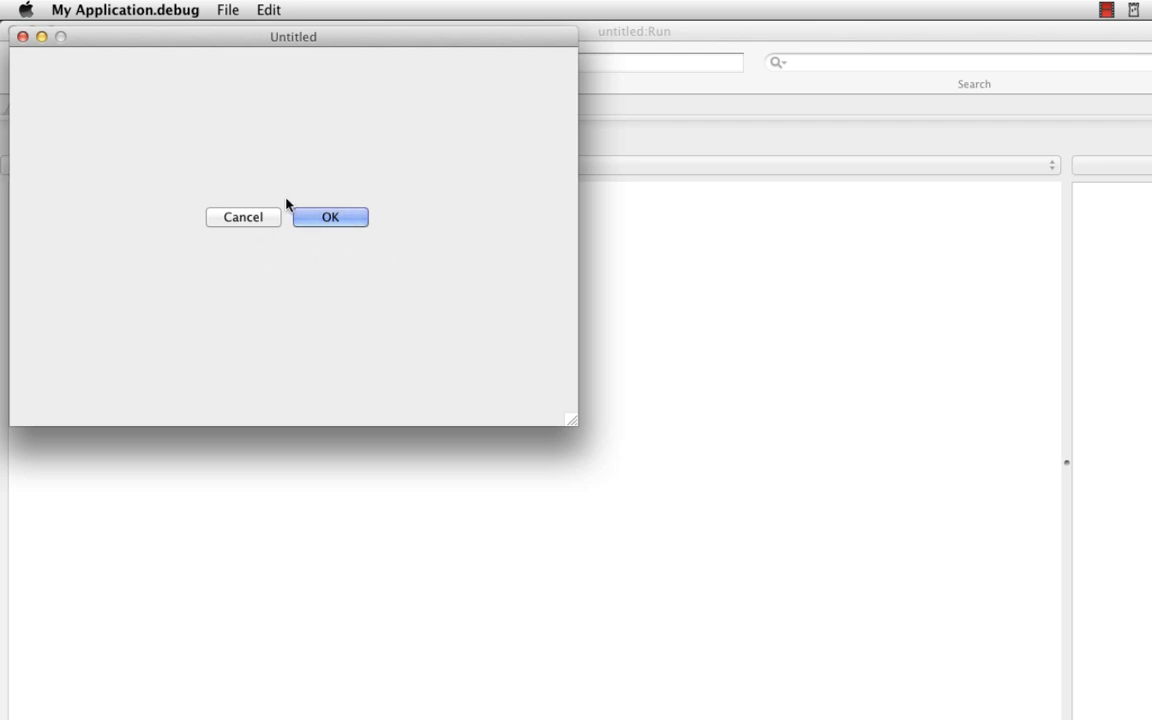
pyautogui.click(124, 9)
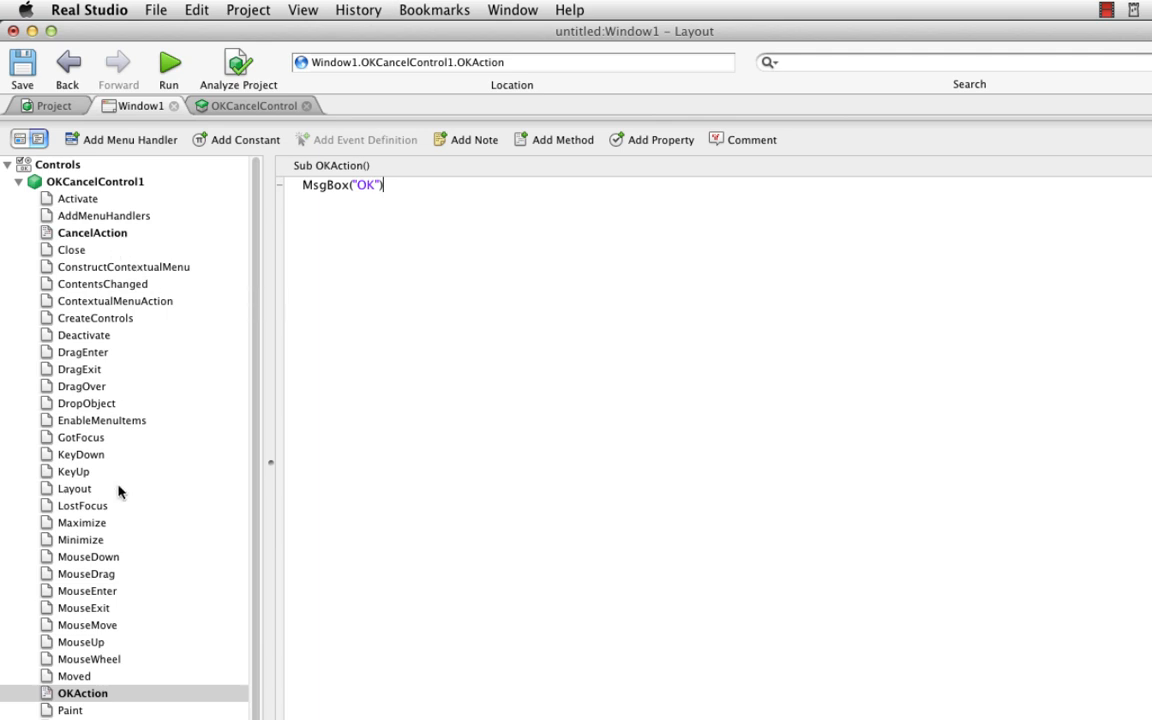
# - Scroll down the OKCancelControl's event handler list to reach the Activate handler
pyautogui.scroll(-3)
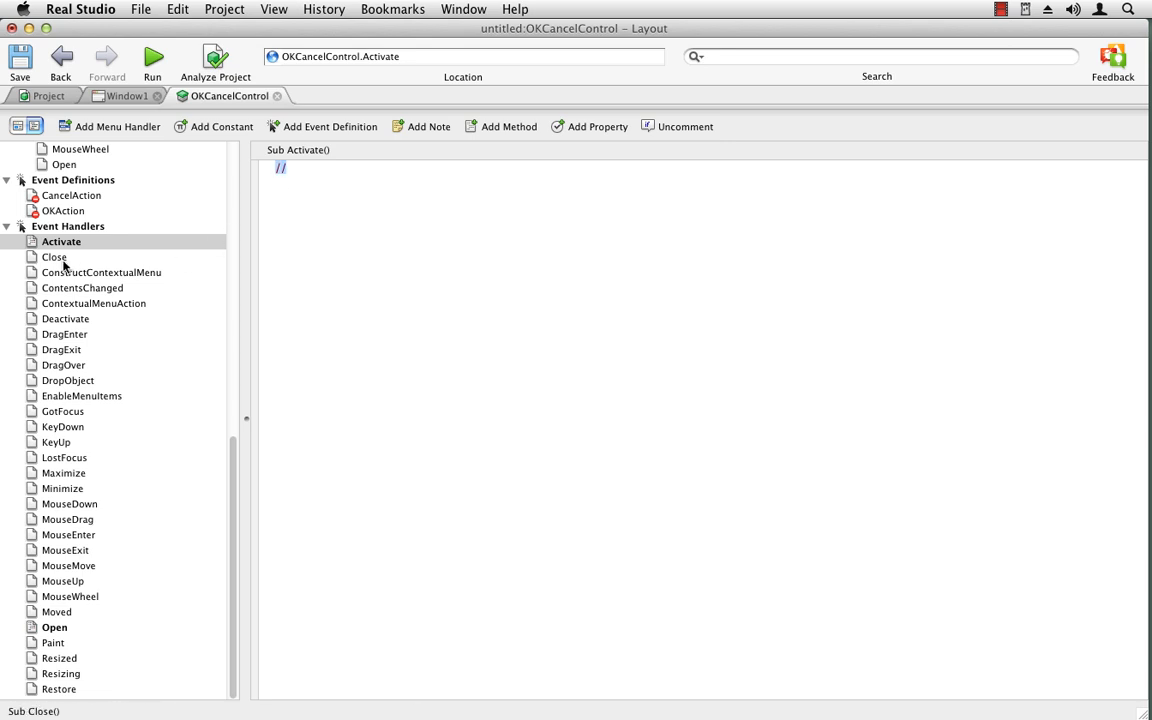
# - Comment out the handlers from ConstructContextualMenu through KeyUp, including the drag-and-drop events
pyautogui.click(101, 272)
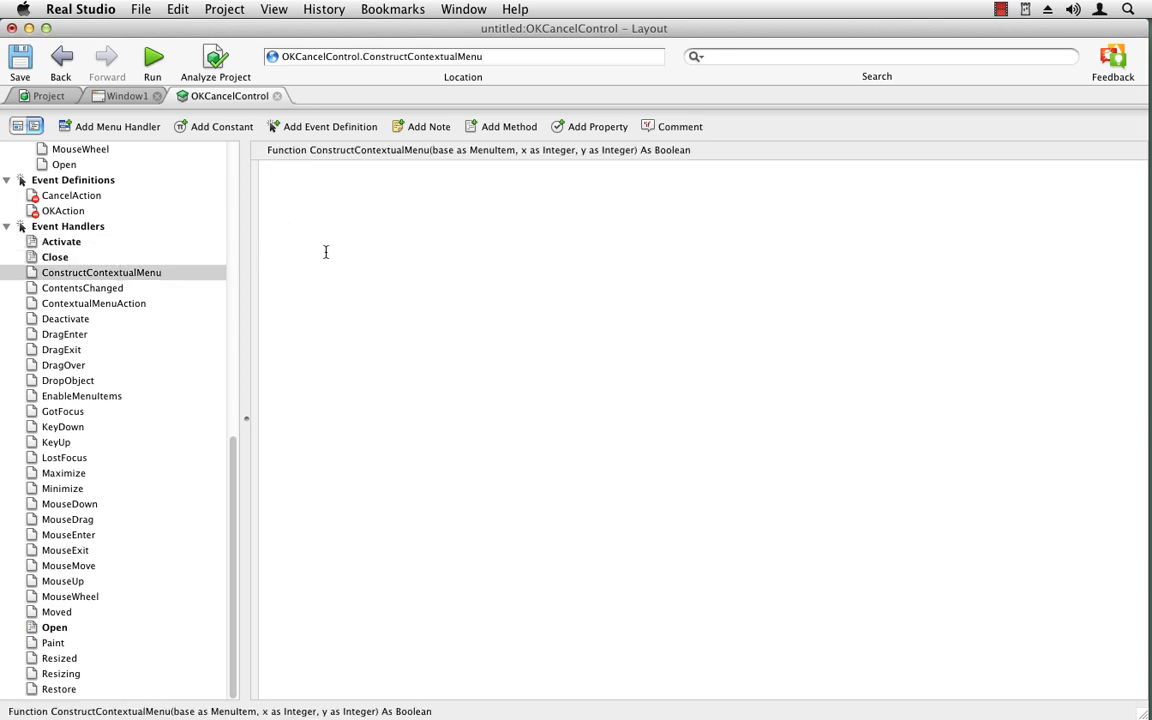
pyautogui.click(84, 288)
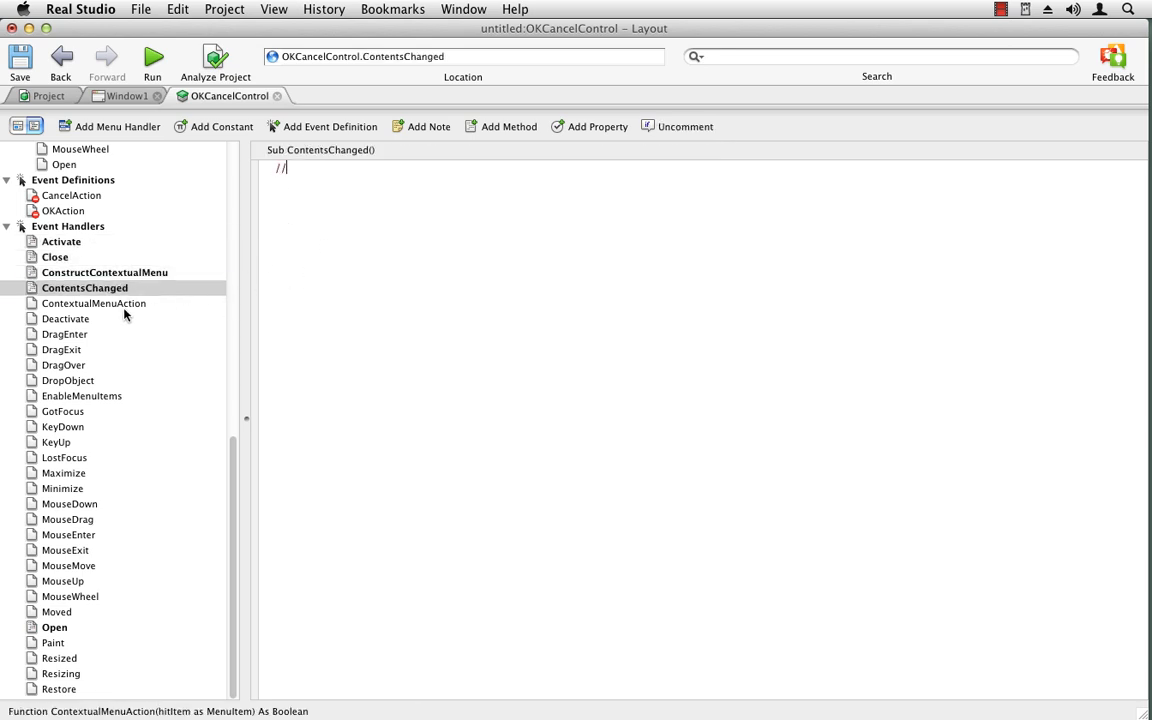
pyautogui.click(65, 318)
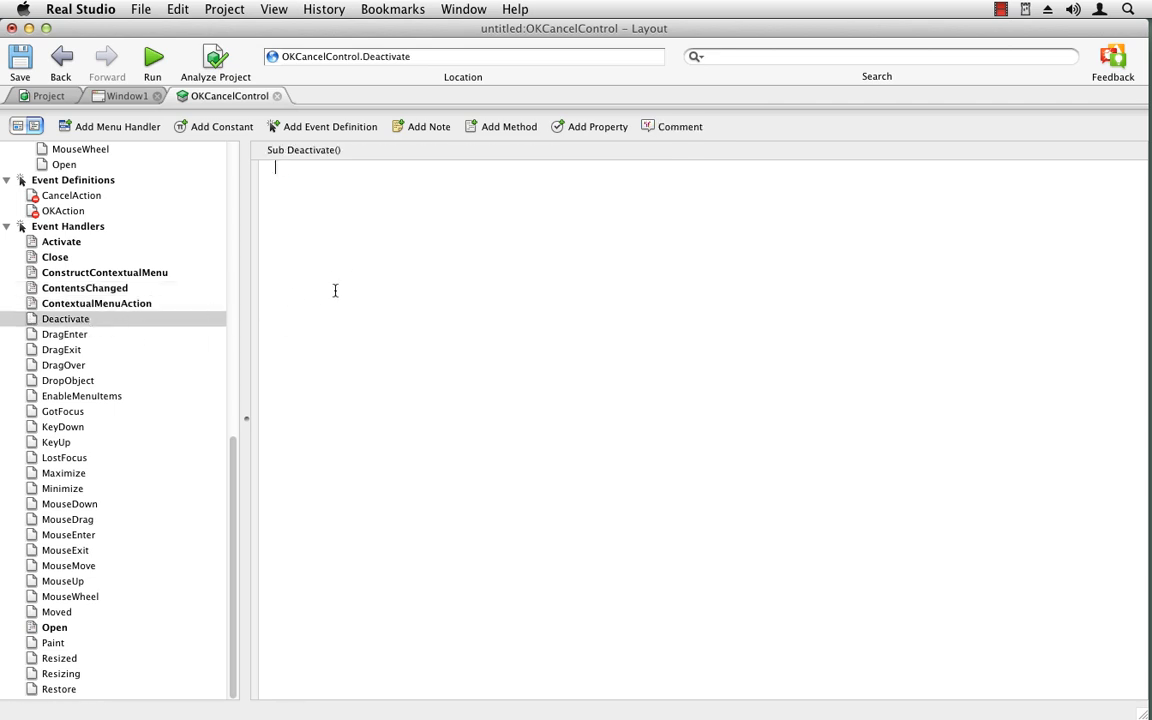
pyautogui.click(65, 334)
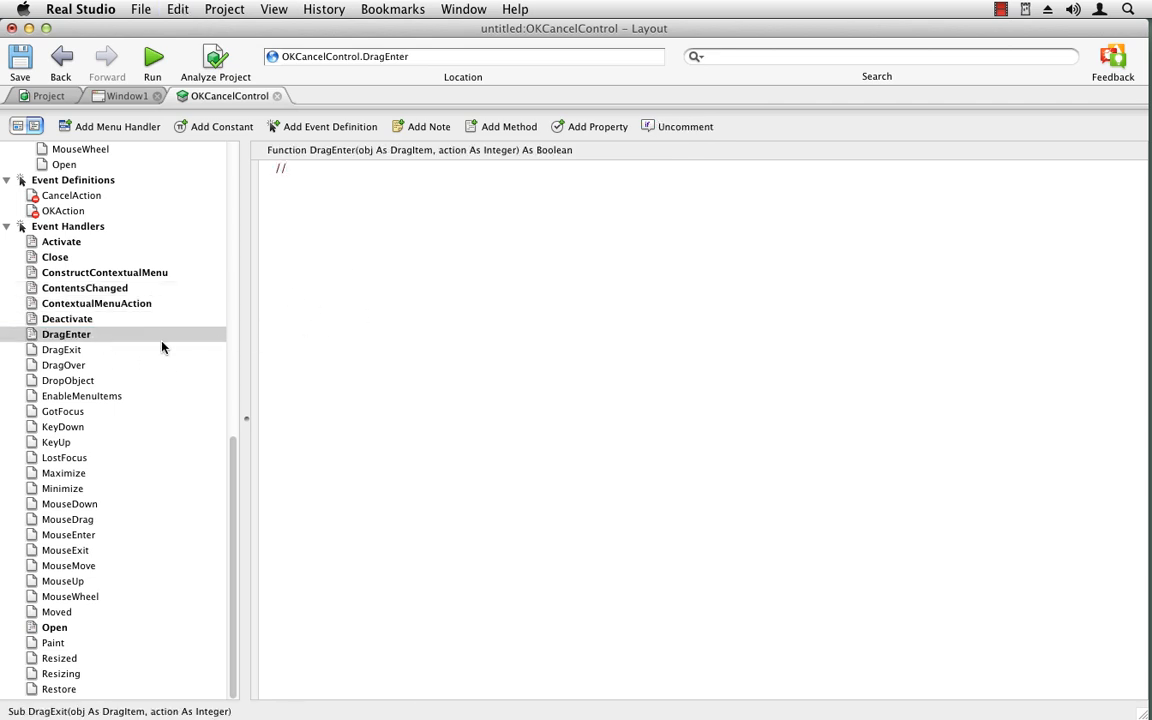
pyautogui.click(63, 364)
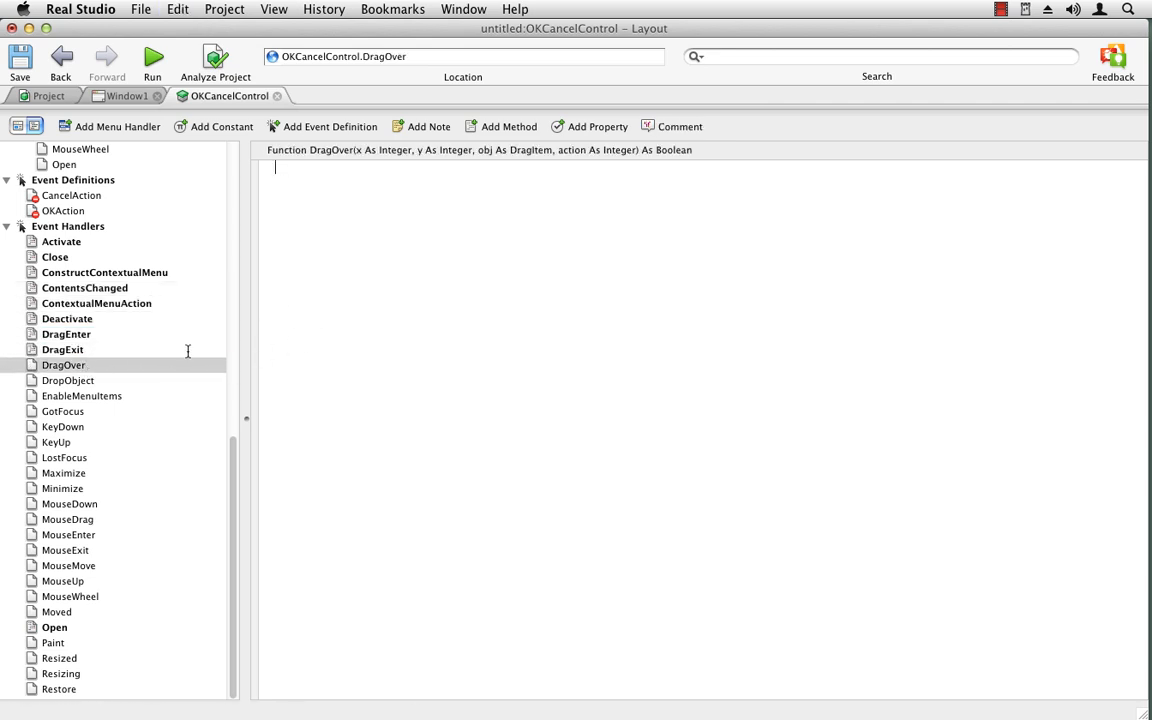
pyautogui.click(67, 380)
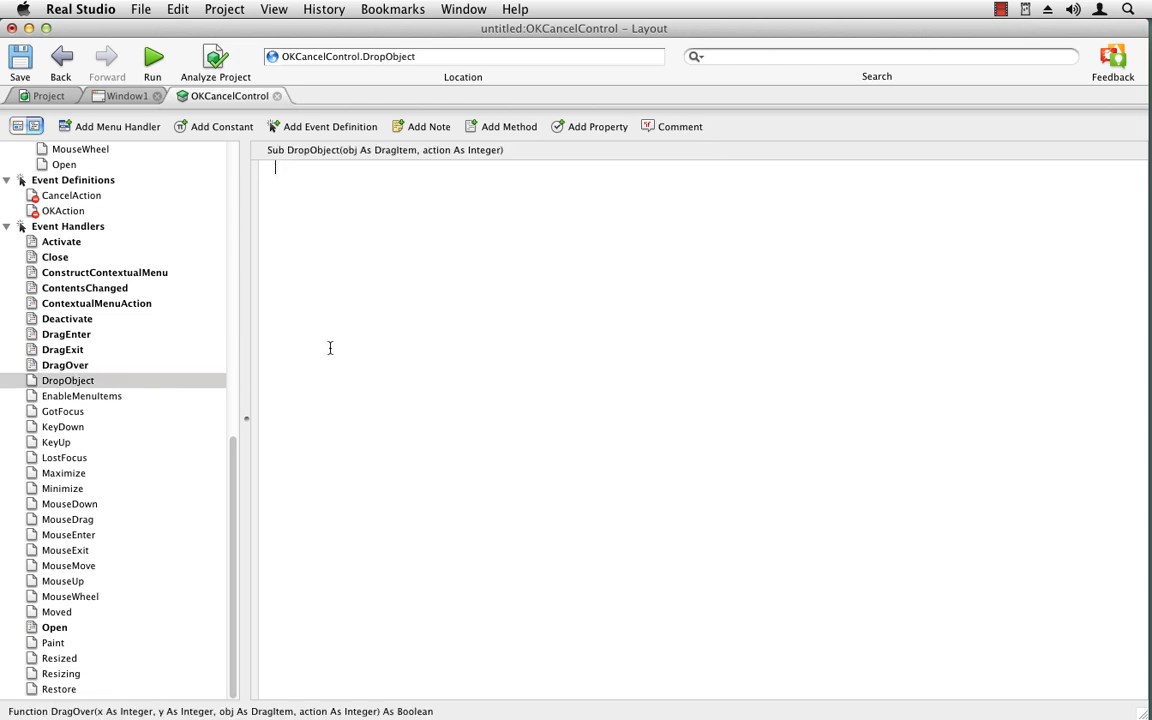
pyautogui.click(84, 395)
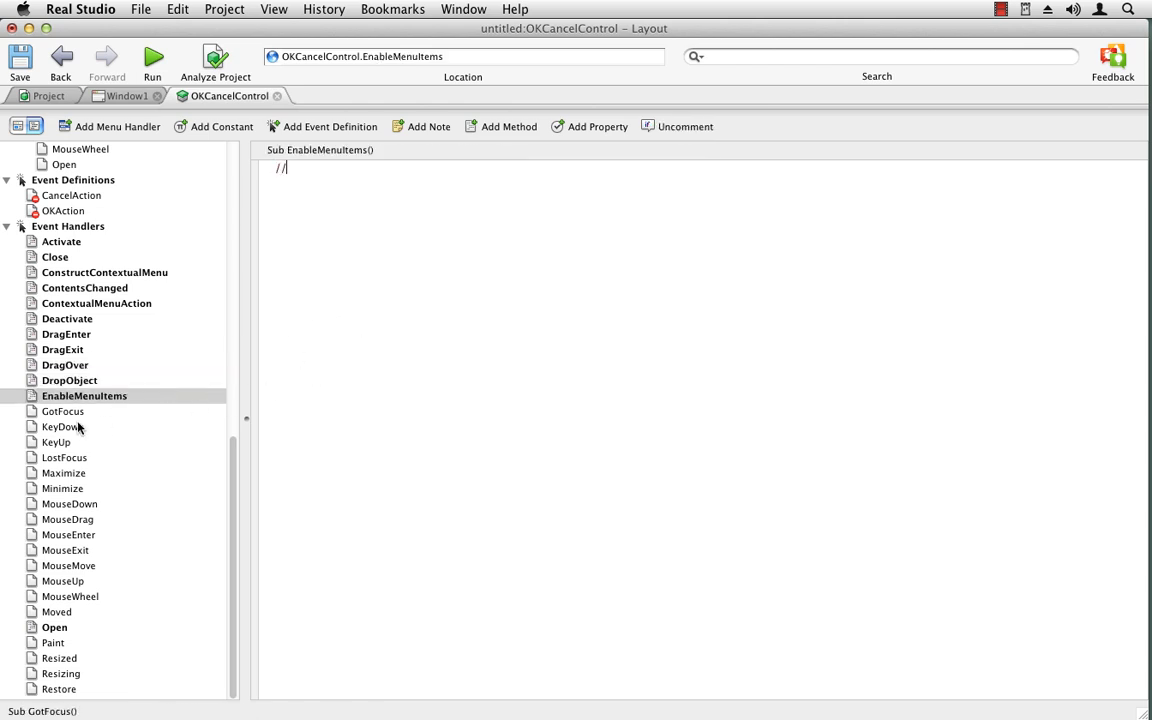
pyautogui.click(63, 426)
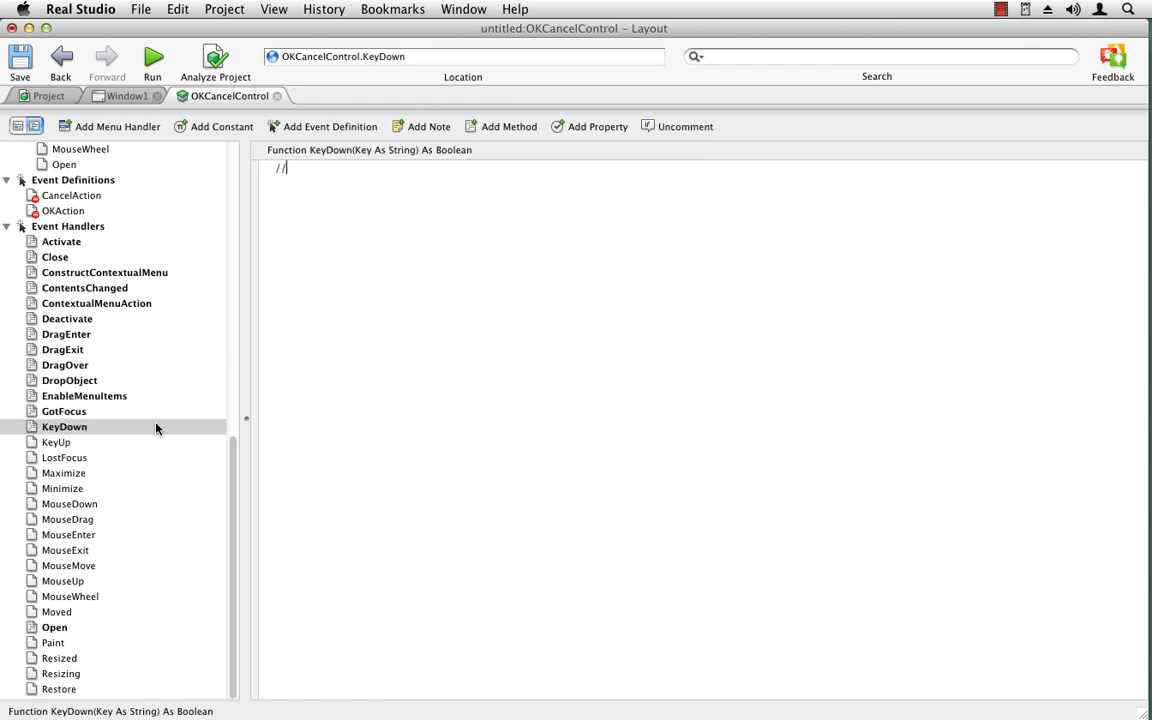
pyautogui.click(55, 442)
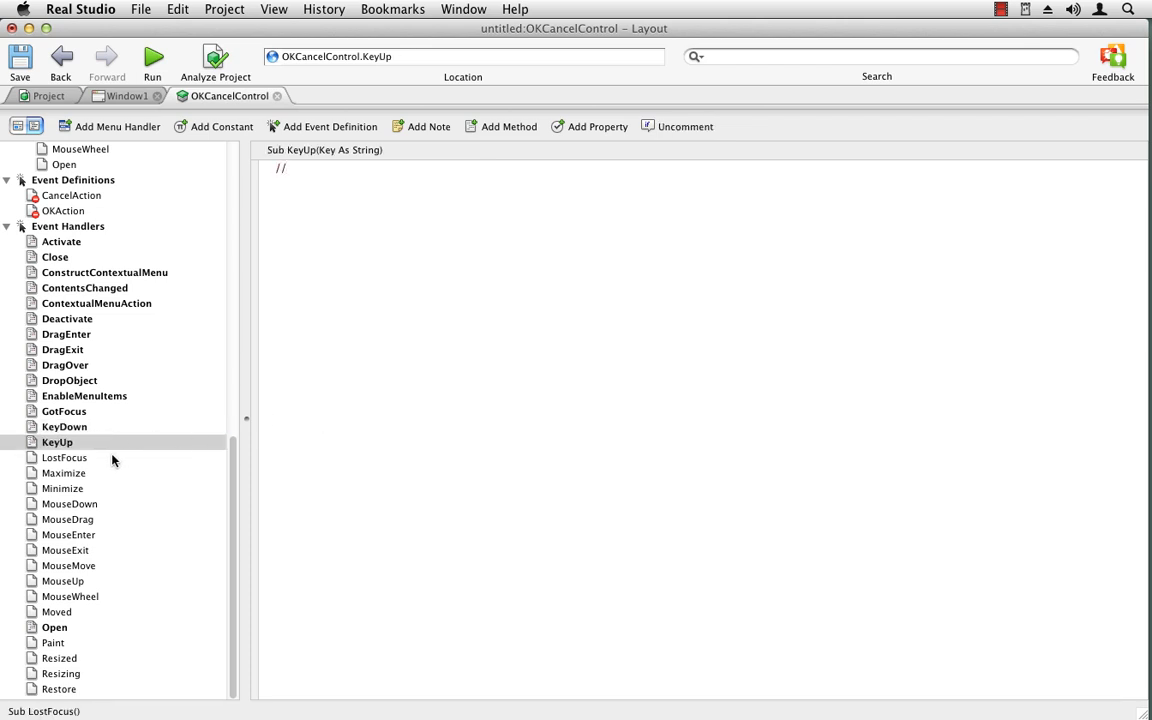
# - Comment out Maximize, the five Mouse handlers, Paint, Resizing and Restore
pyautogui.click(63, 473)
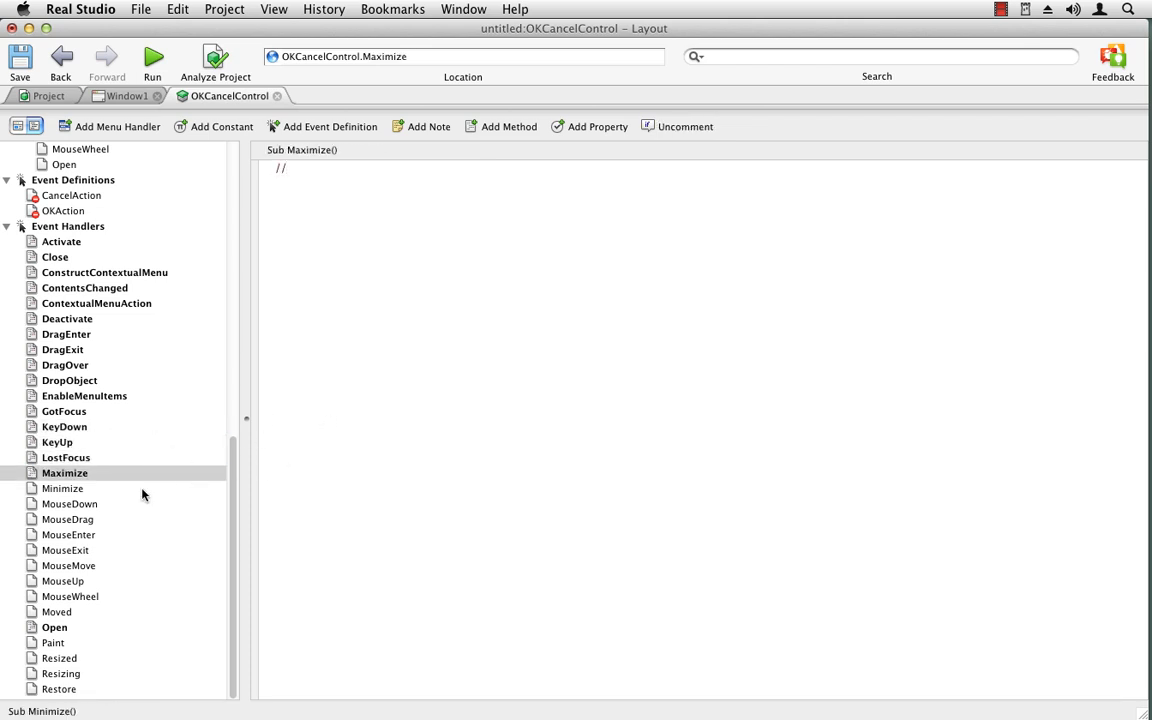
pyautogui.click(70, 503)
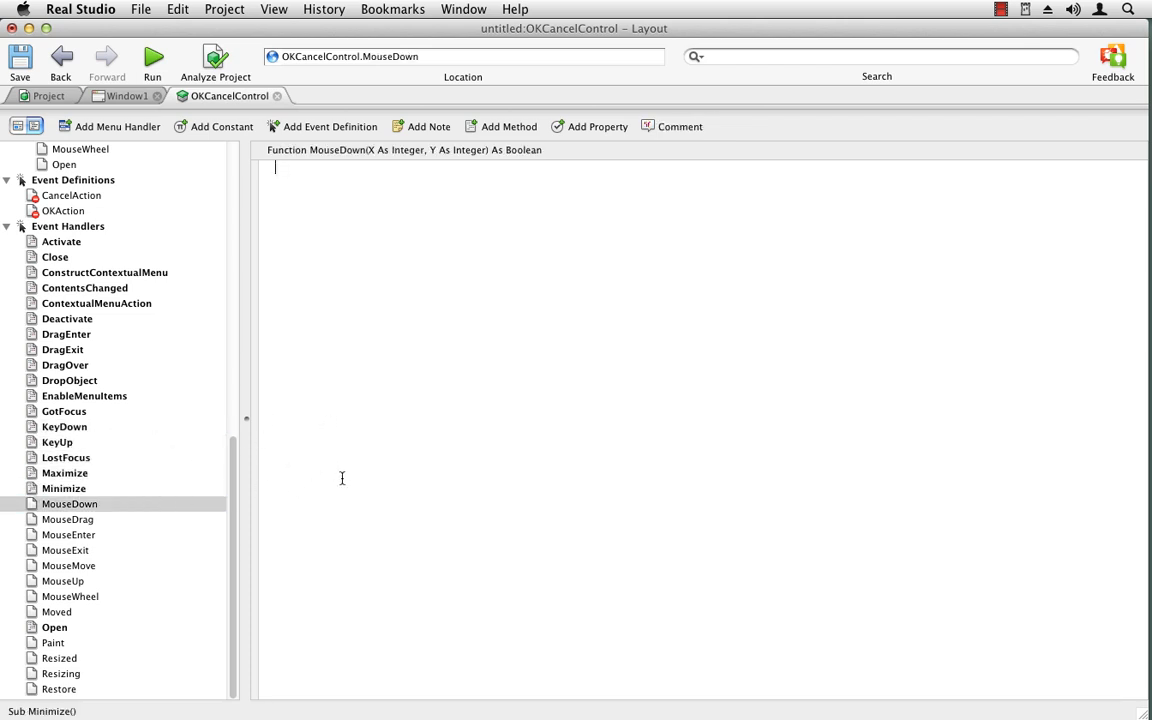
pyautogui.click(66, 534)
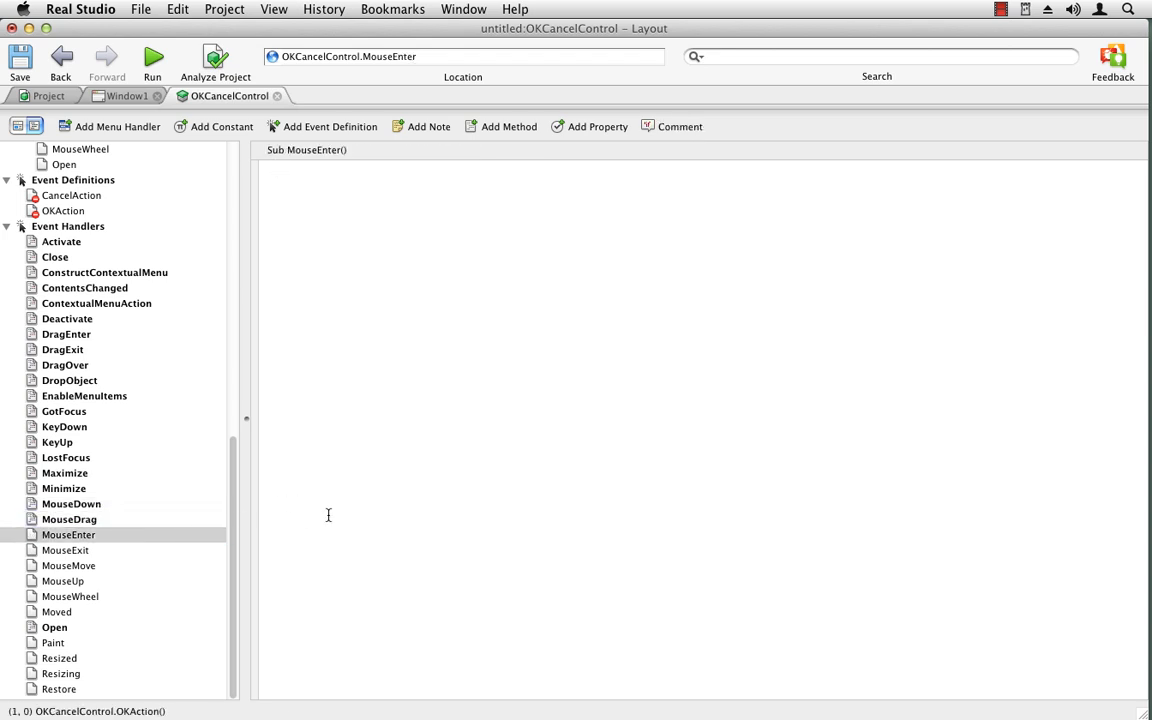
pyautogui.click(68, 565)
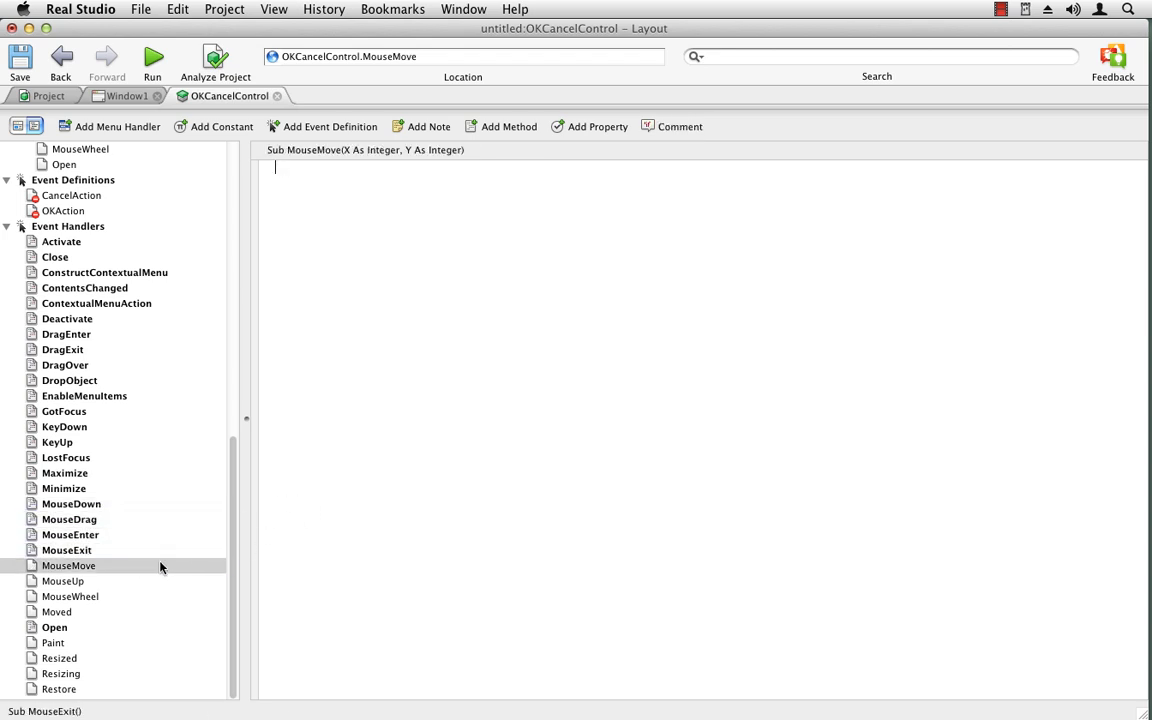
pyautogui.click(62, 581)
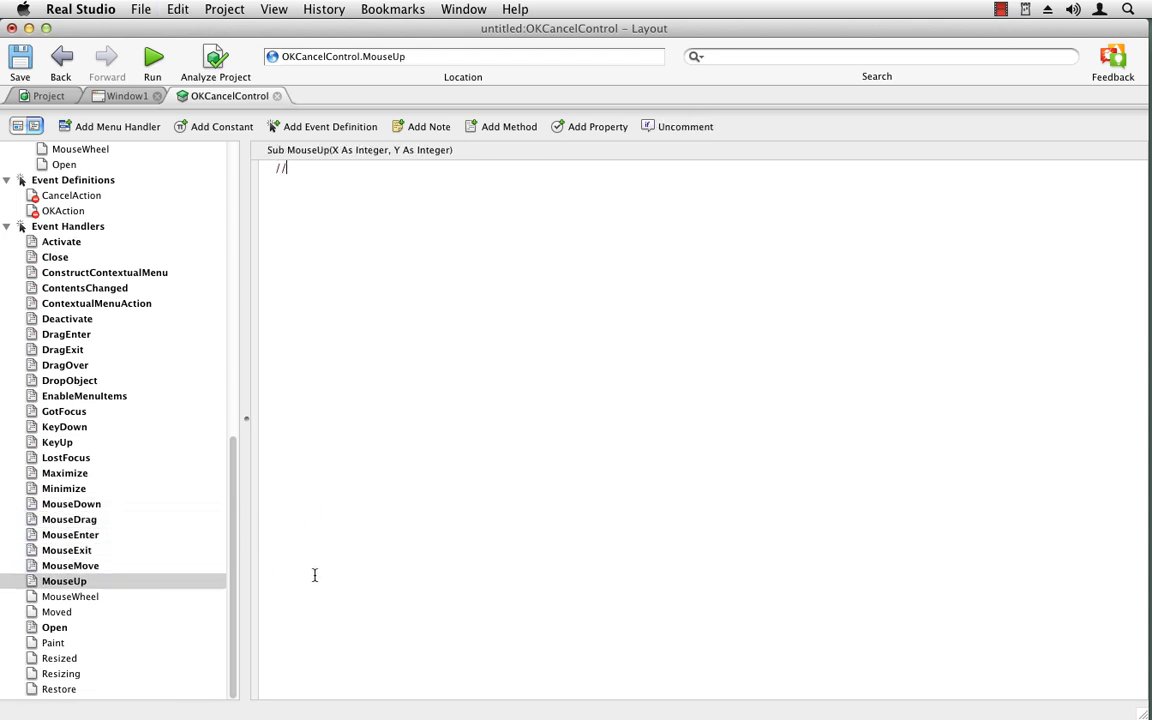
pyautogui.click(72, 596)
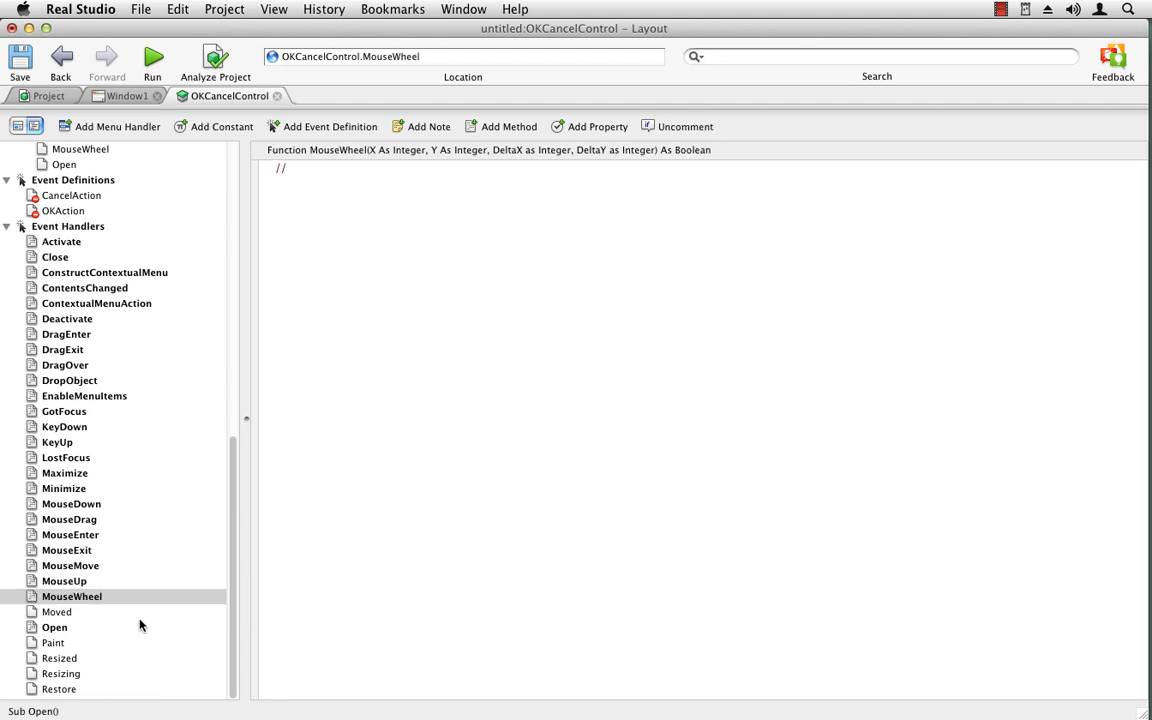
pyautogui.click(53, 642)
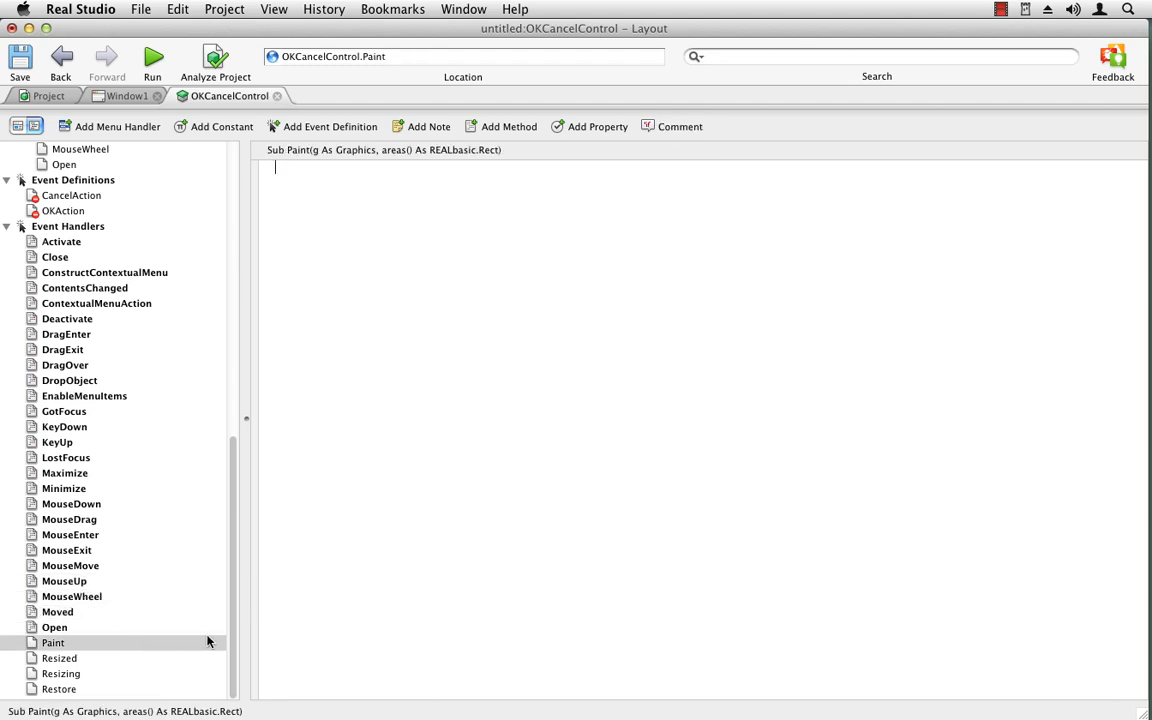
pyautogui.click(64, 673)
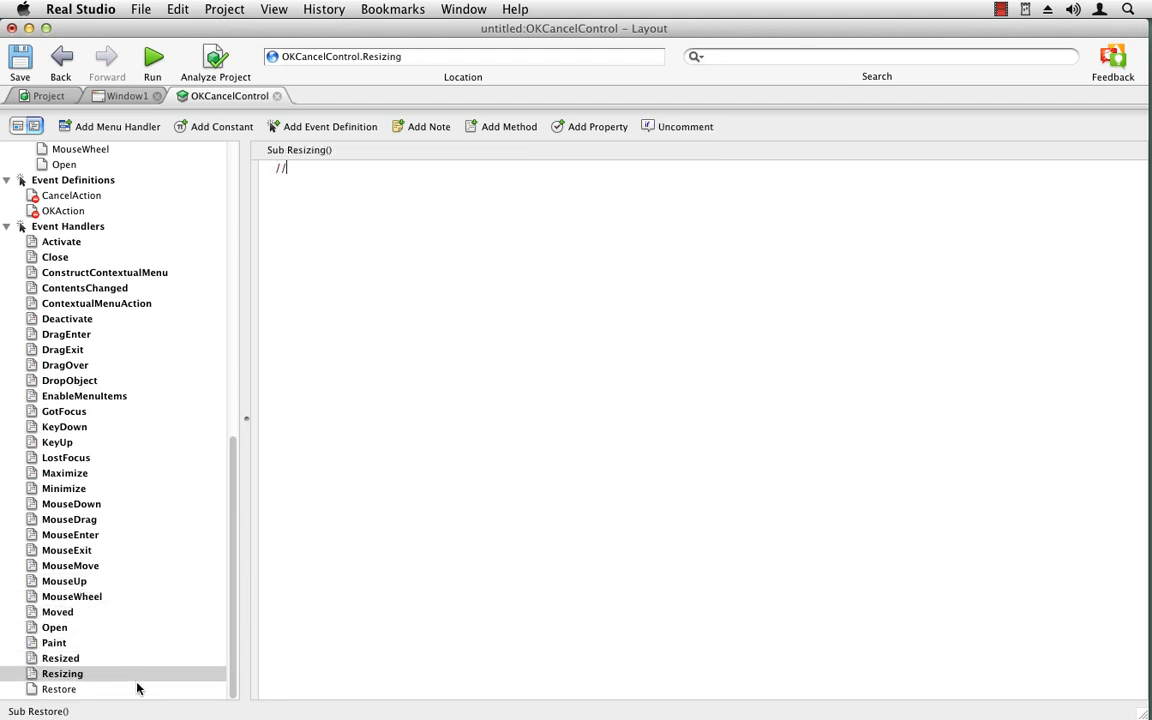
pyautogui.click(62, 689)
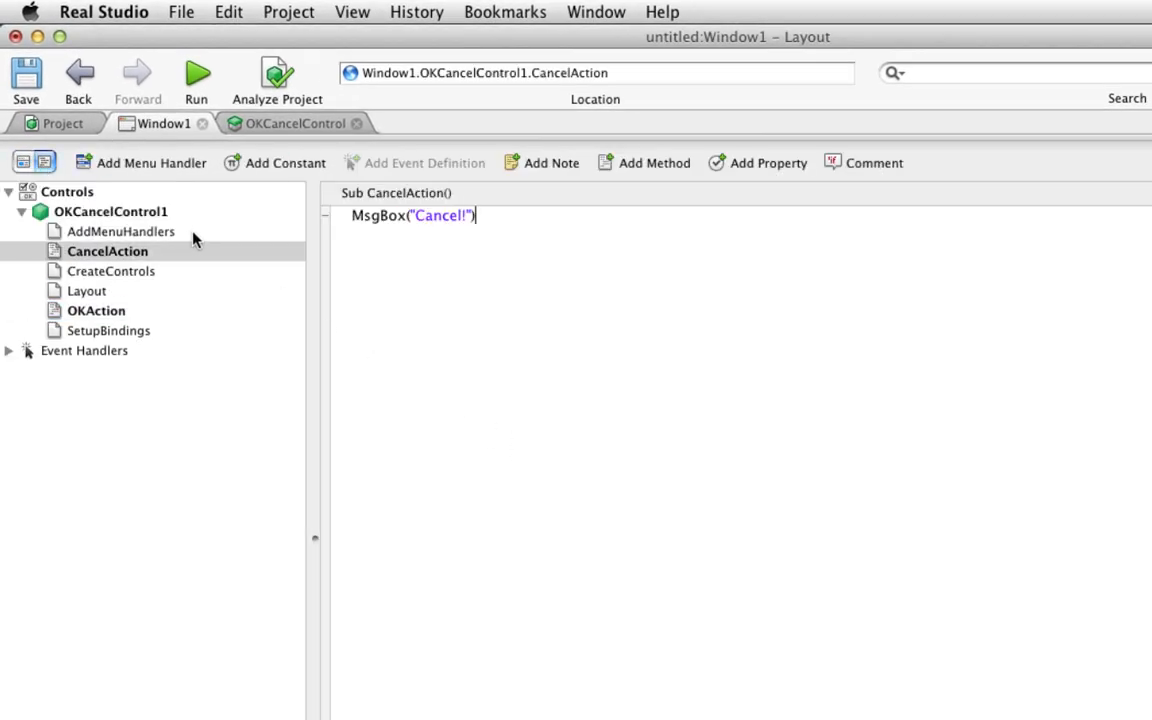
pyautogui.moveTo(96, 312)
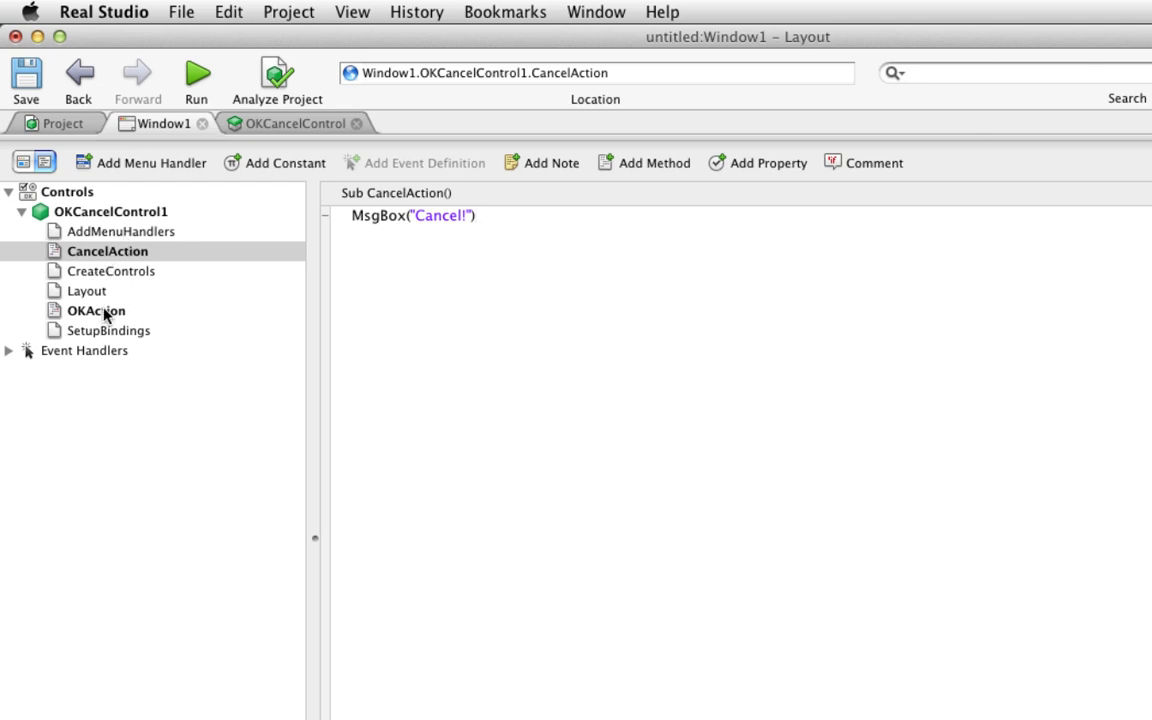
pyautogui.moveTo(85, 275)
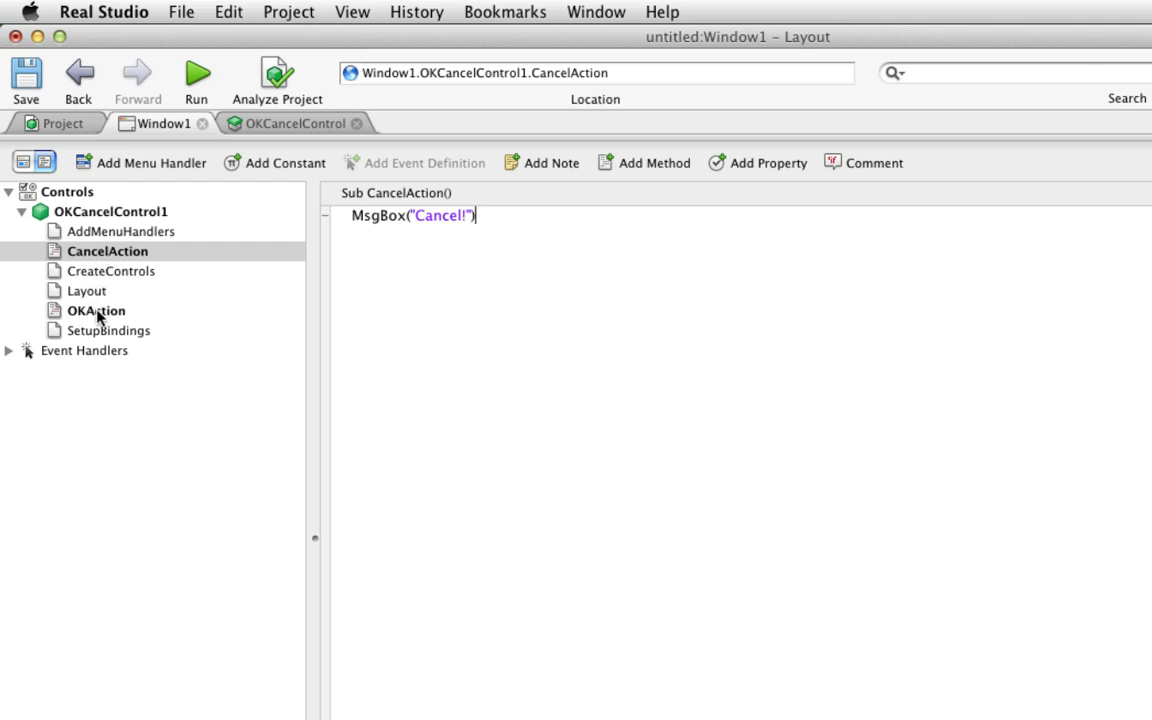
pyautogui.moveTo(201, 311)
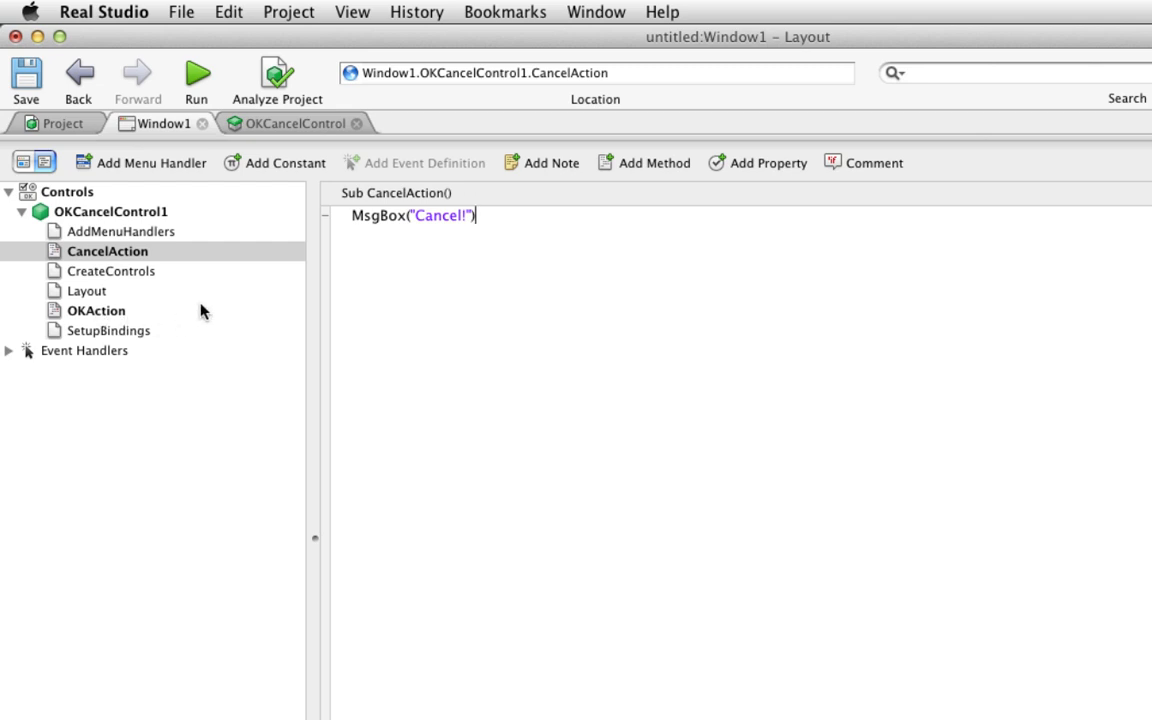
pyautogui.click(296, 123)
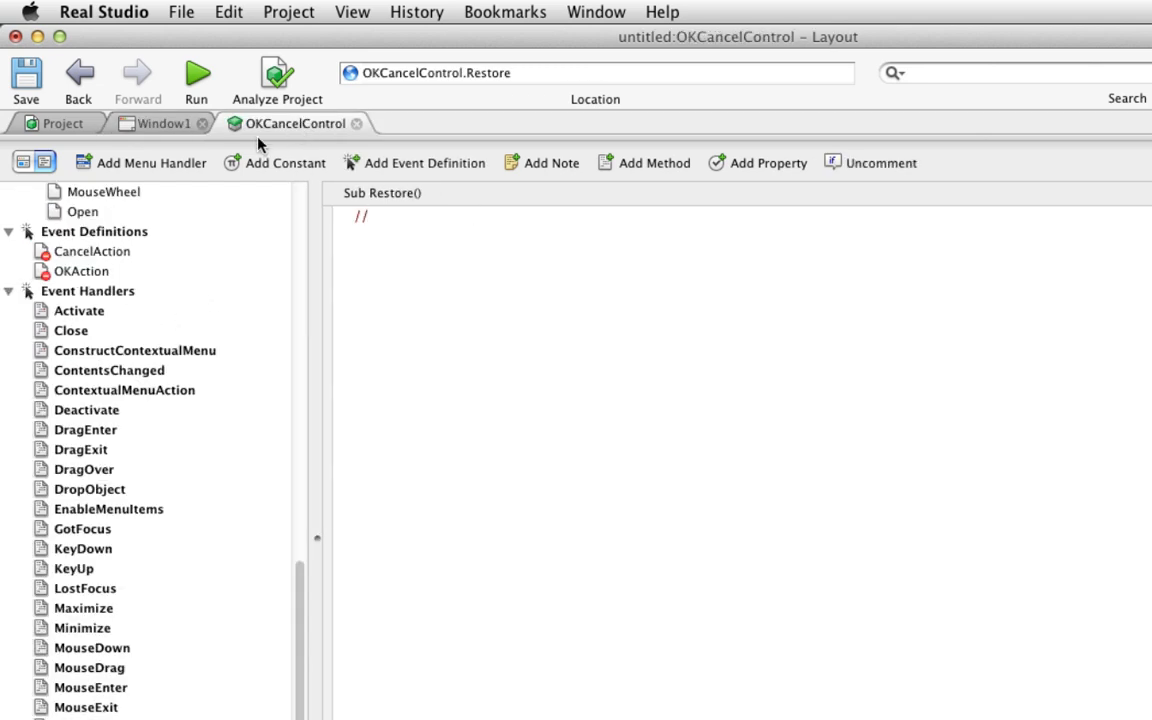